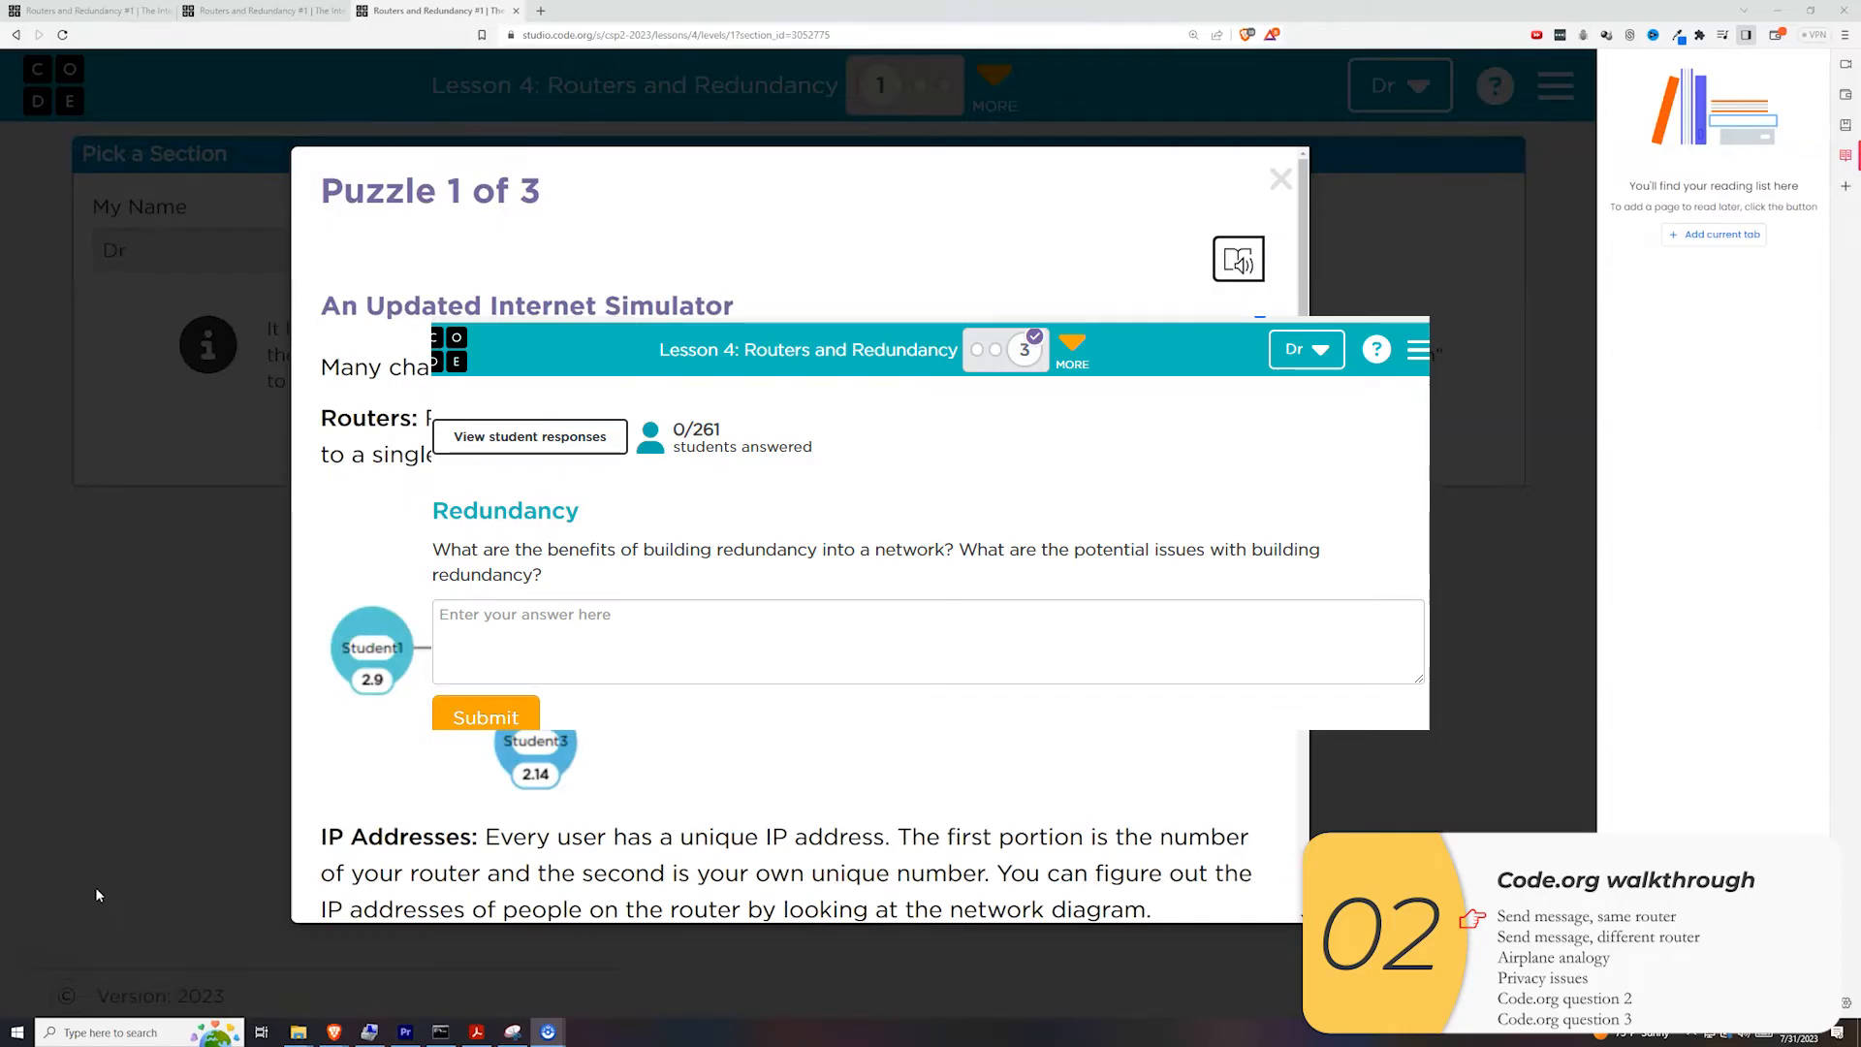
Read the Lesson 4 simulator update notes and close them to reveal the router lobby.
scroll(down, 3)
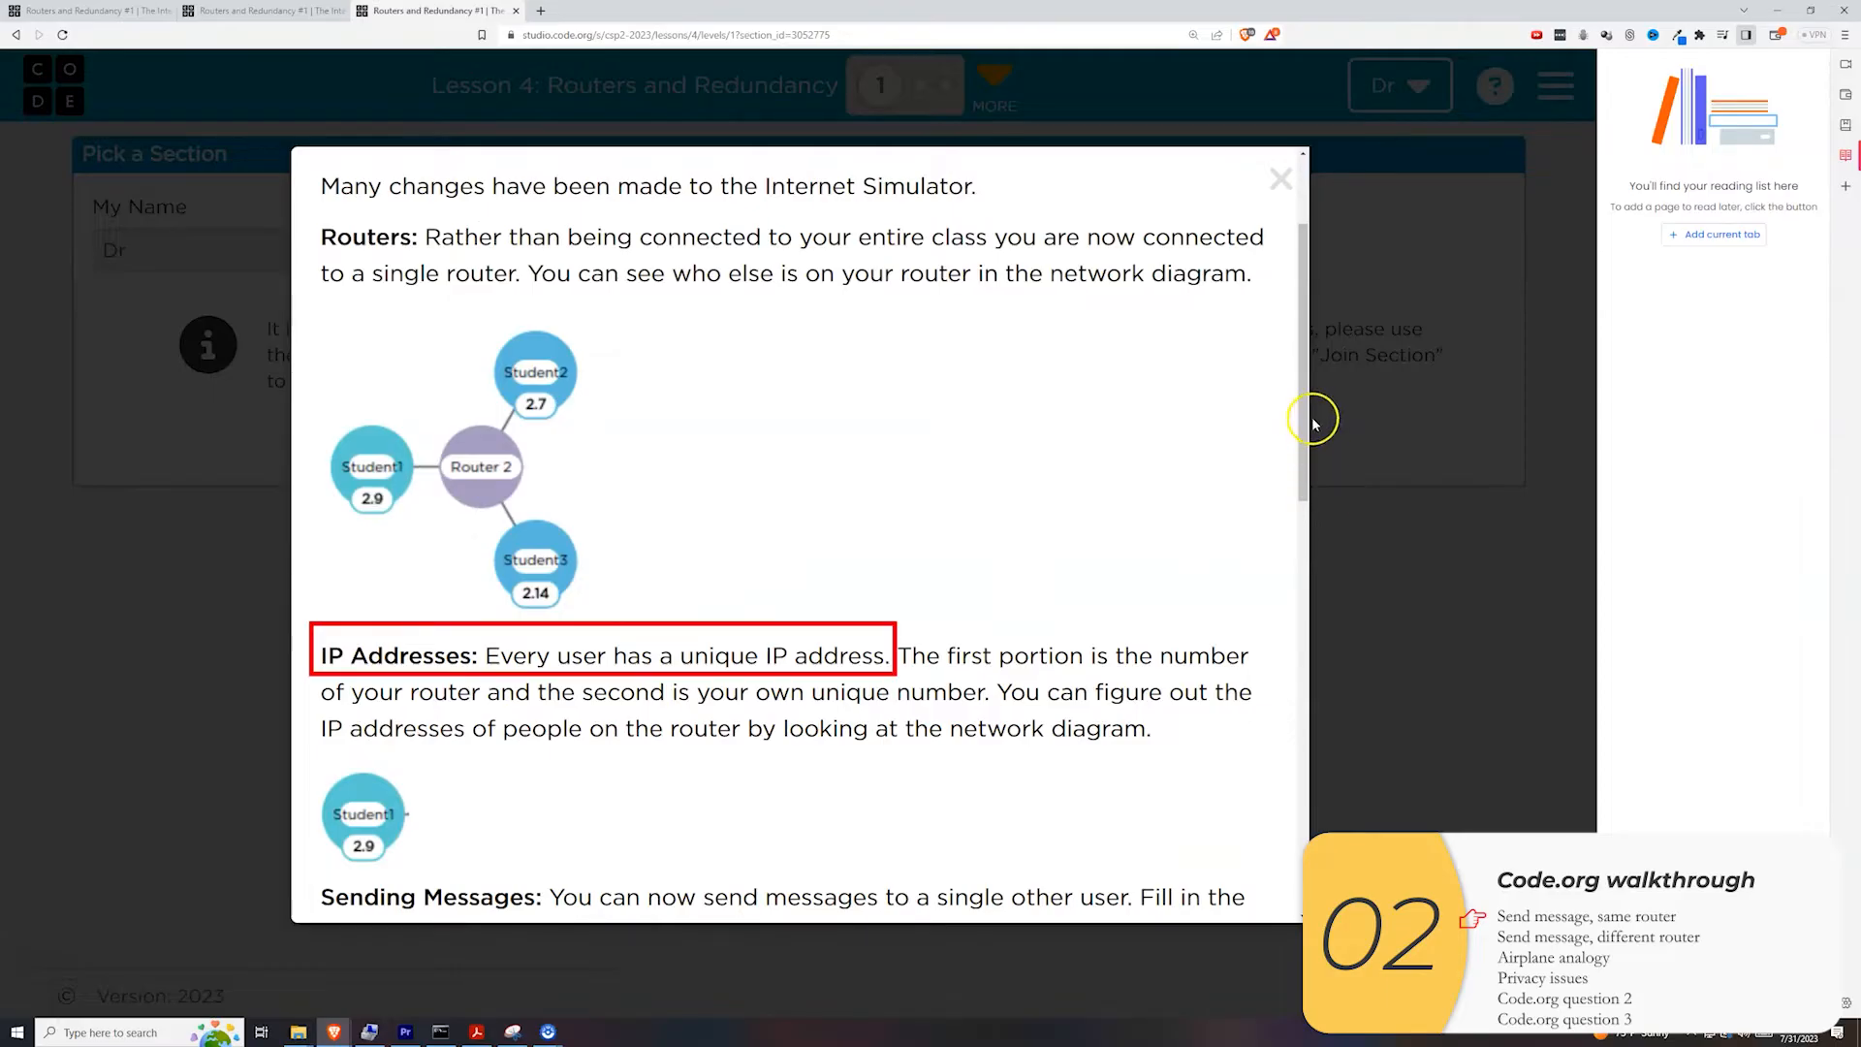
scroll(down, 3)
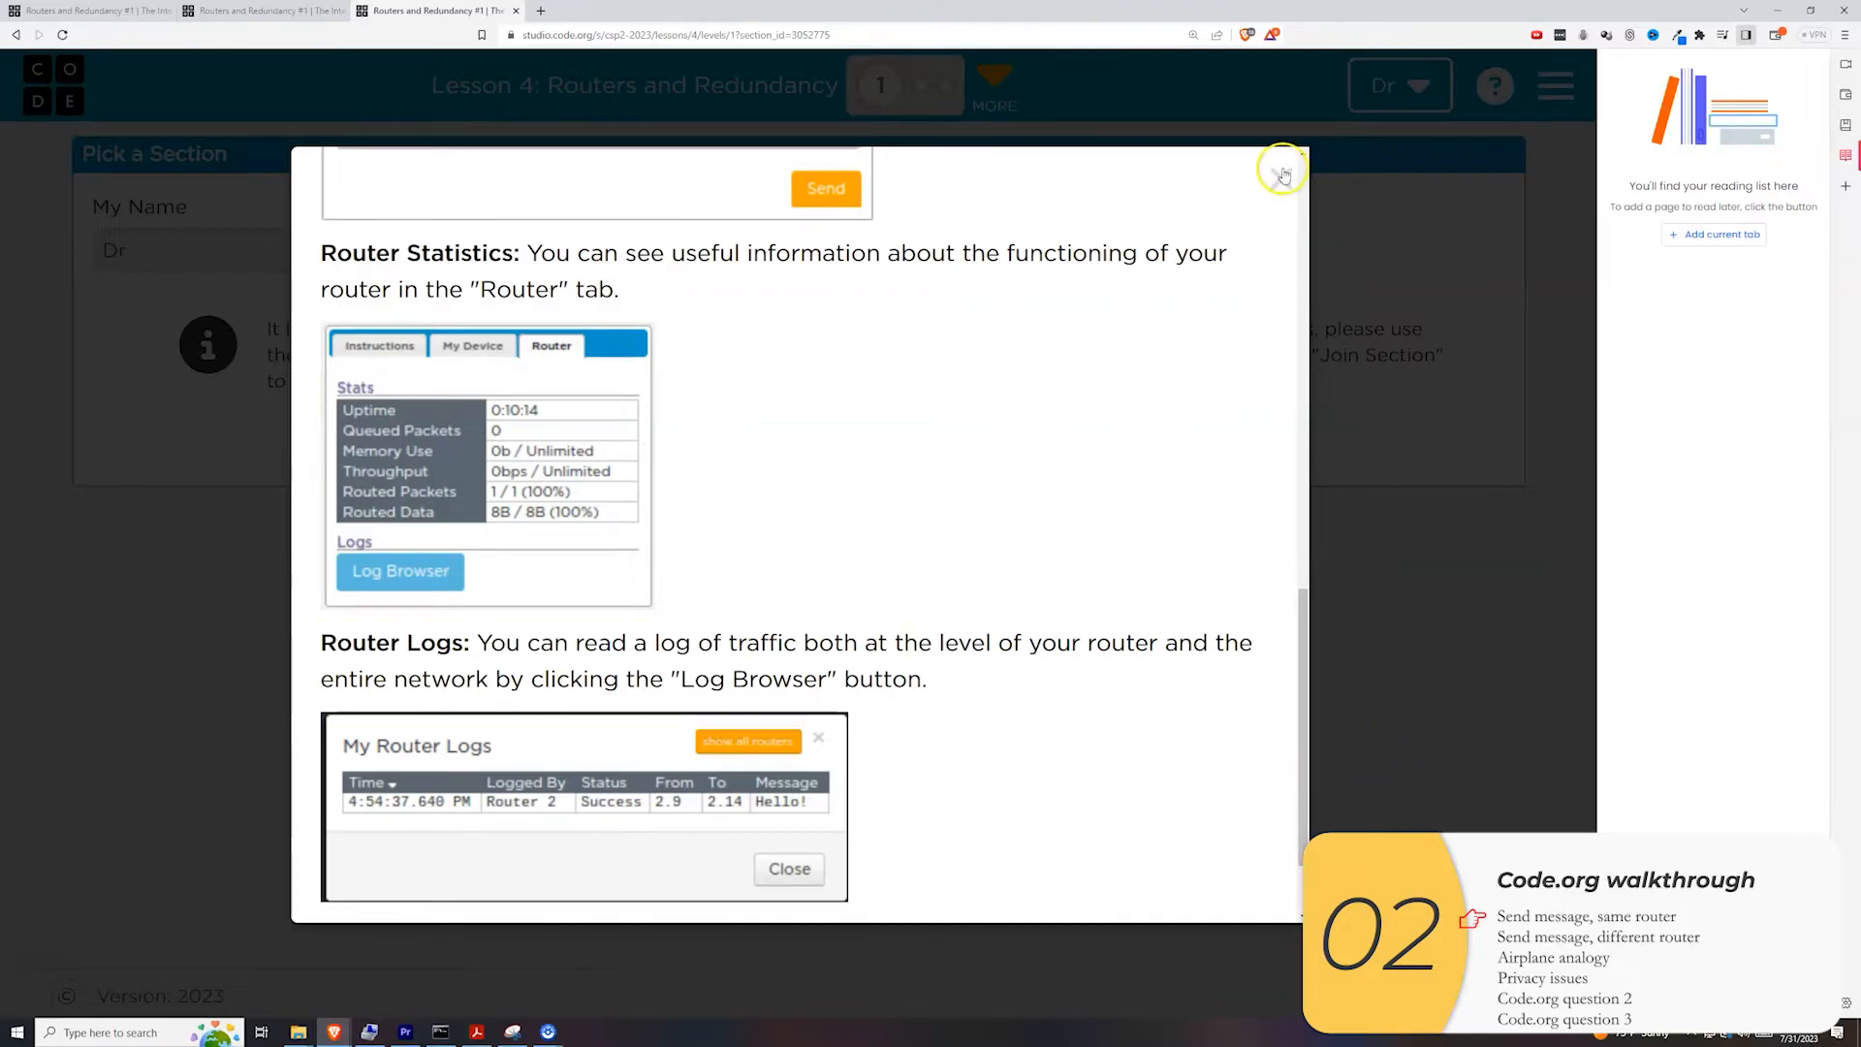
click(1283, 173)
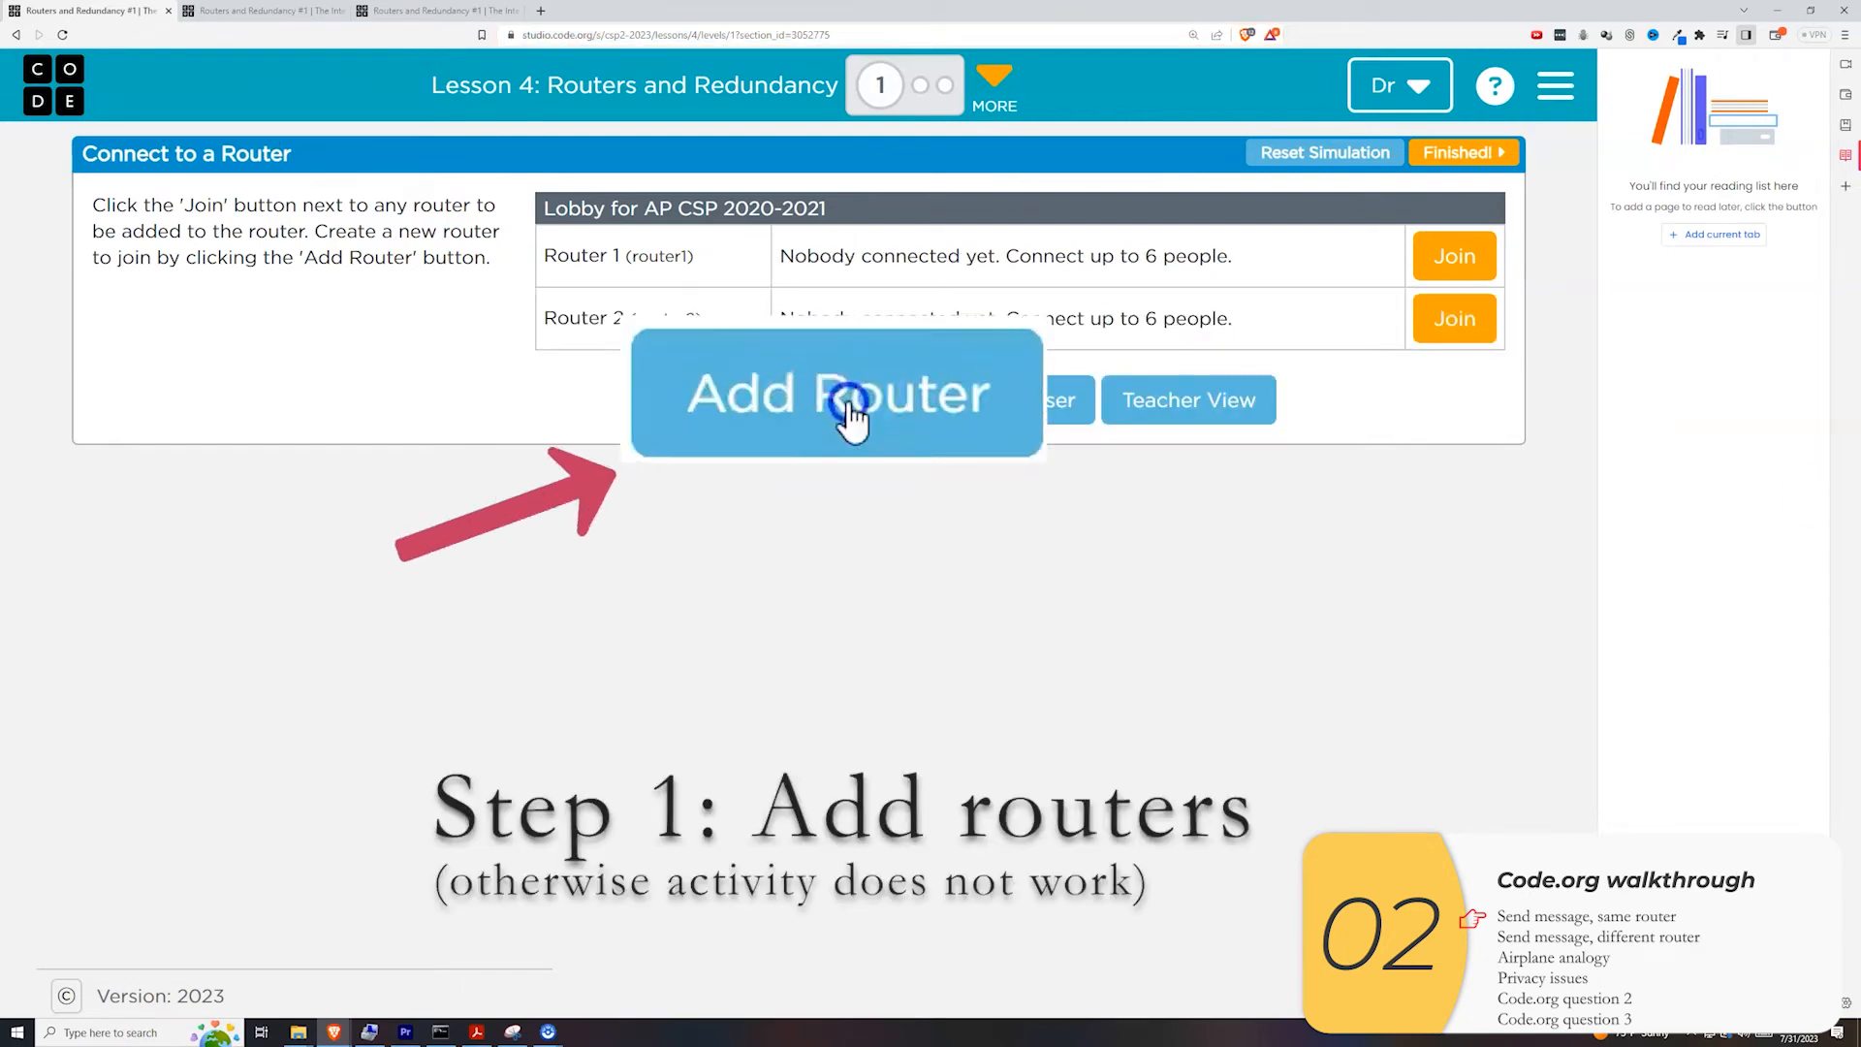
Add routers up to Router 5 and join Router 1, showing devices 1.5 and 1.6.
click(839, 396)
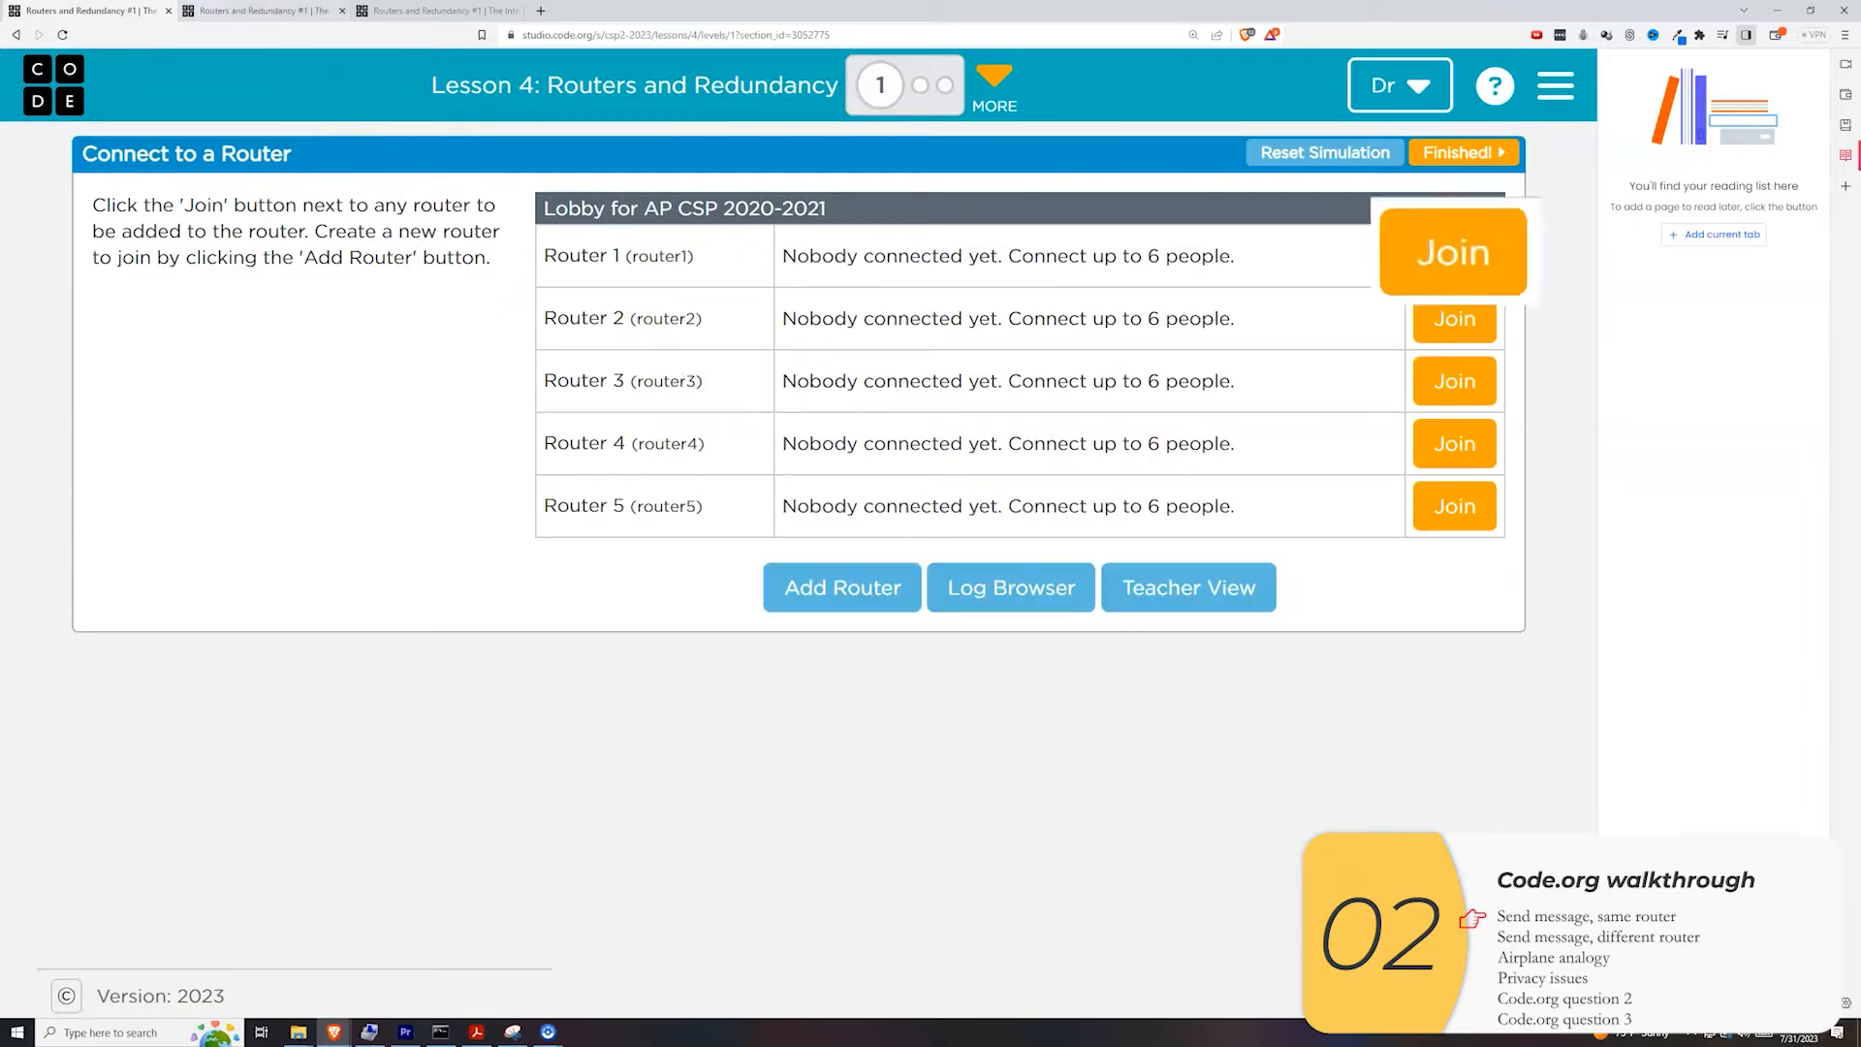
mouse_move(1606, 228)
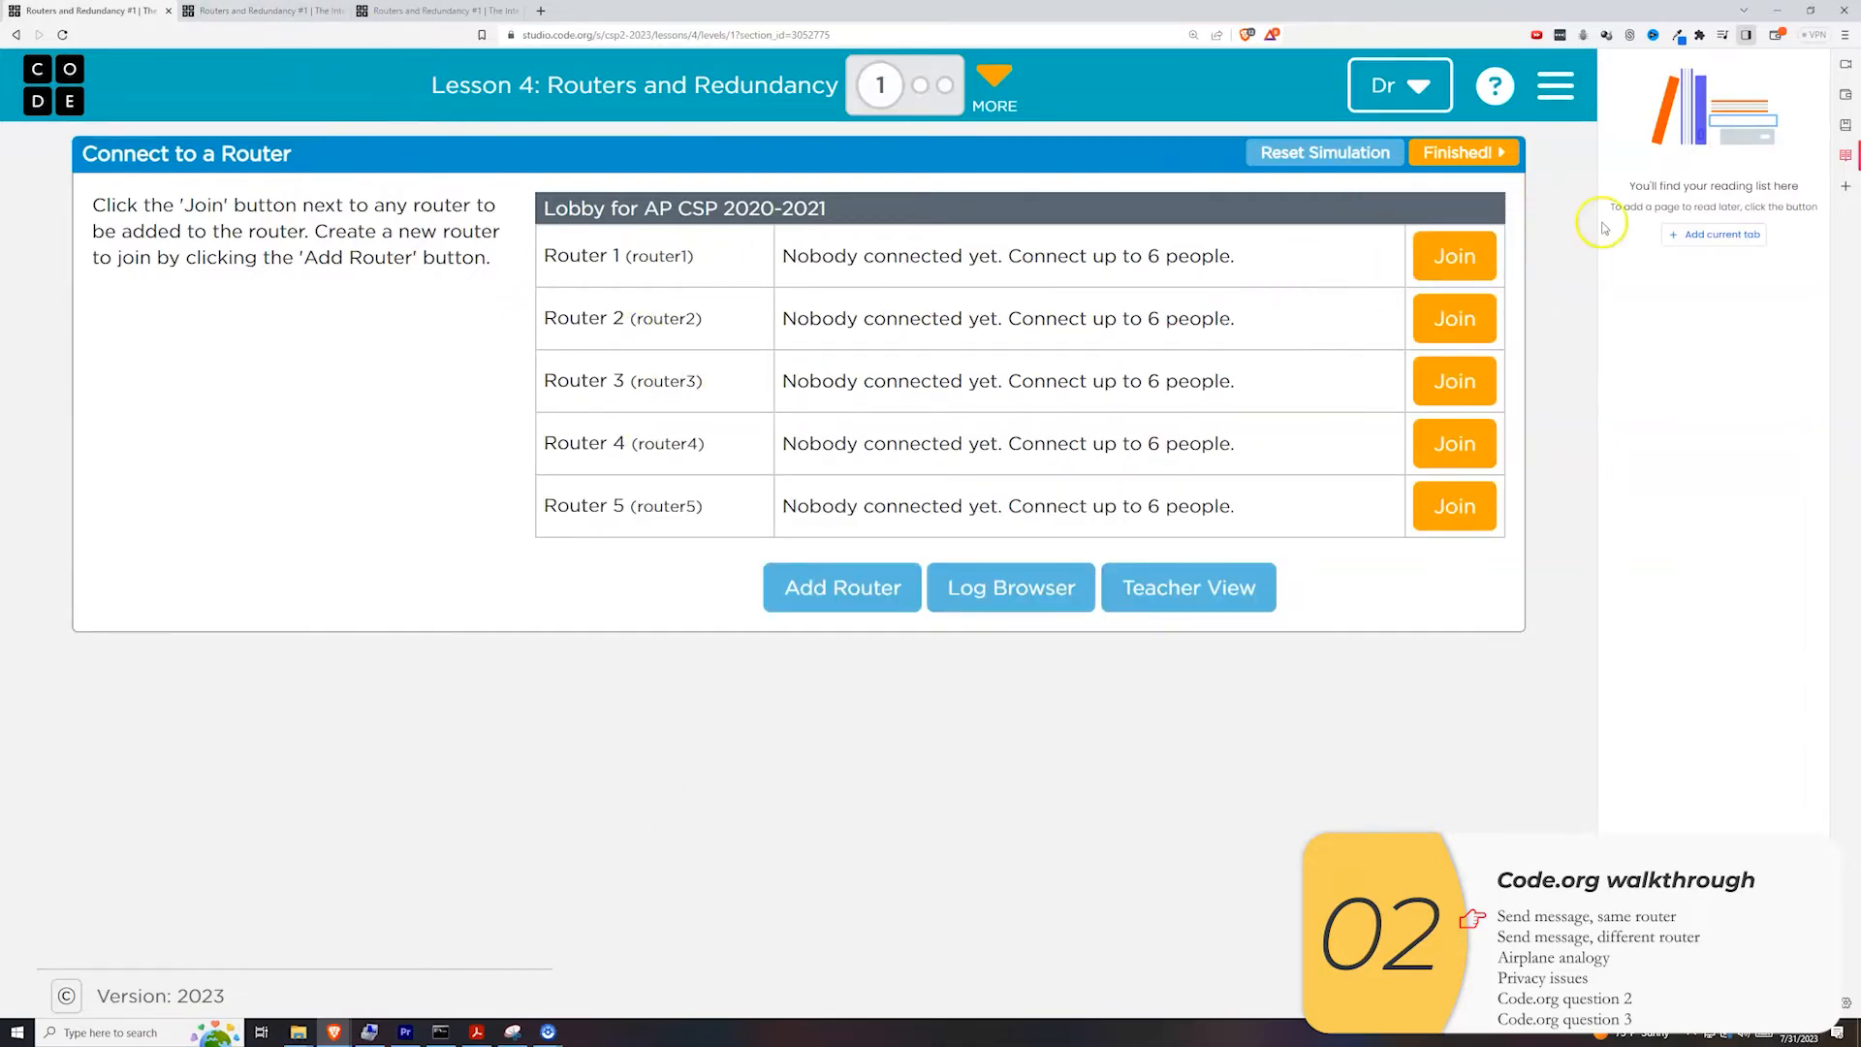
click(1454, 255)
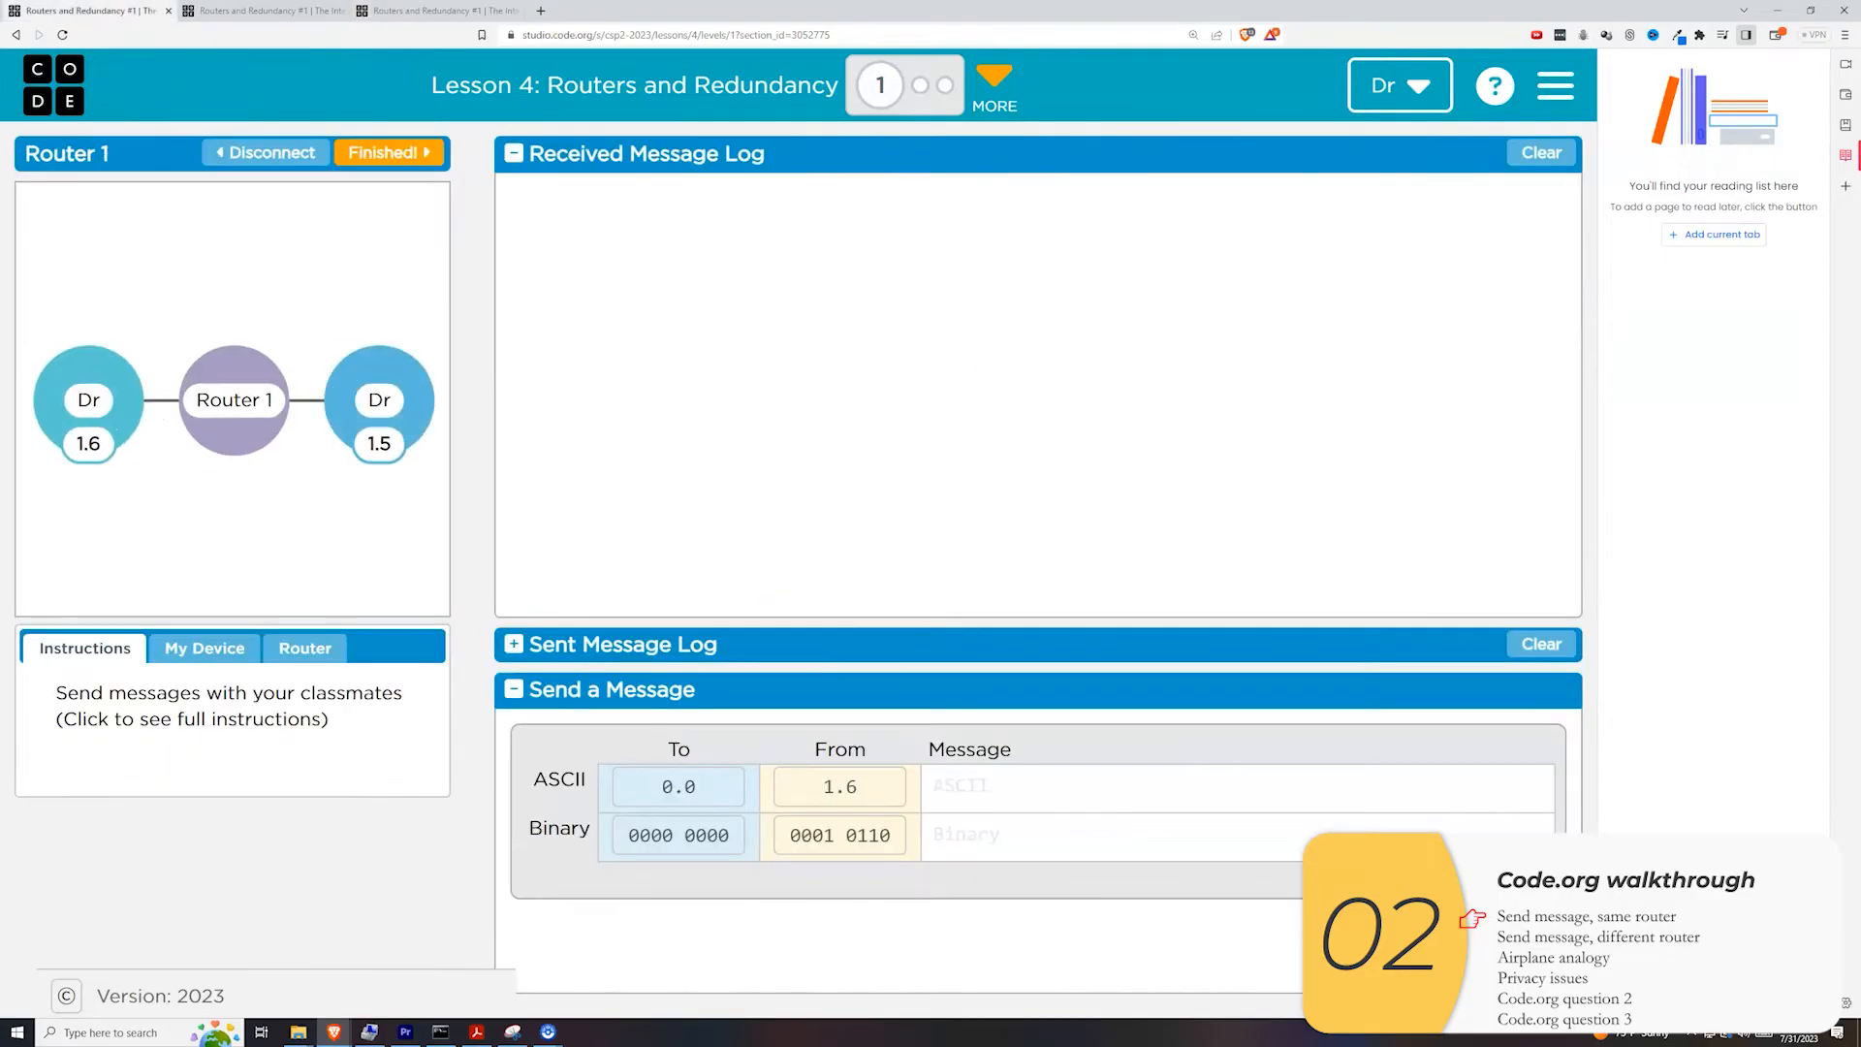
Send 'What is your favorite food' from device 1.6 to address 0.0 on Router 1.
click(88, 409)
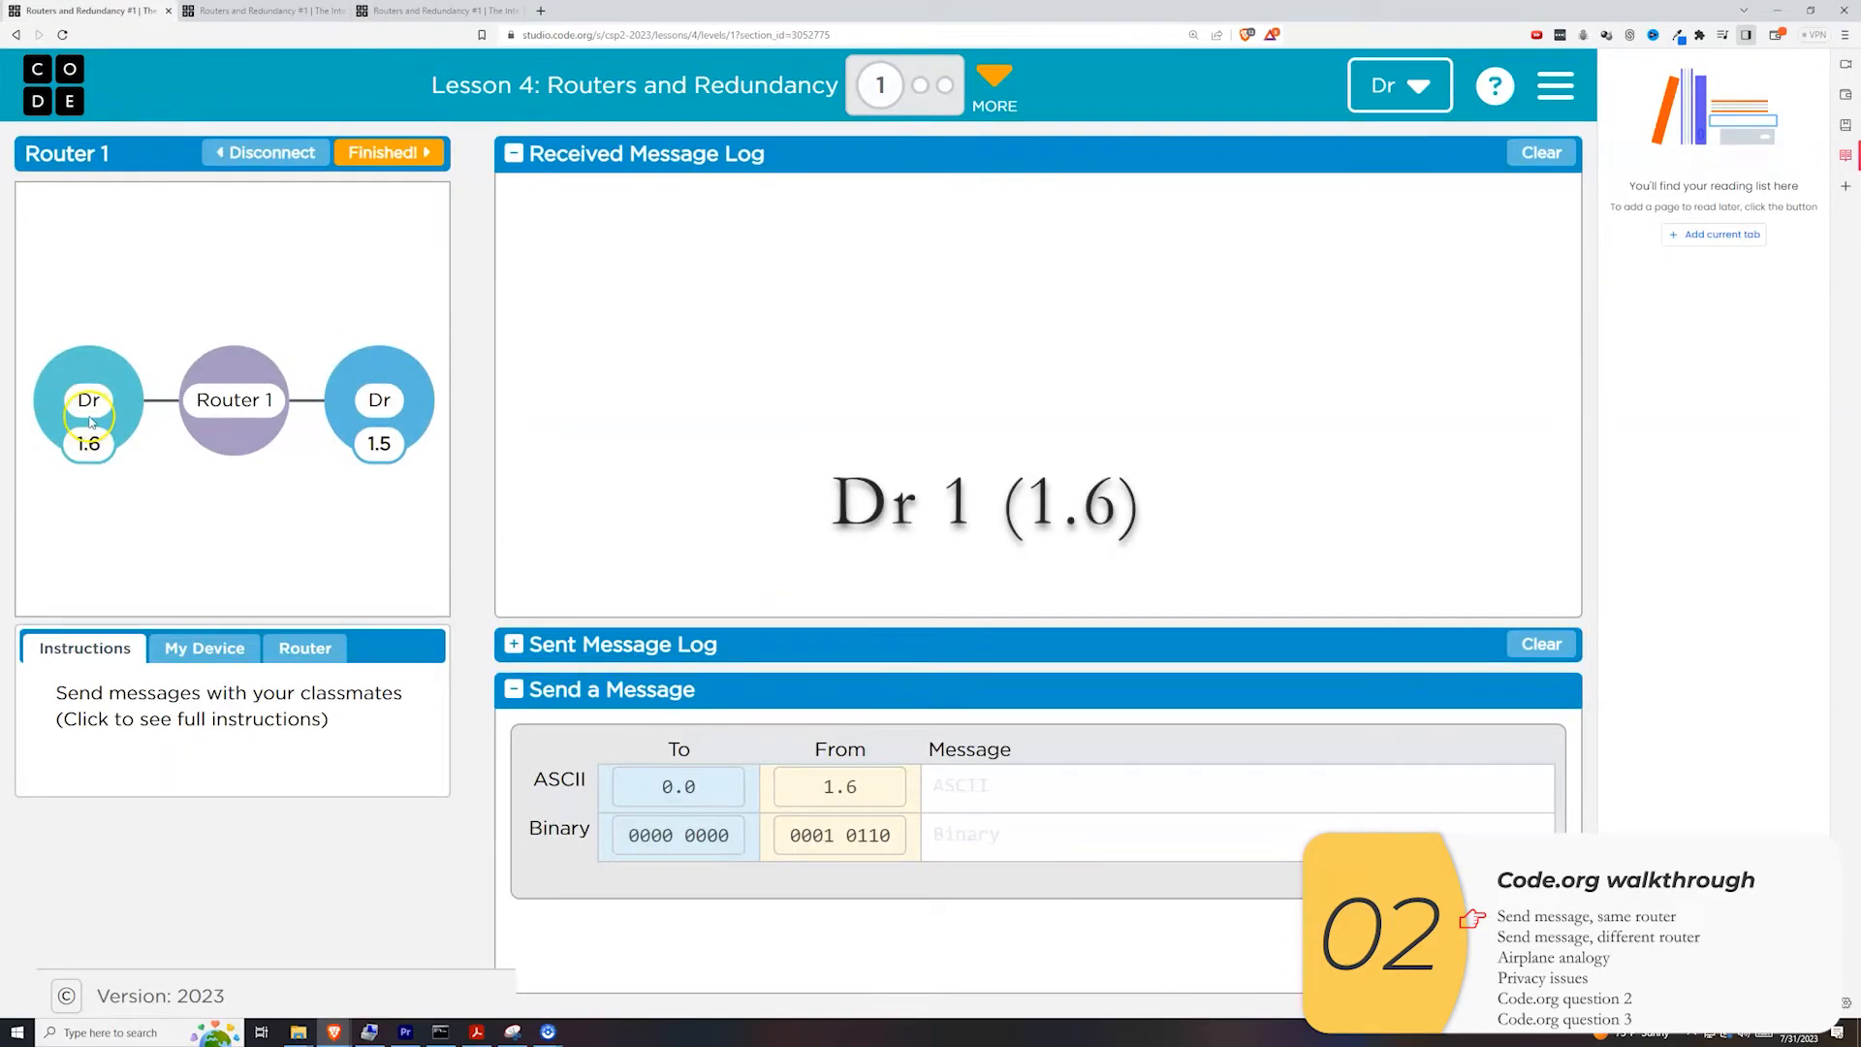
click(85, 446)
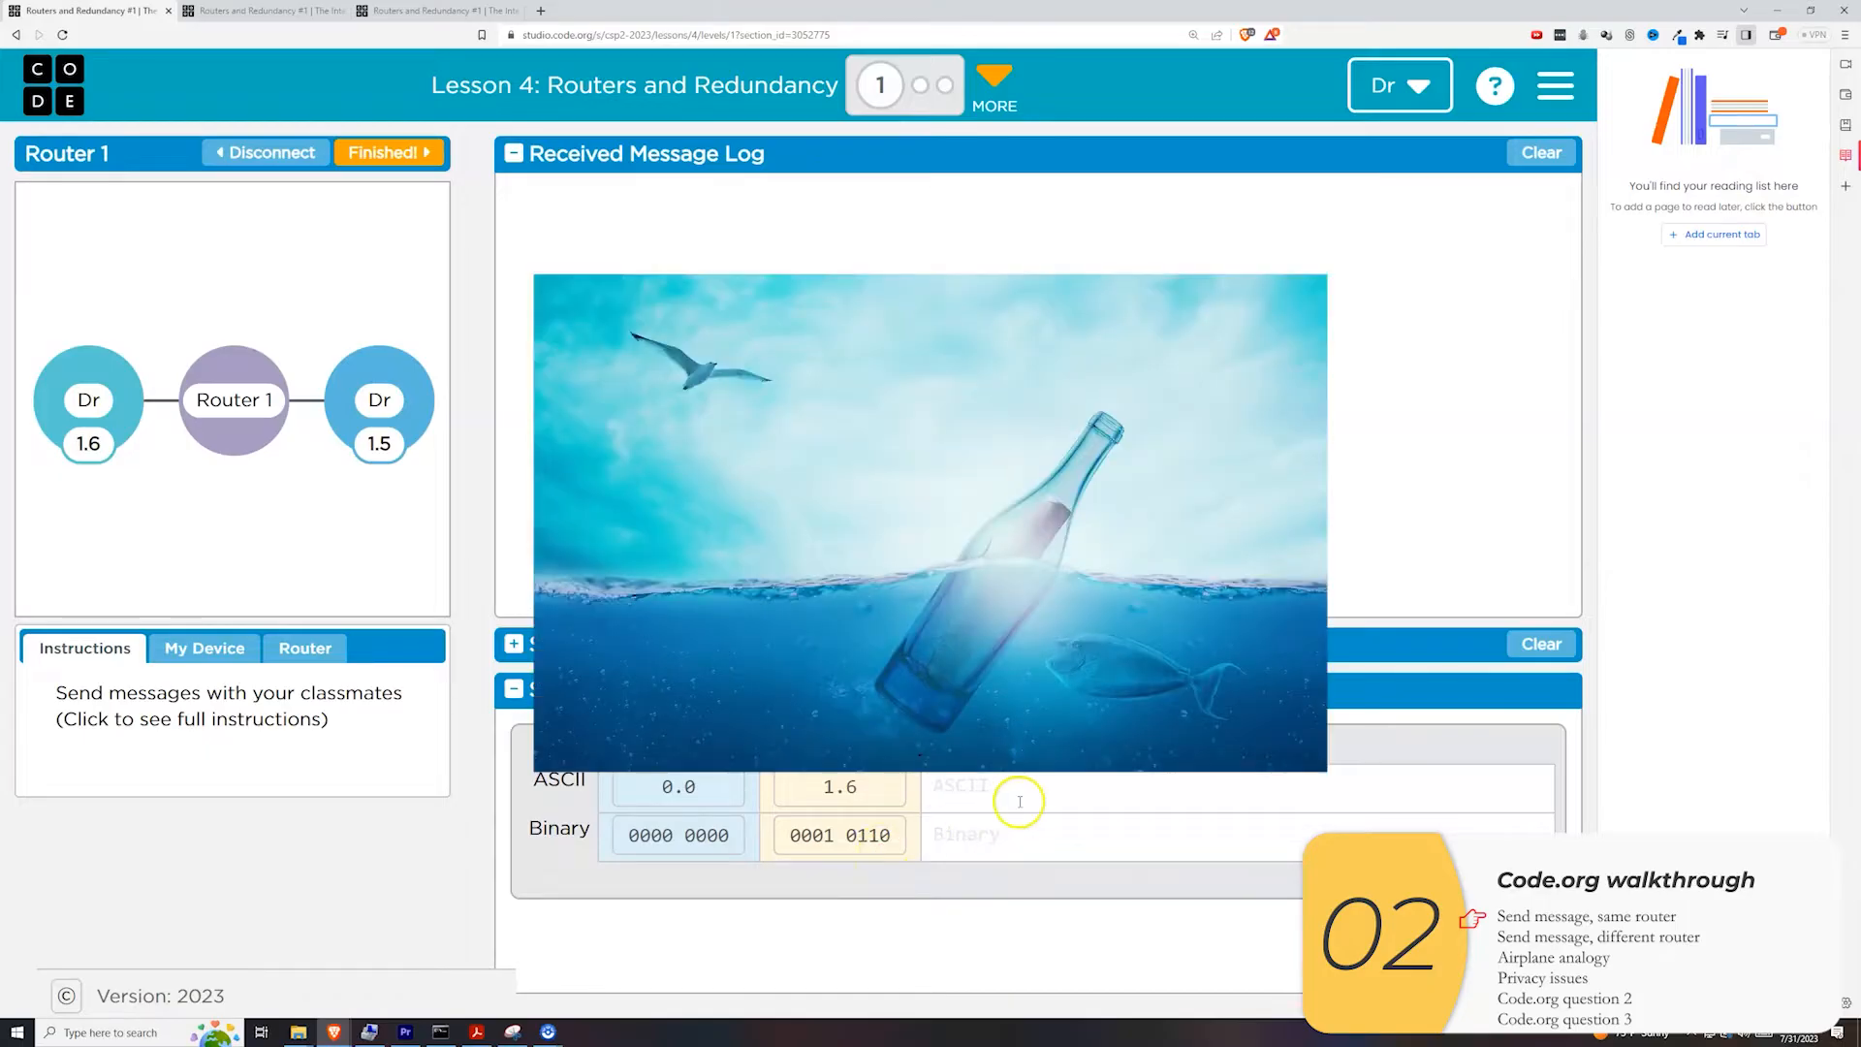
text(What is your favo)
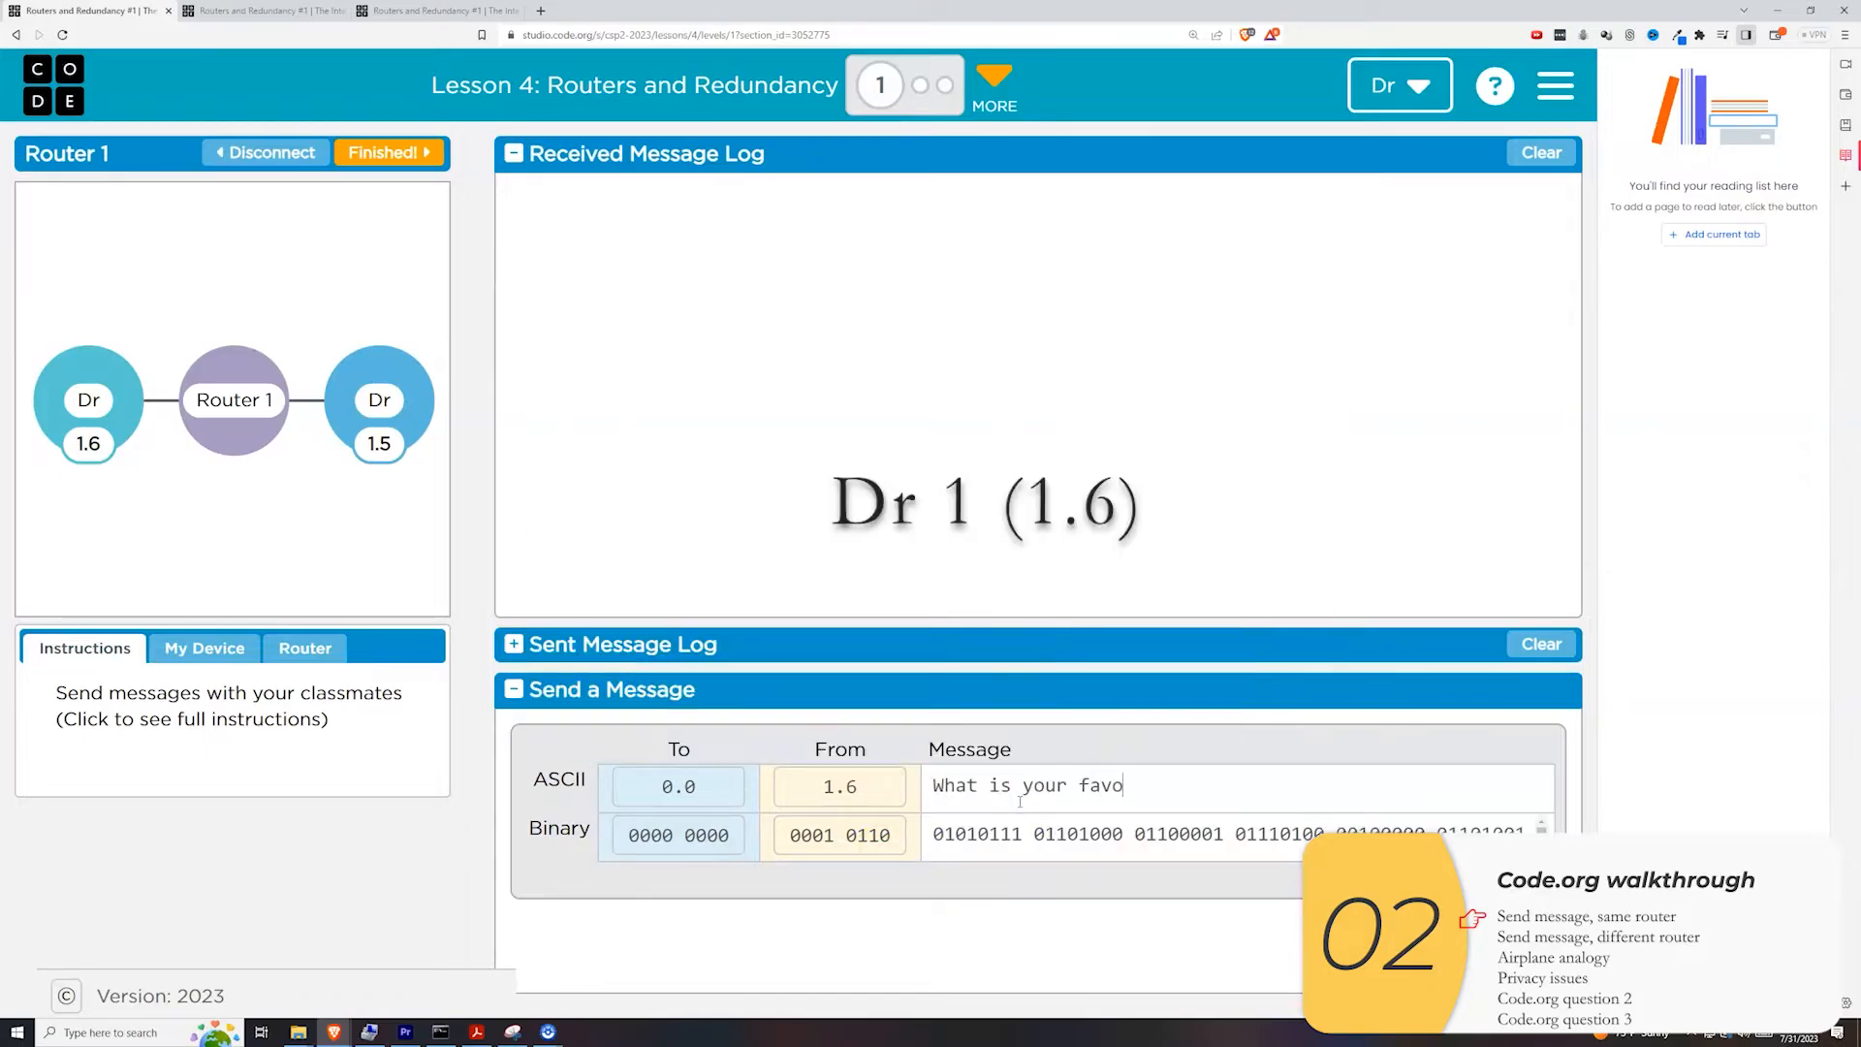
text(rite food)
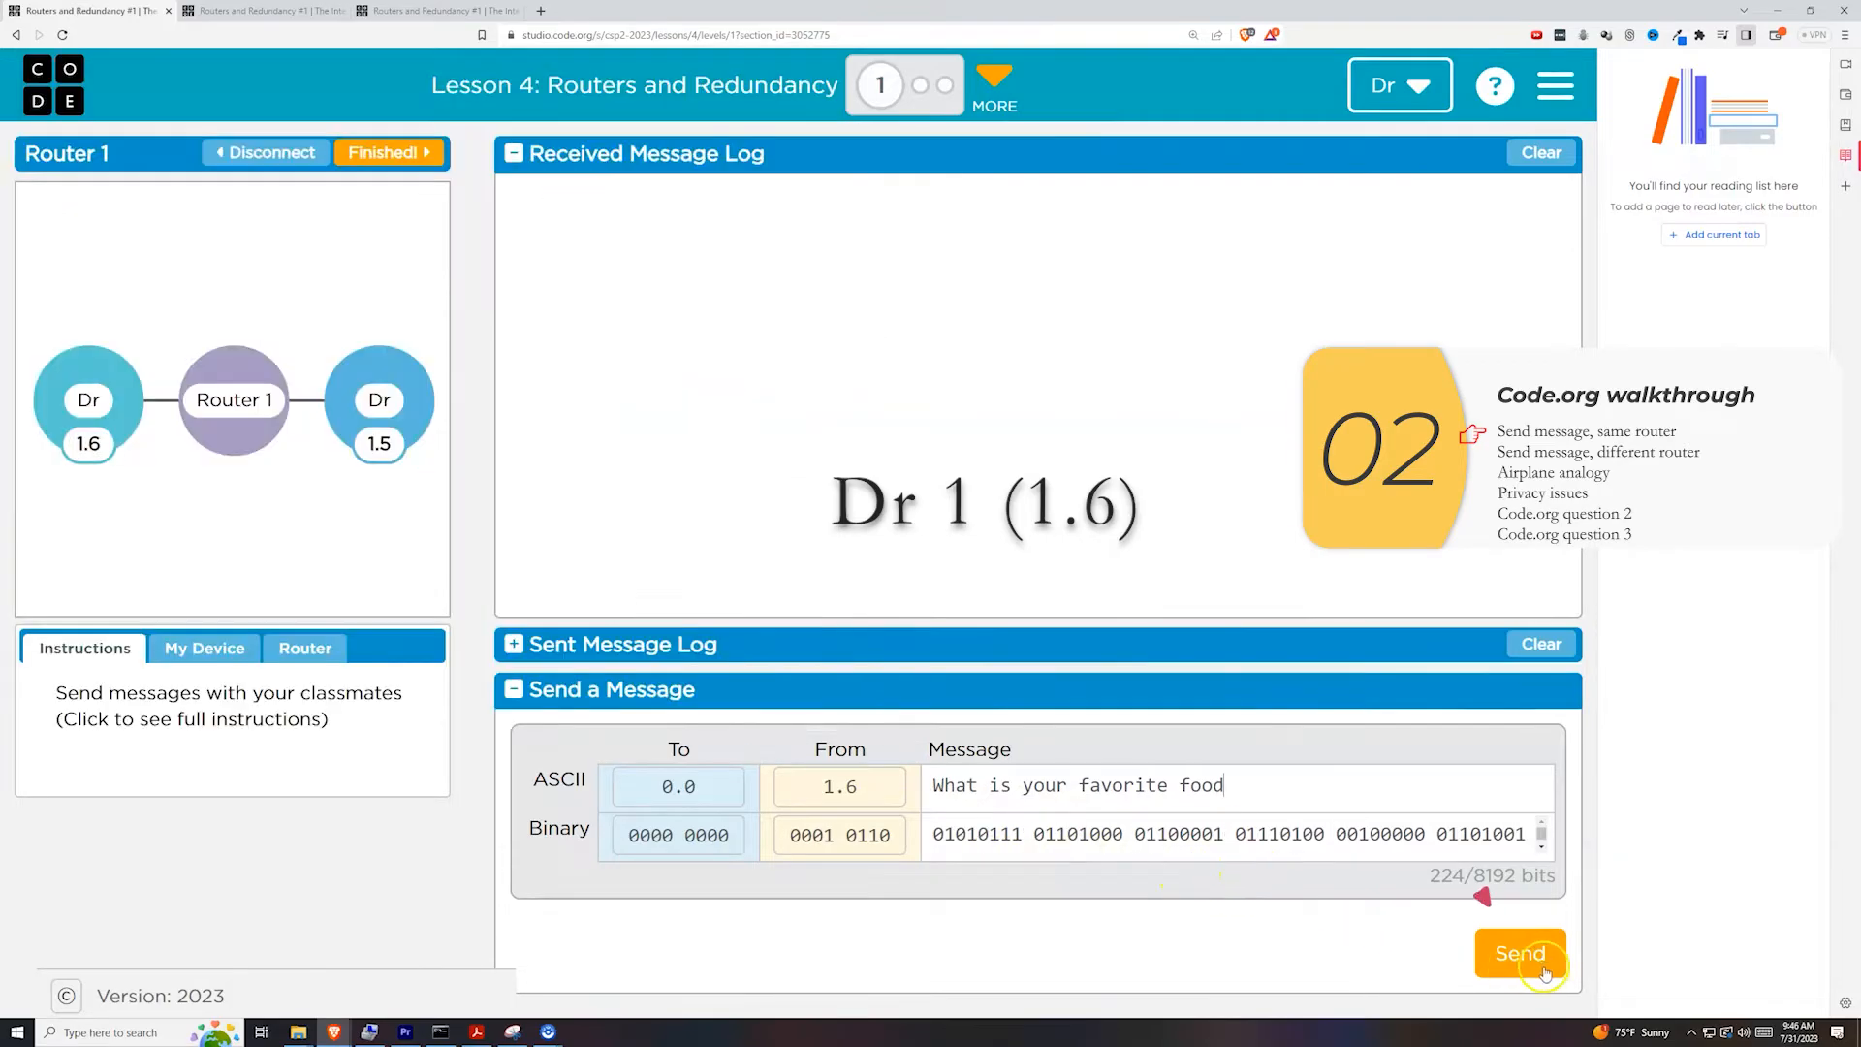
click(1519, 952)
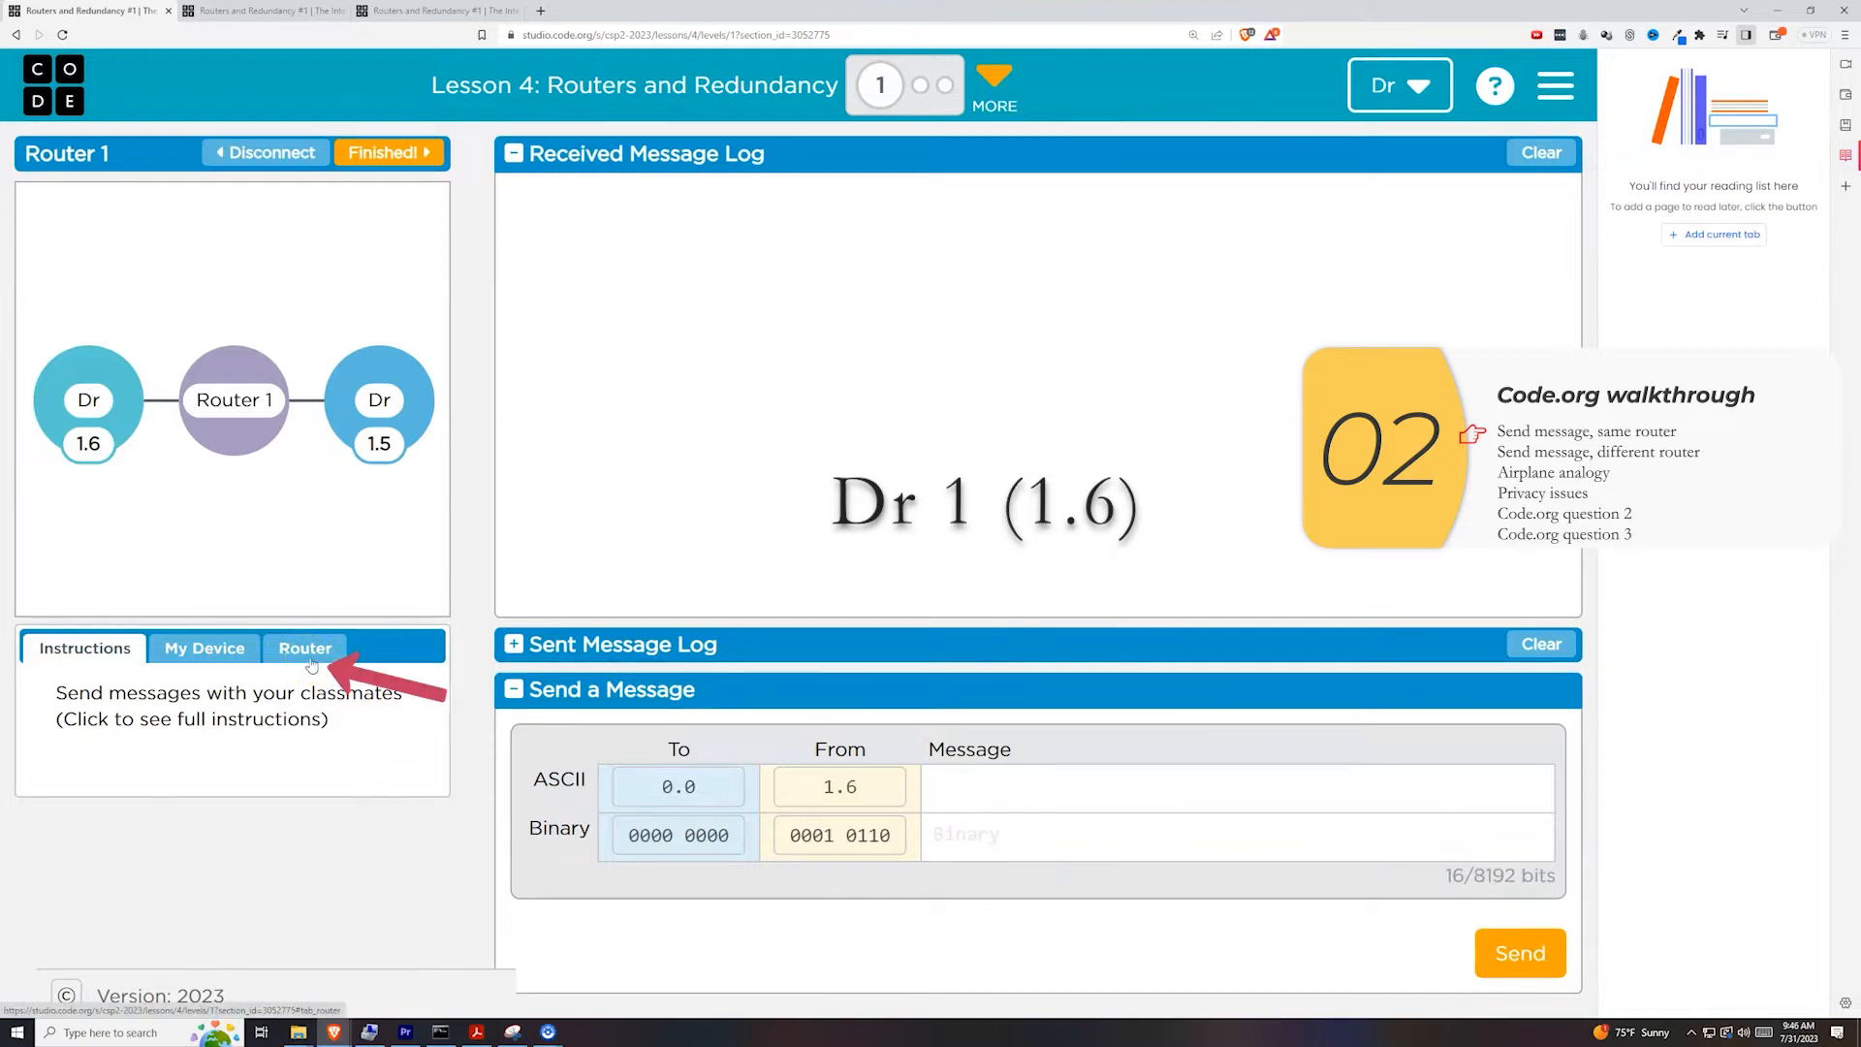
View Router 1's stats (0 of 1 packets routed) and its log with one traffic entry.
click(304, 648)
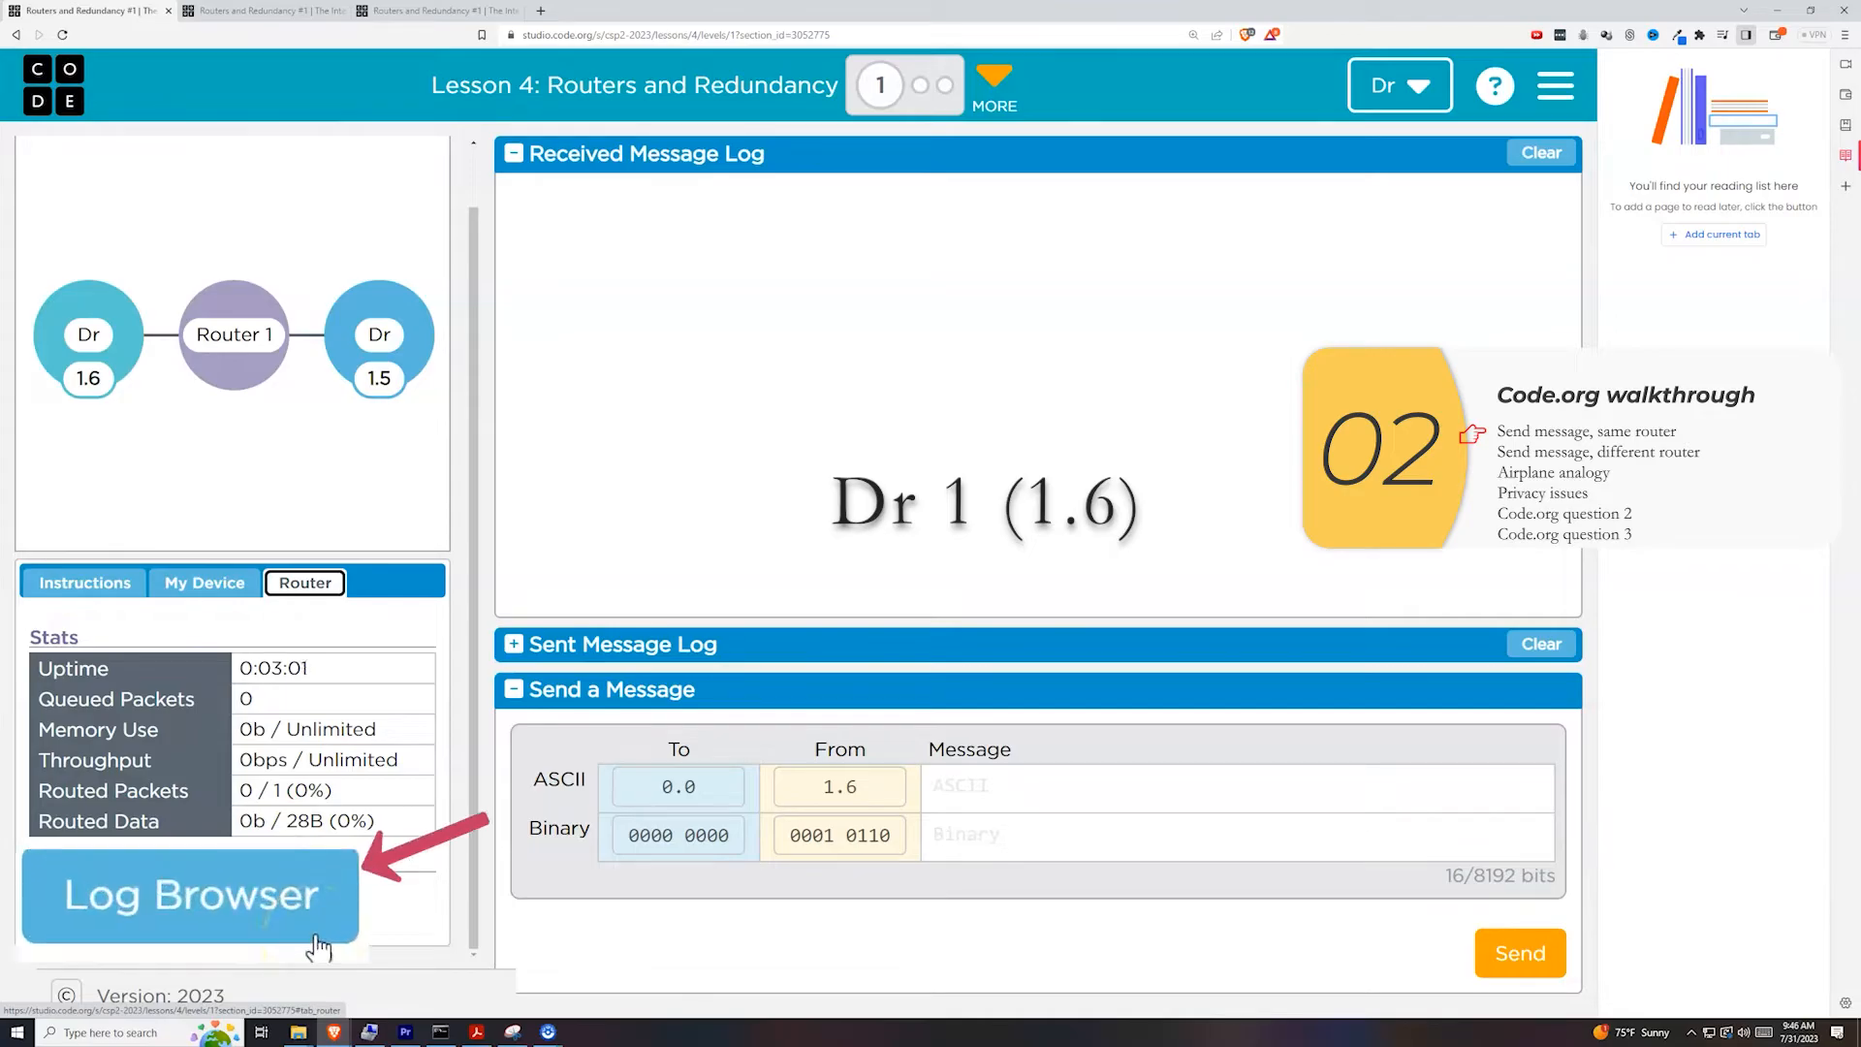
click(186, 893)
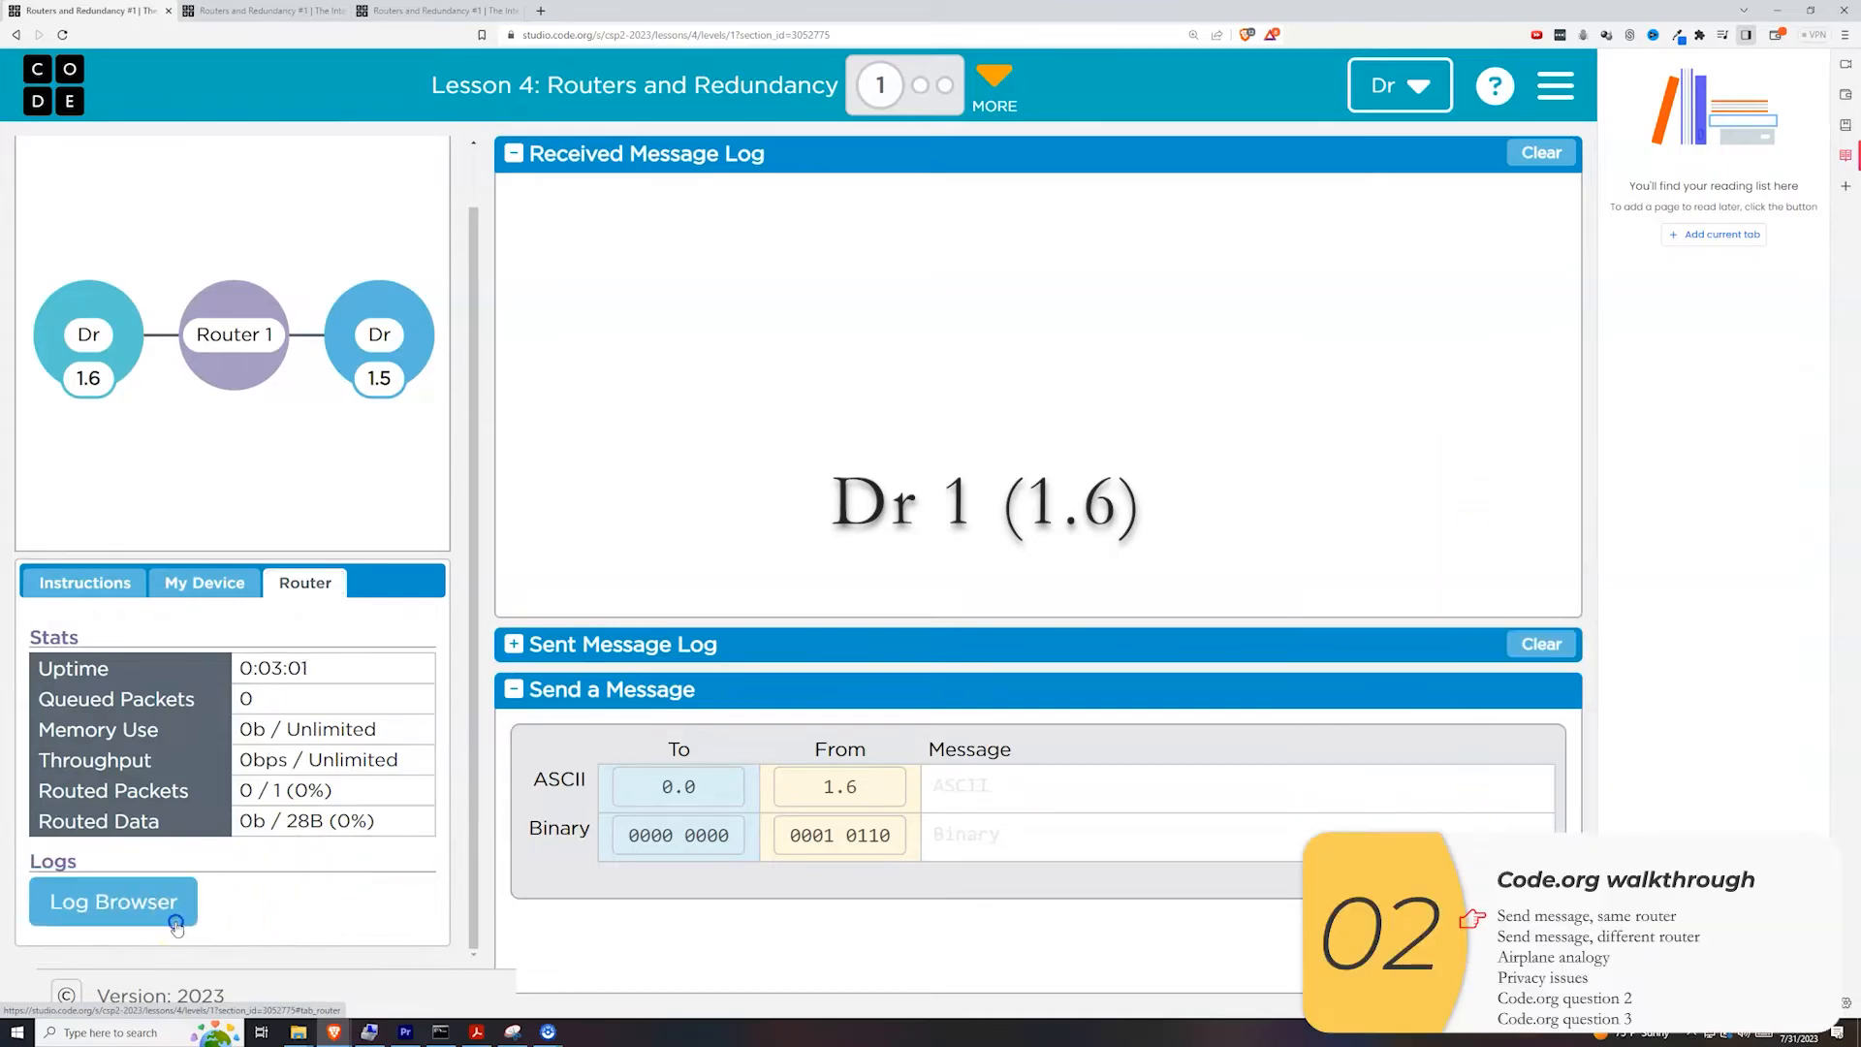
click(113, 901)
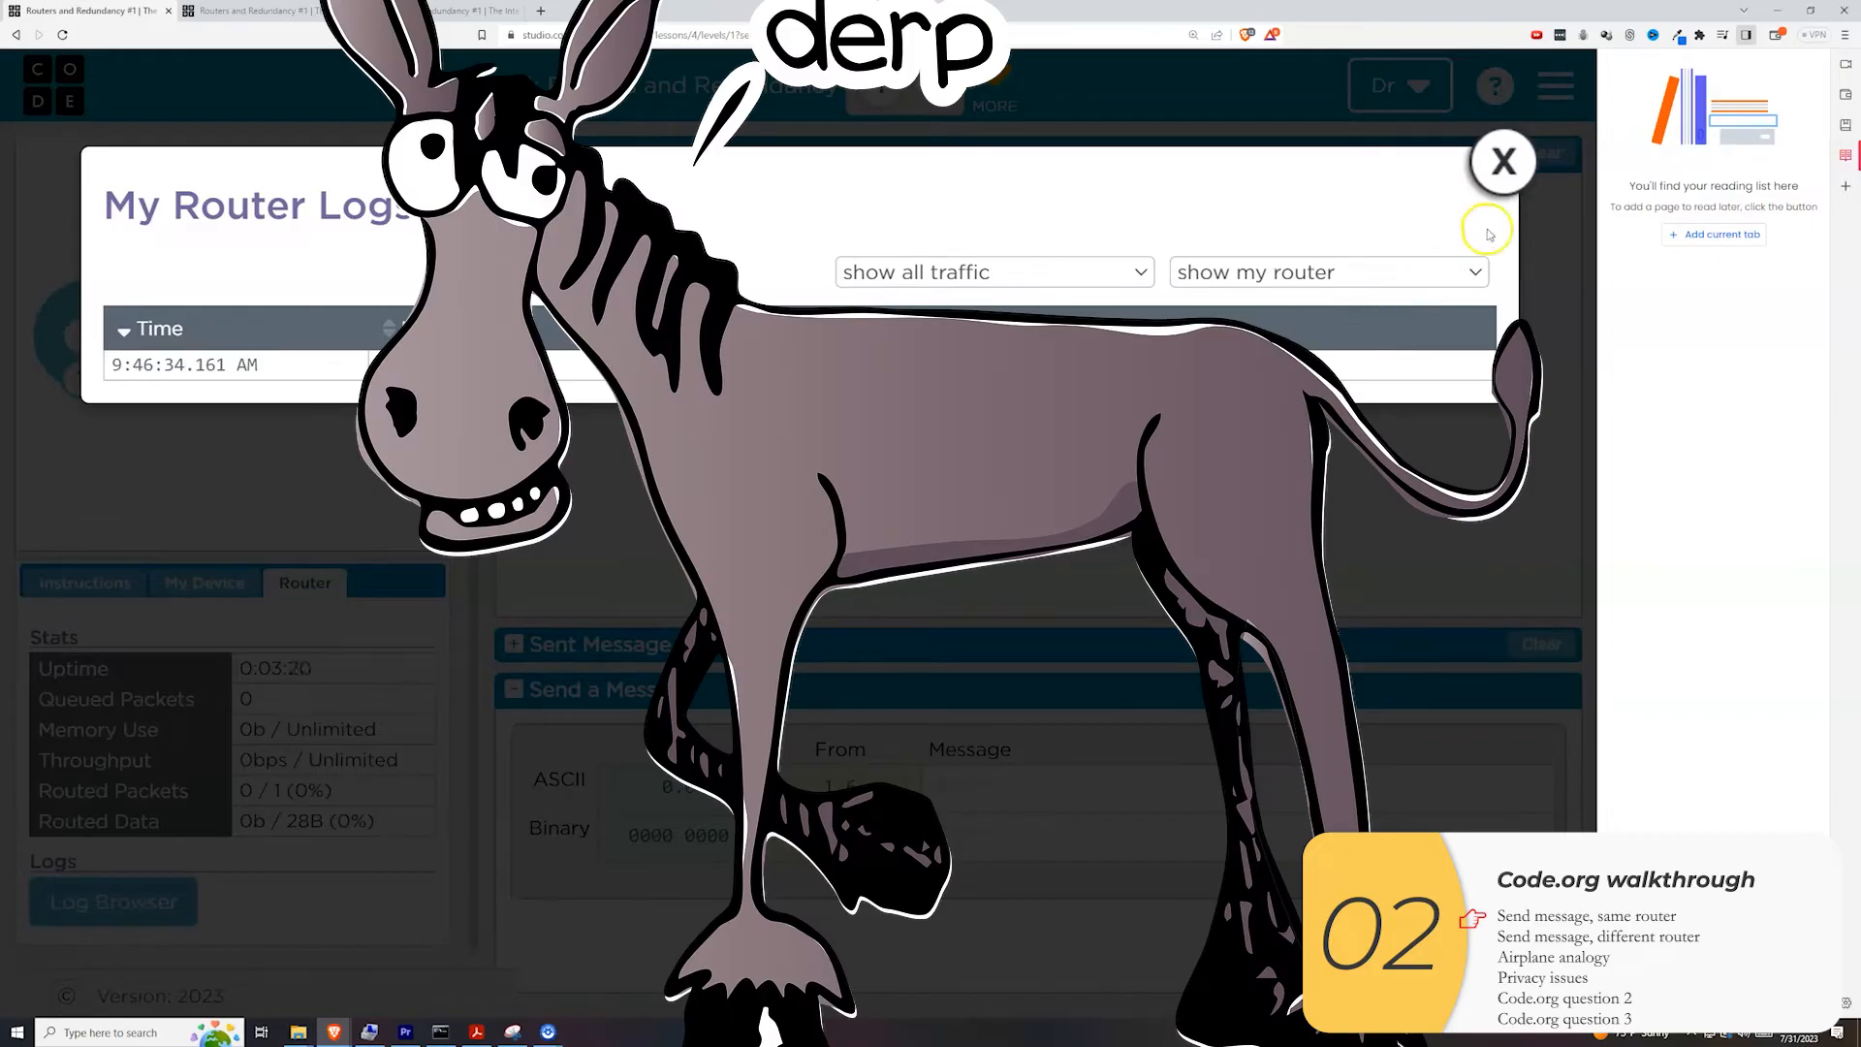
click(1502, 163)
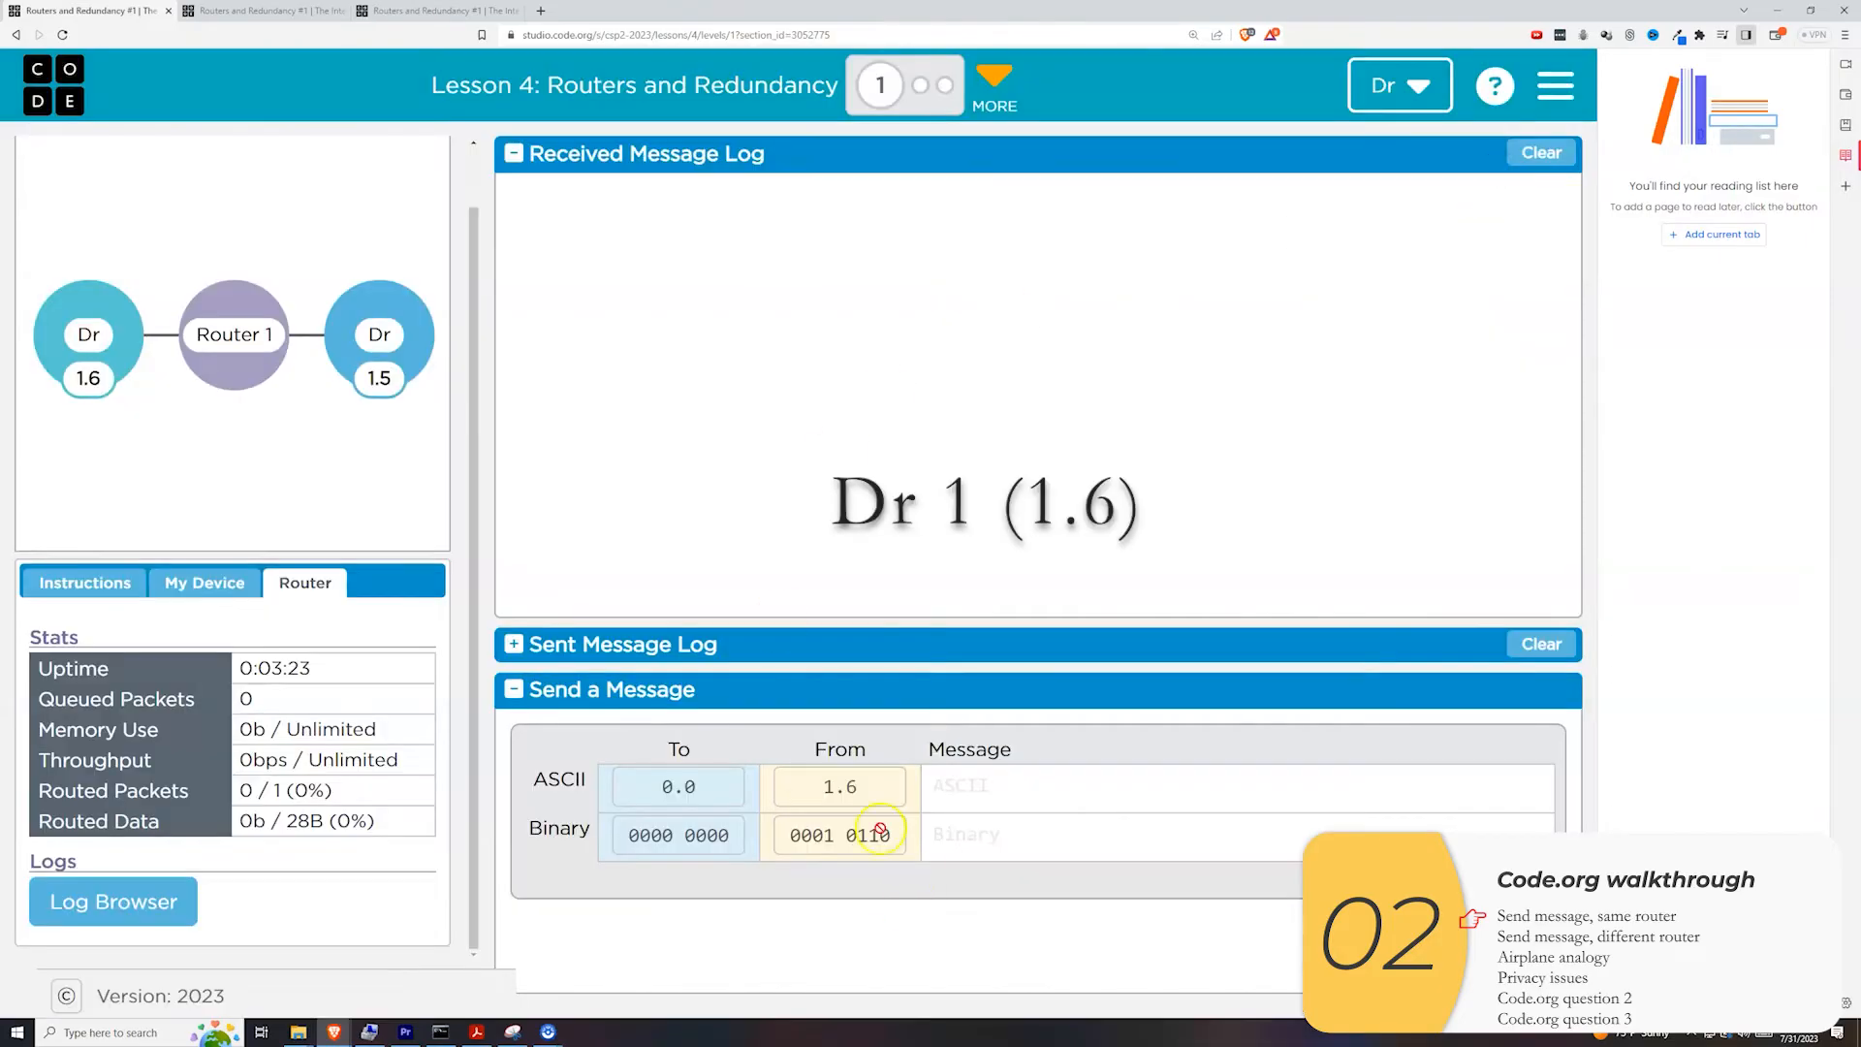
Send 'What is your favorite animal?' from 1.6 to address 1.5.
click(679, 787)
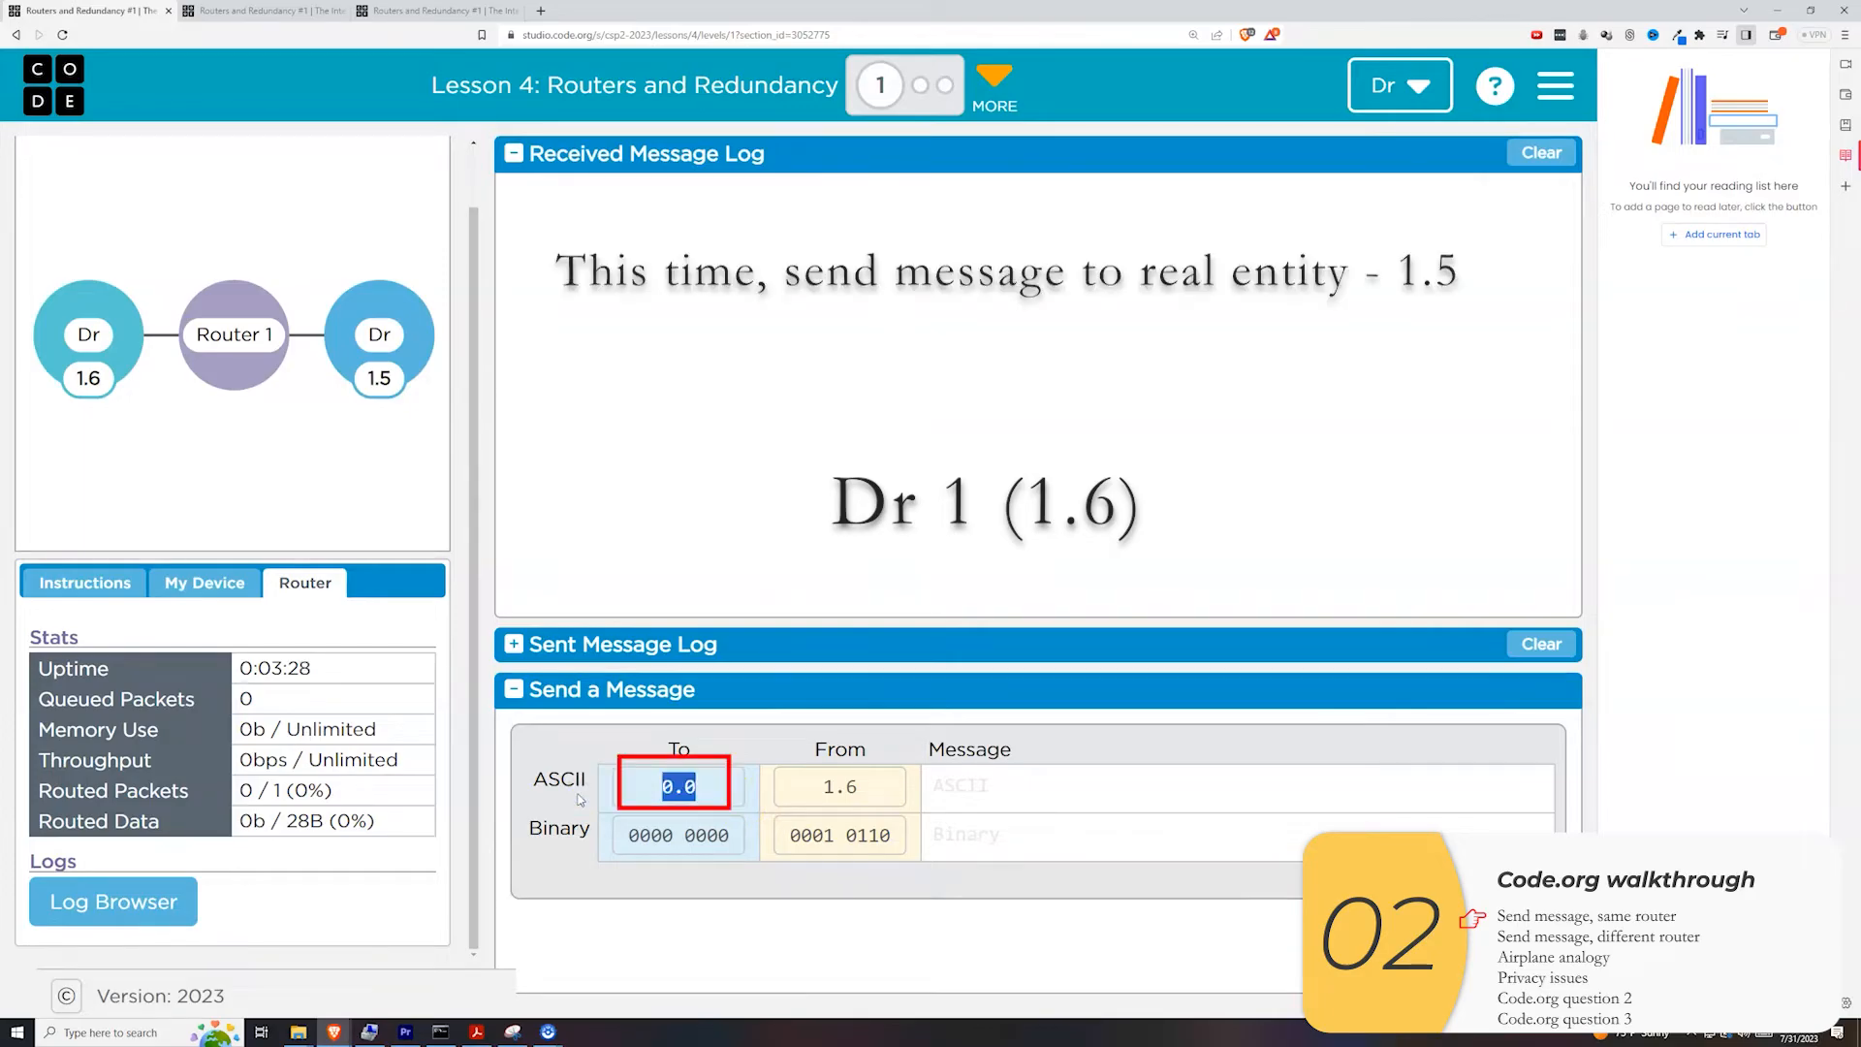
text(1.5)
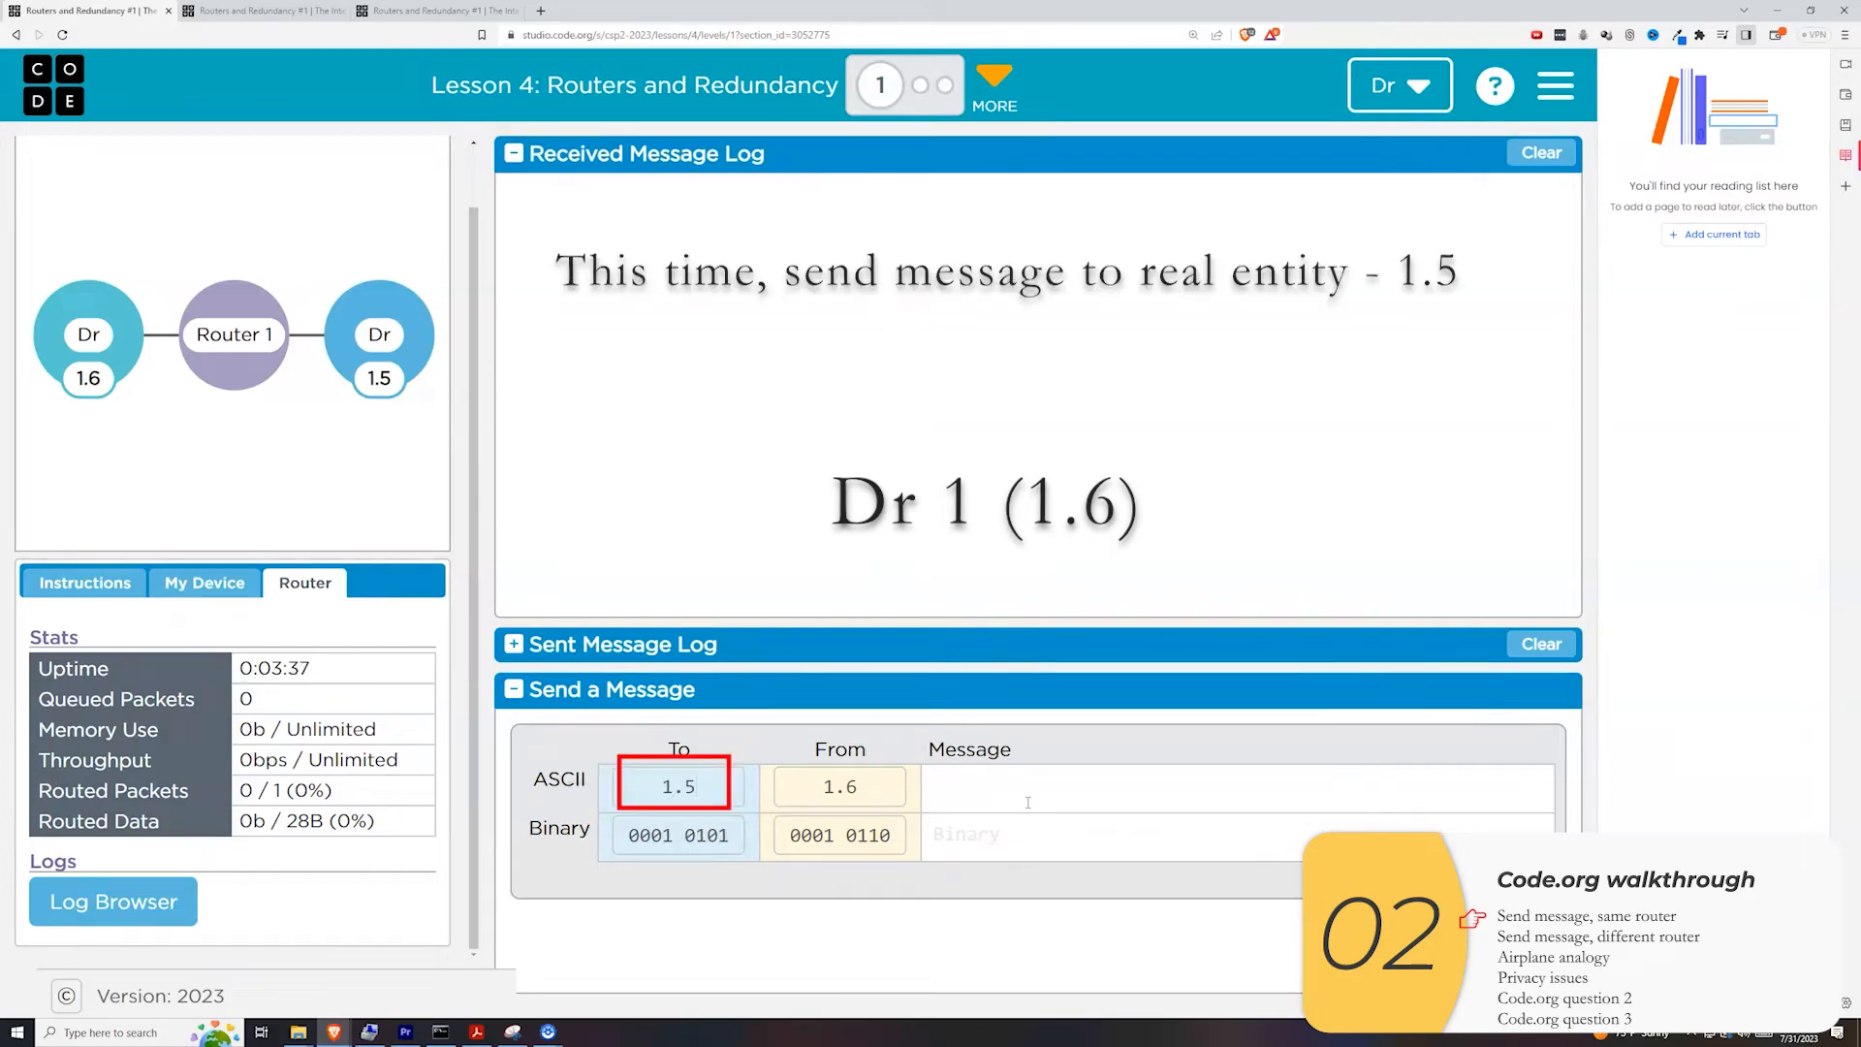
text(What is your favorite animal?)
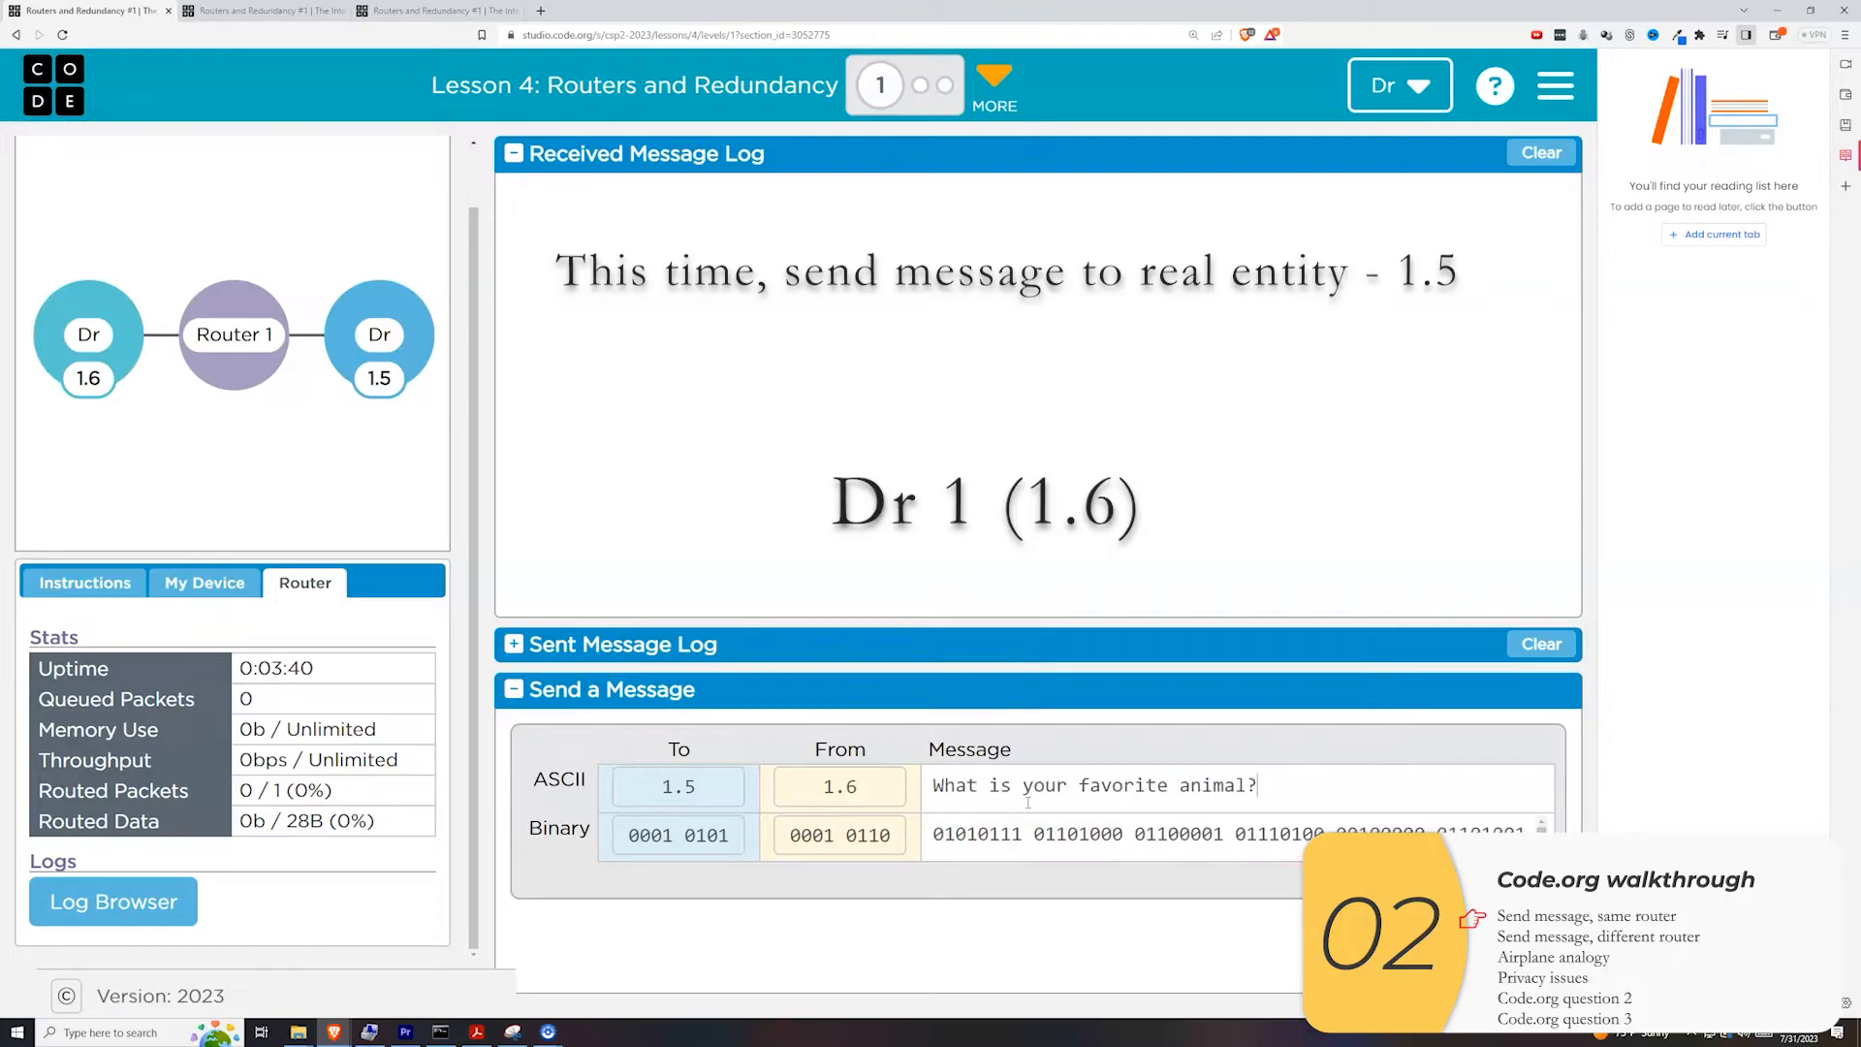
click(1520, 952)
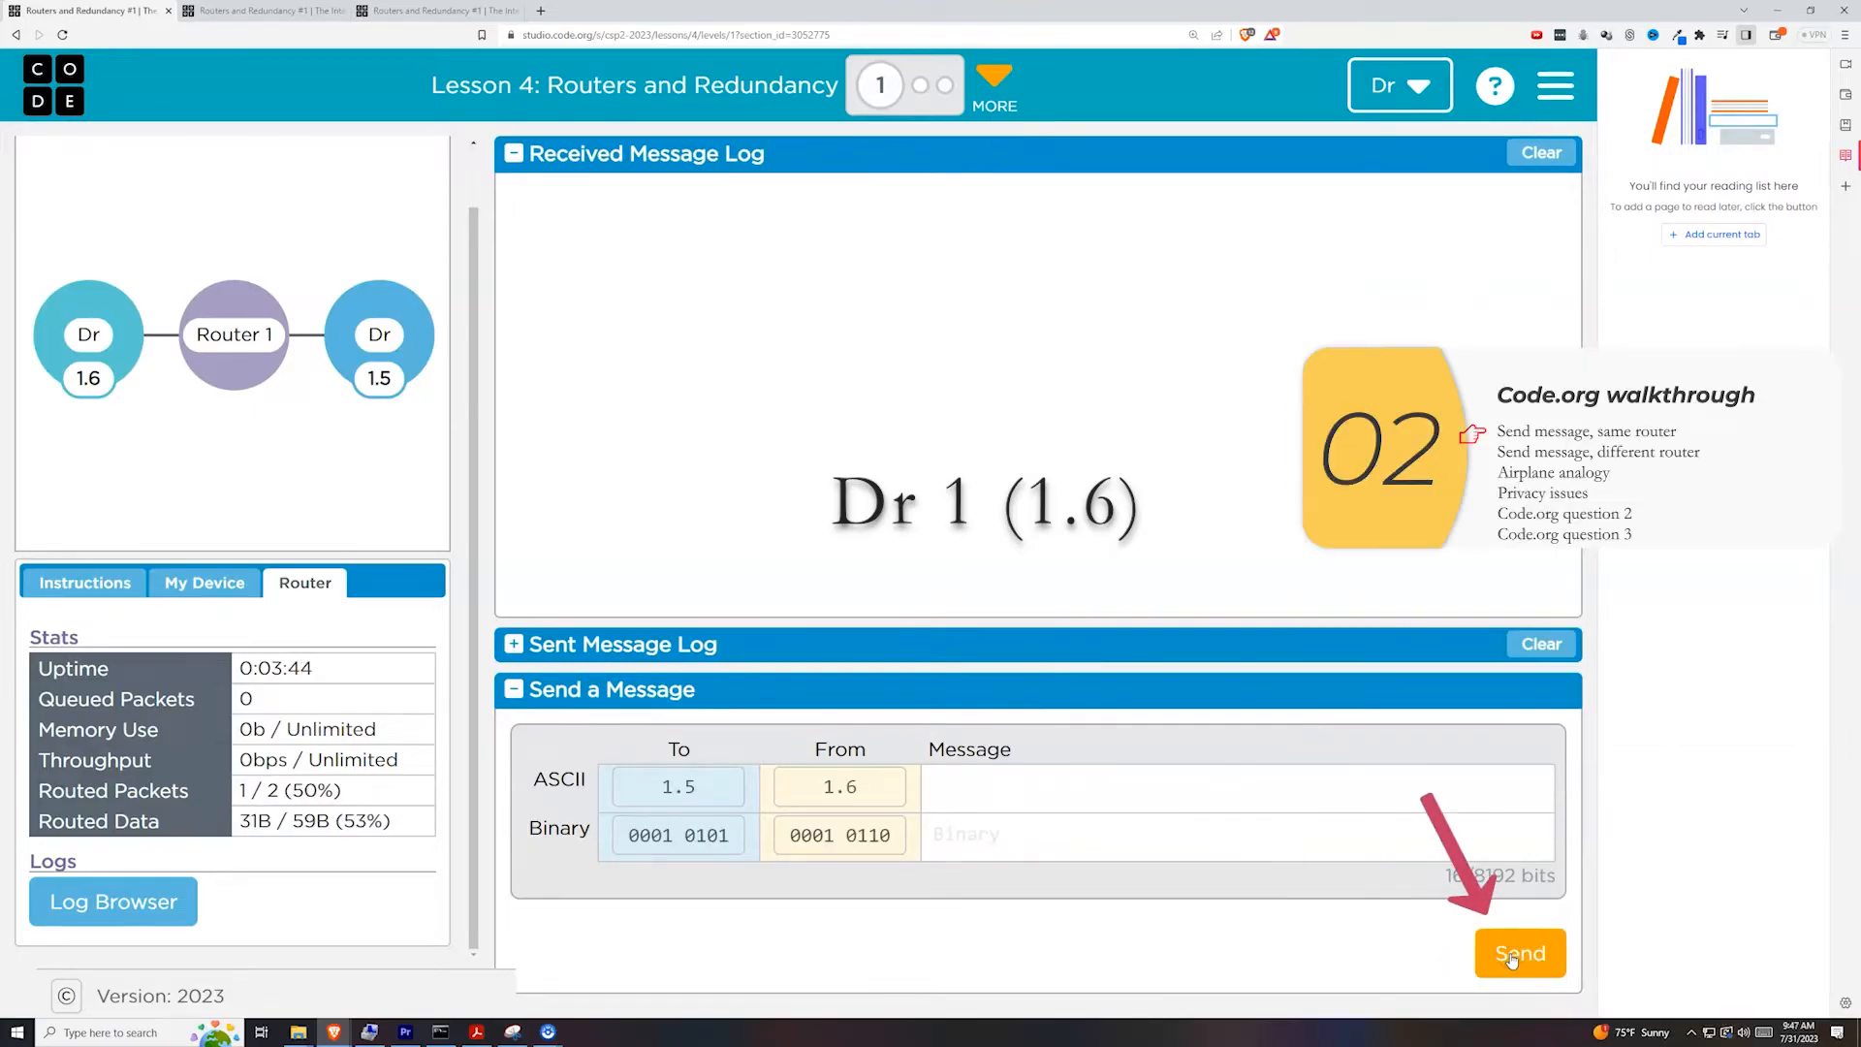
click(1519, 952)
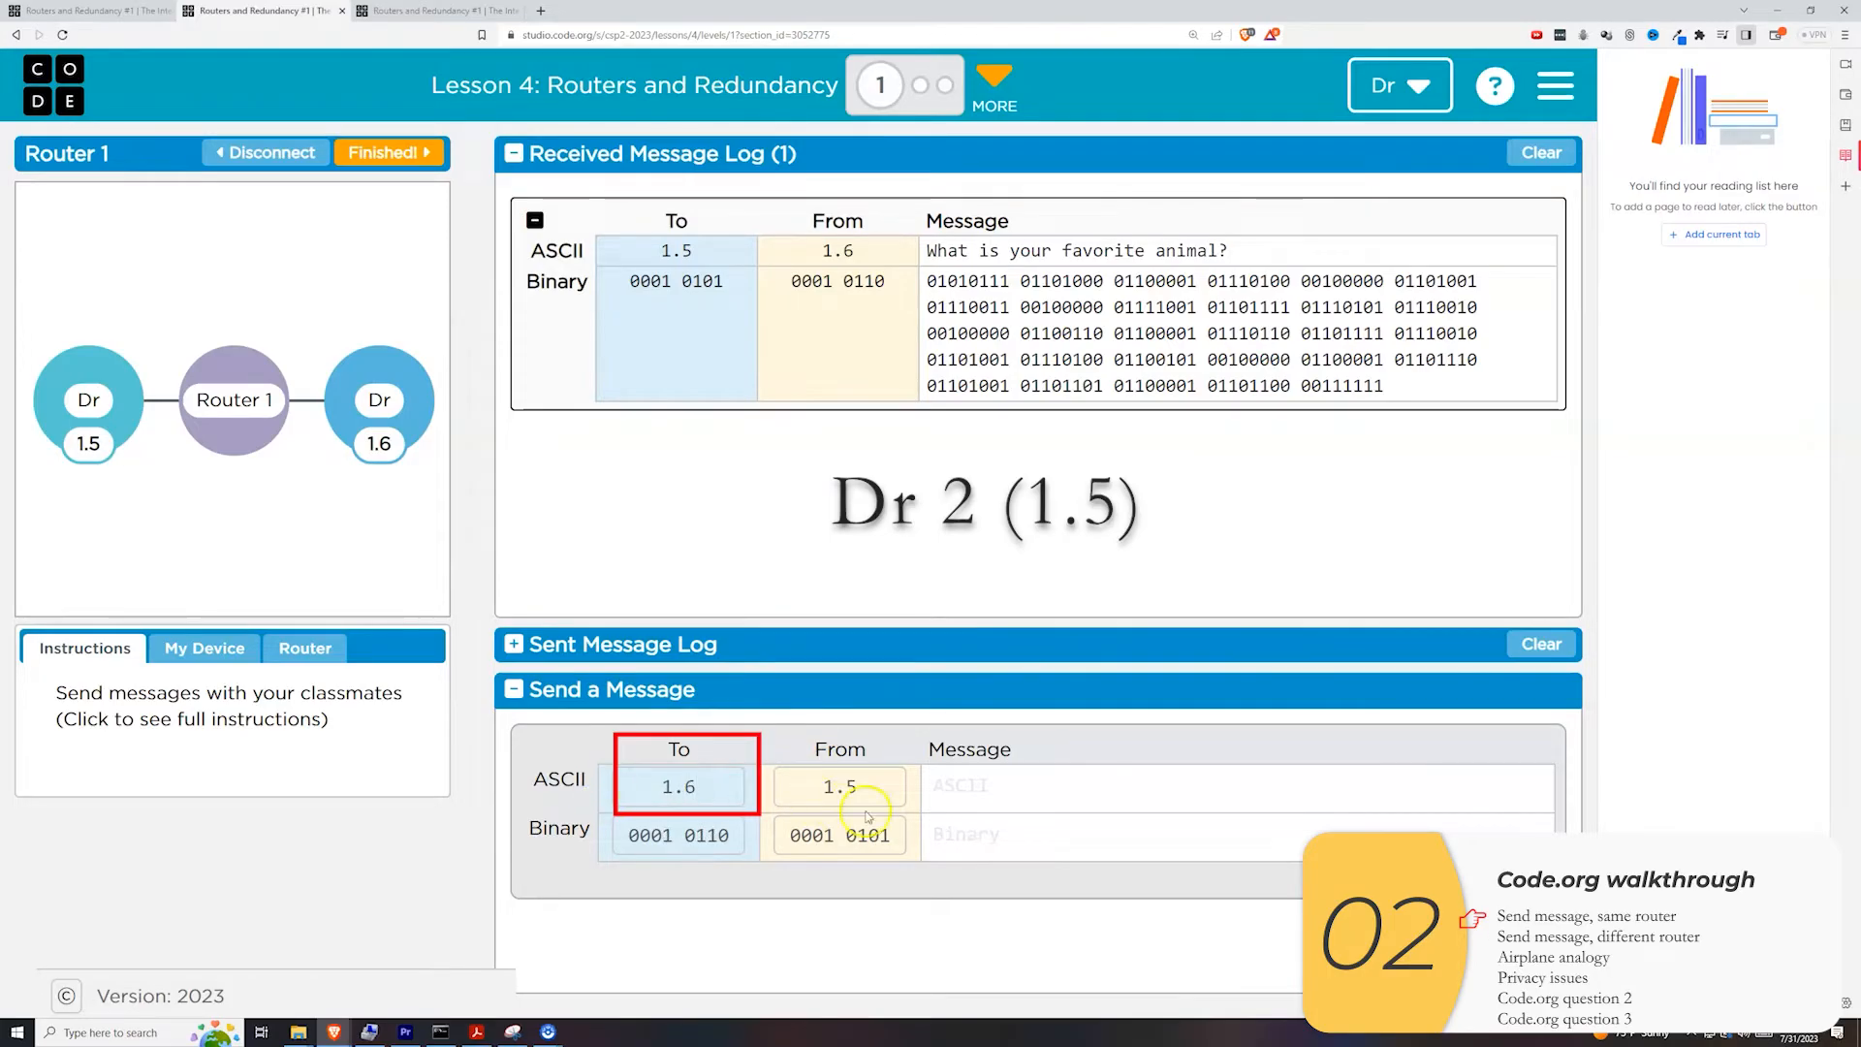
Reply 'I like spidermonkeys!' from device 1.5 to 1.6.
text(I like sp)
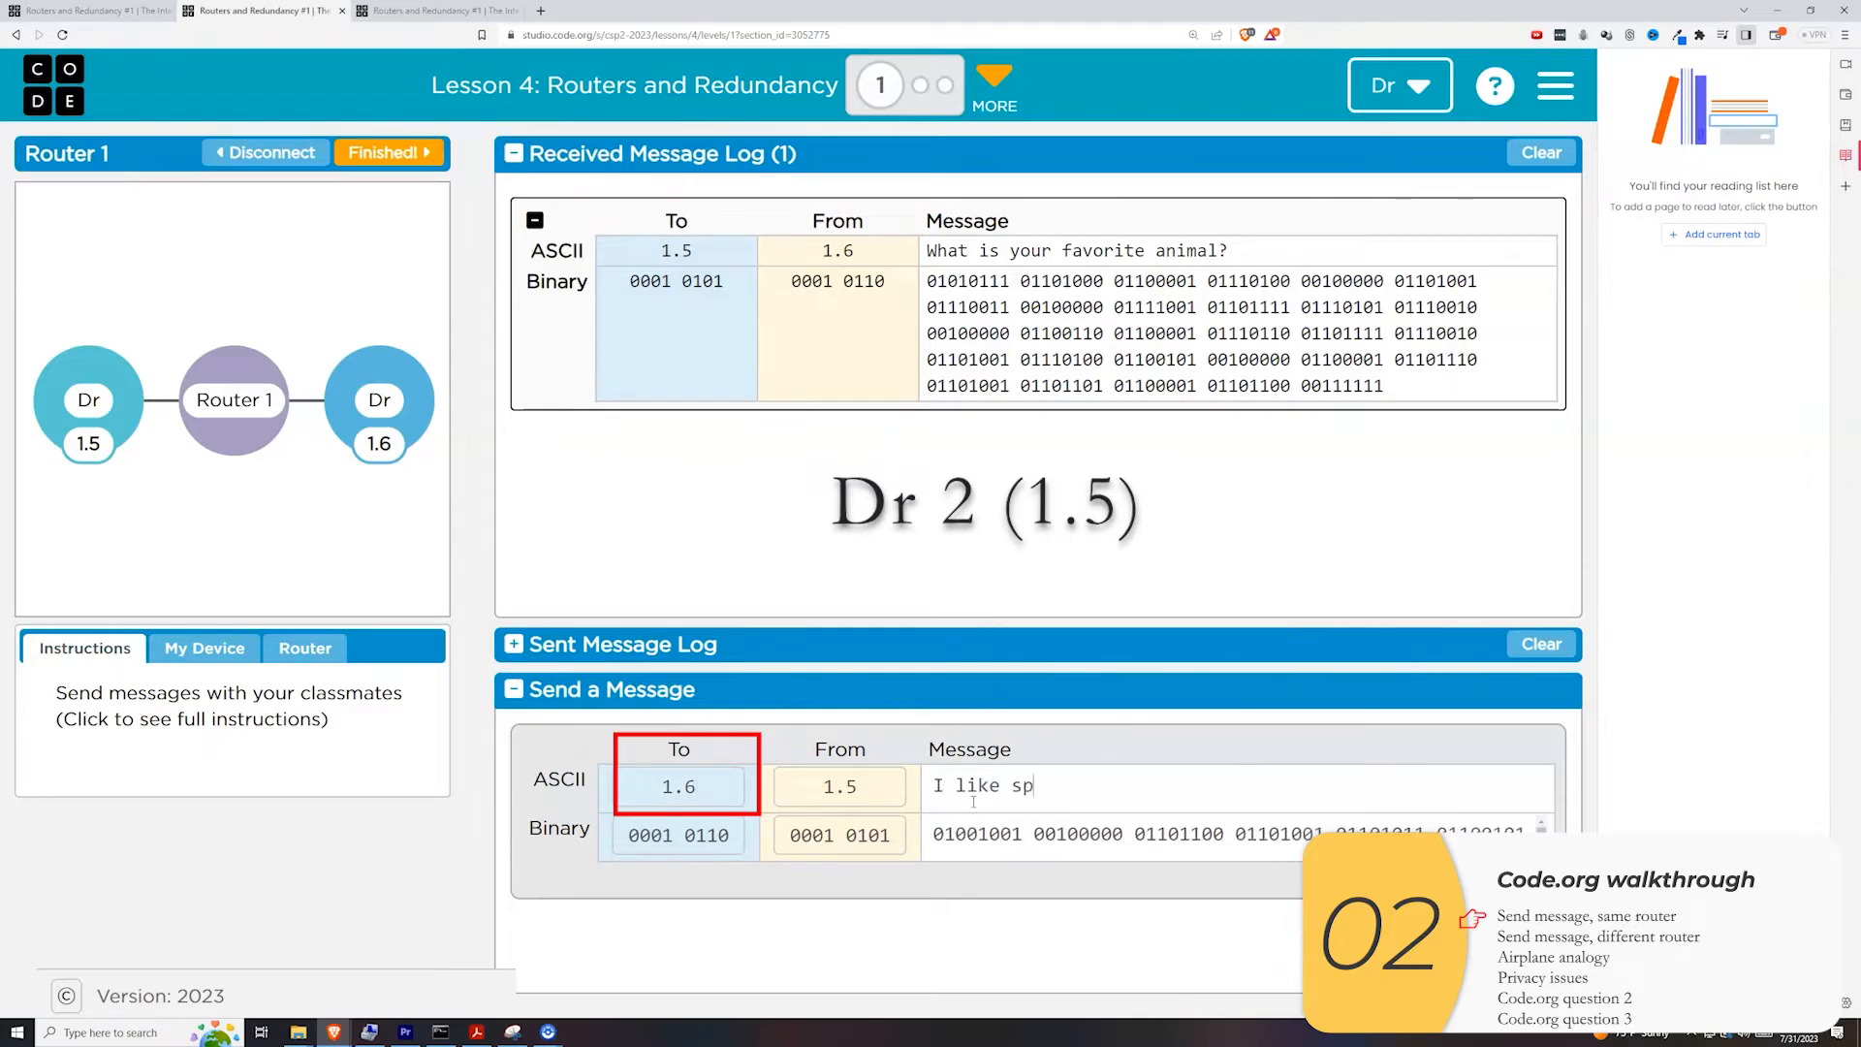
text(idermonkeys!)
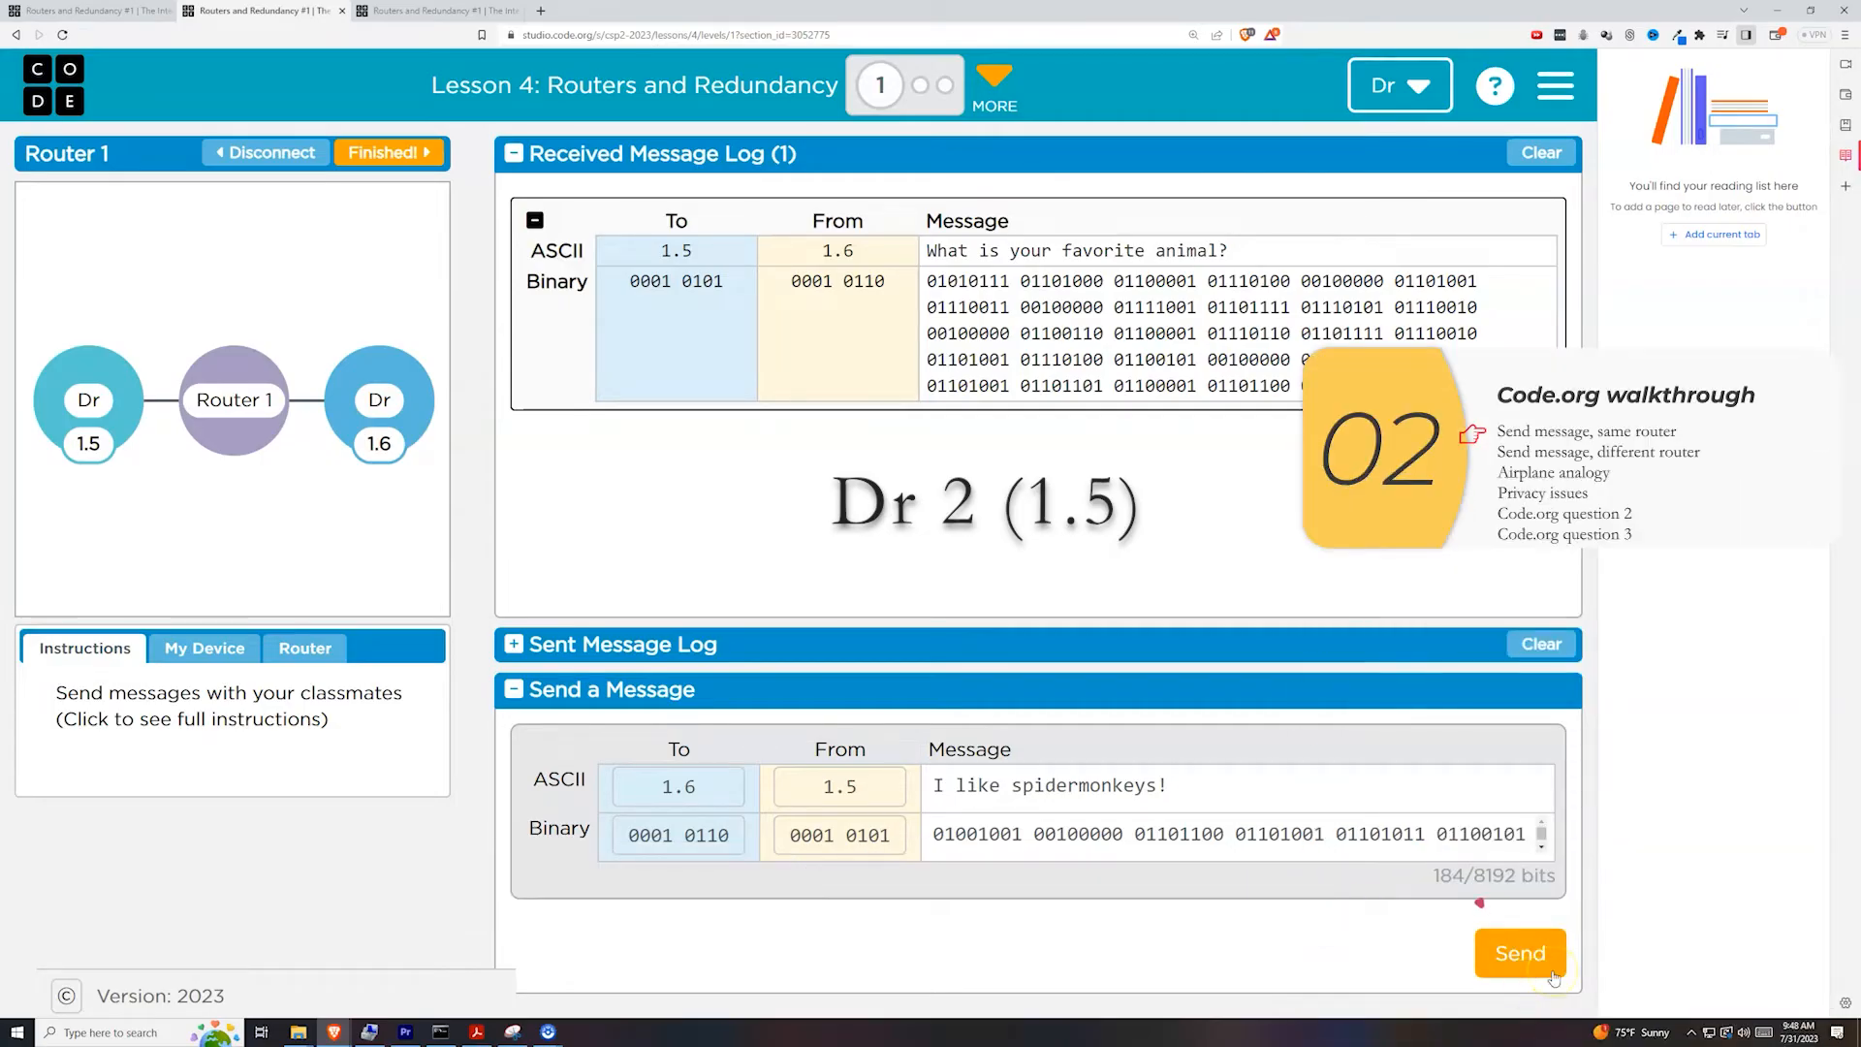
click(1520, 952)
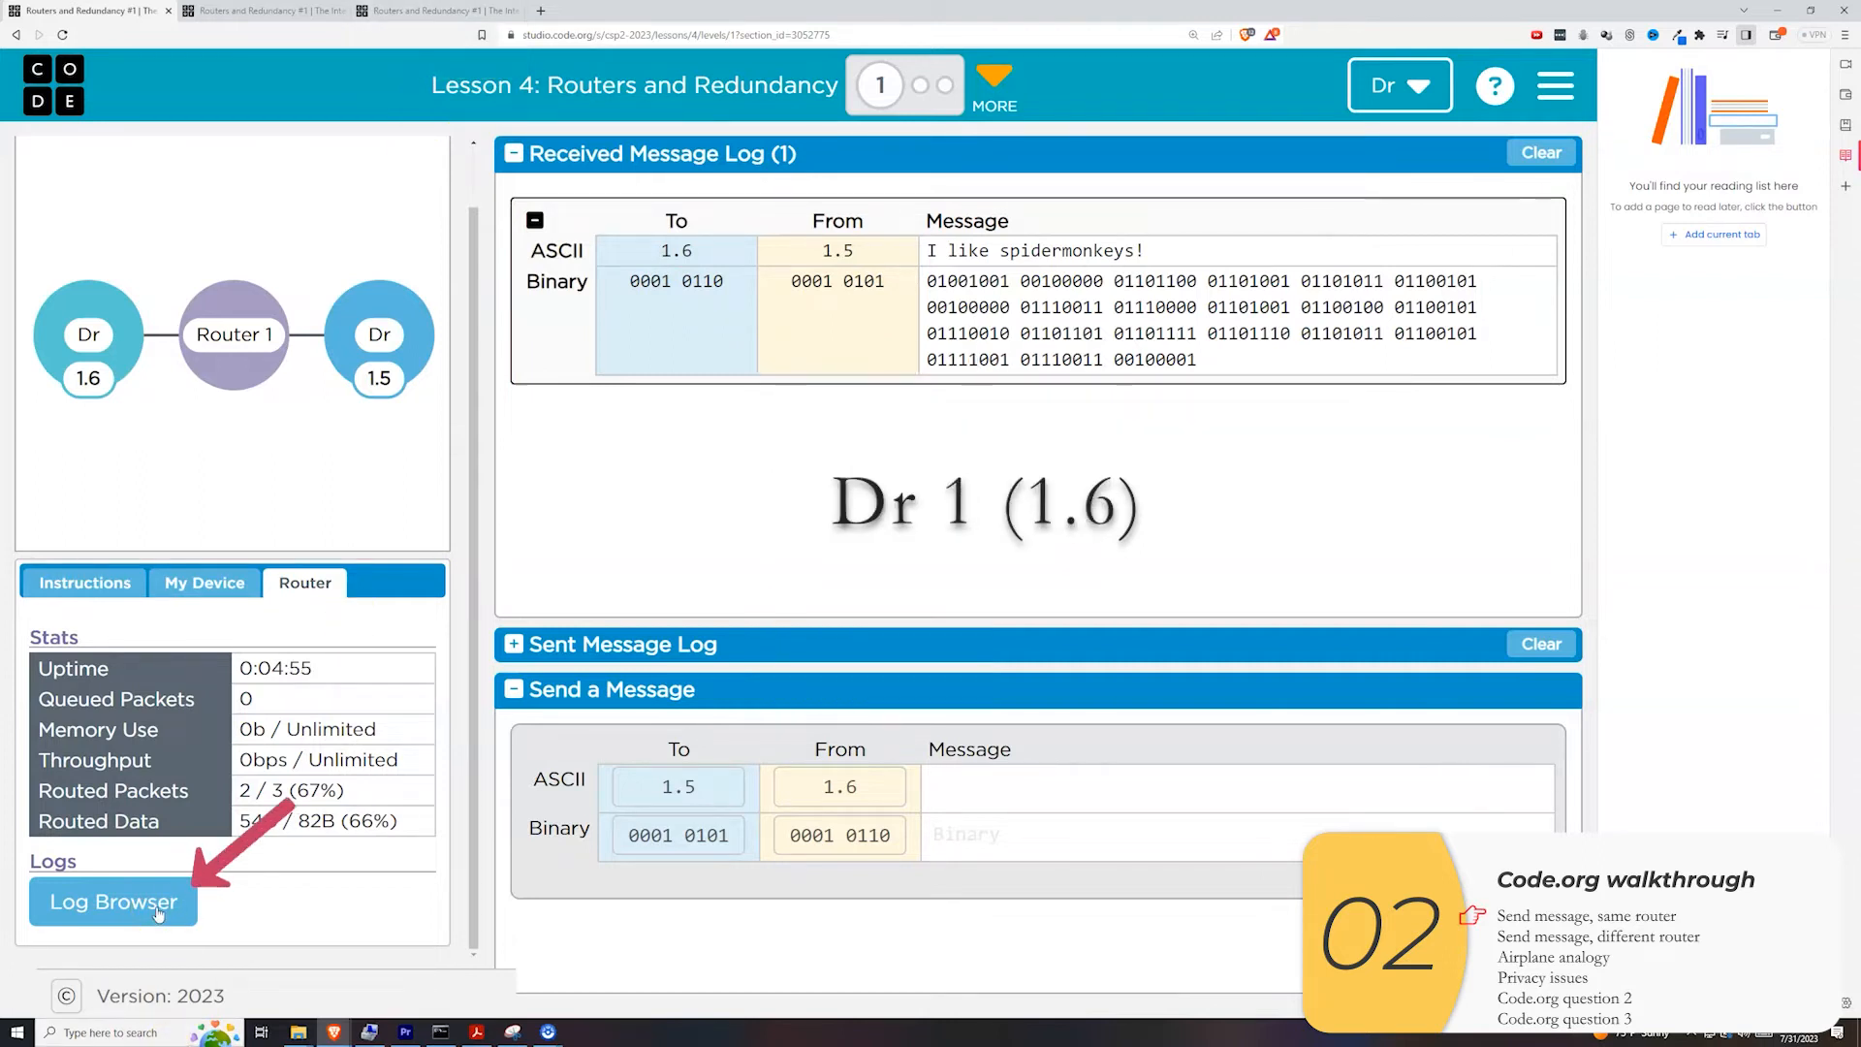
Review Router 1's log showing the dropped food message and two delivered animal messages.
click(112, 901)
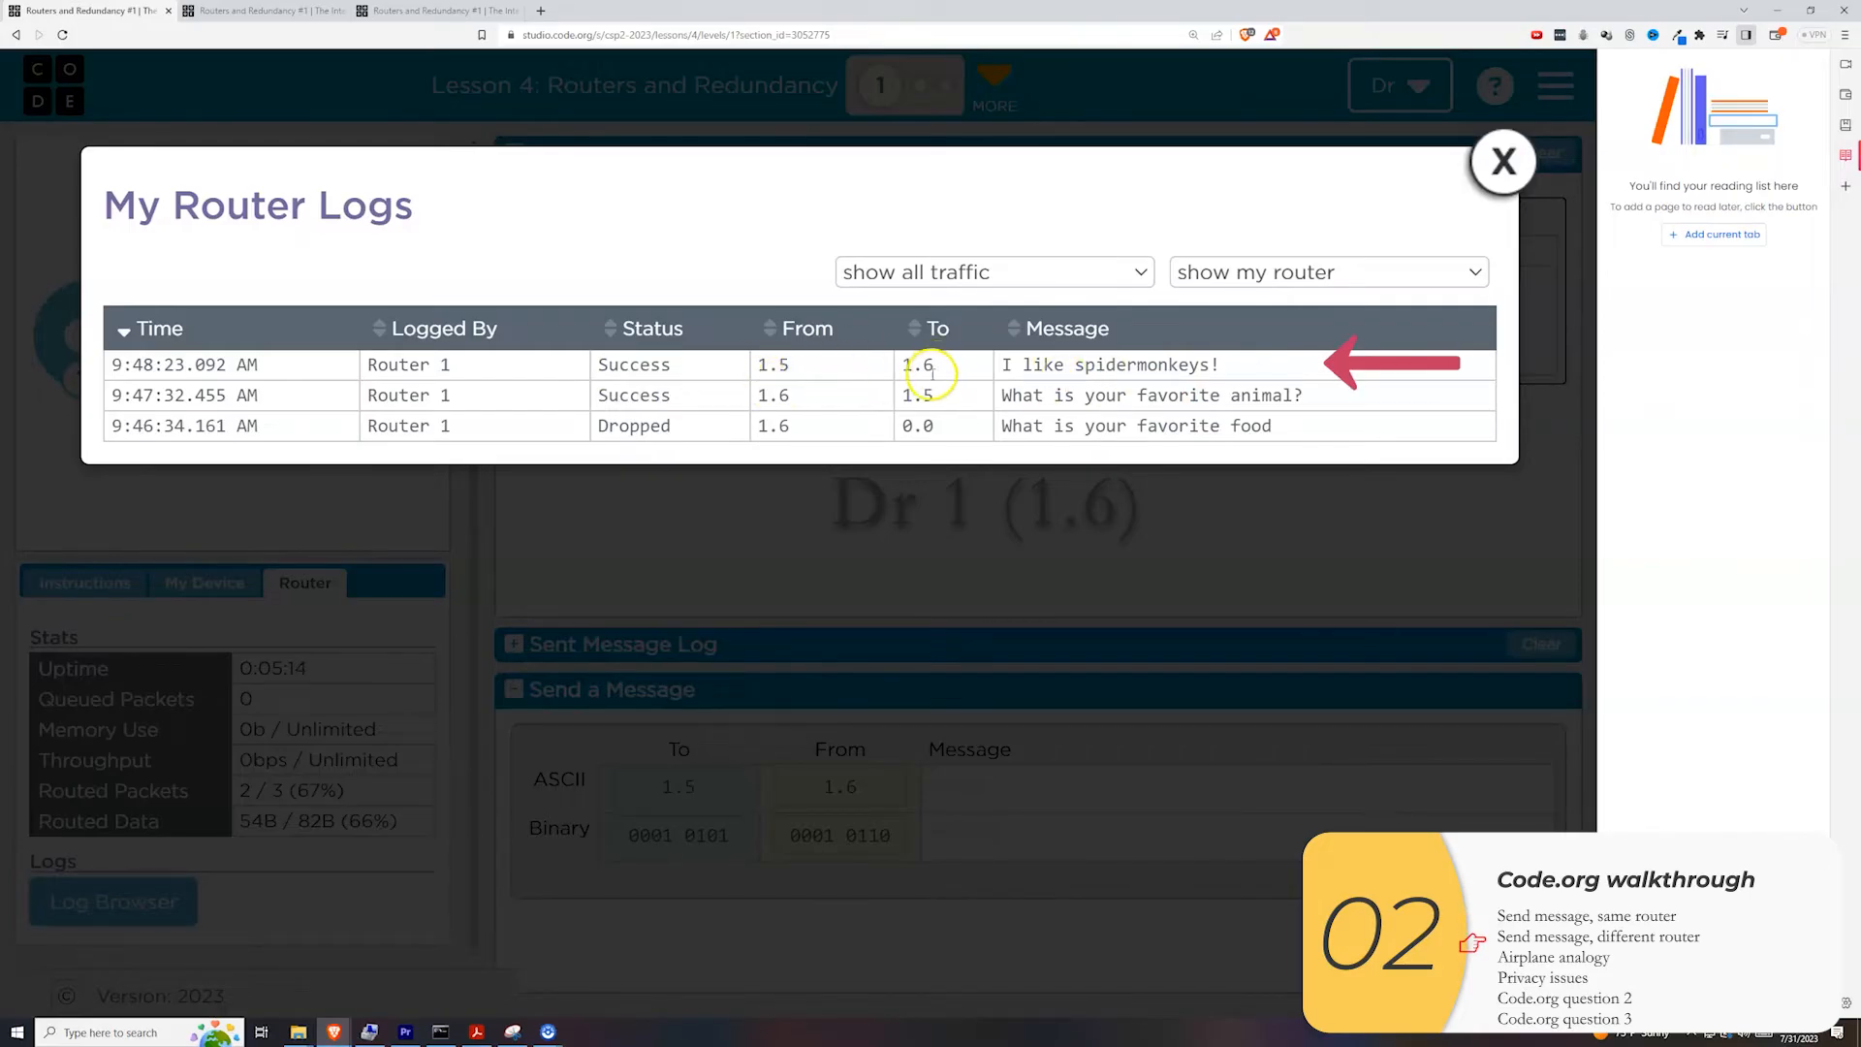
click(1502, 161)
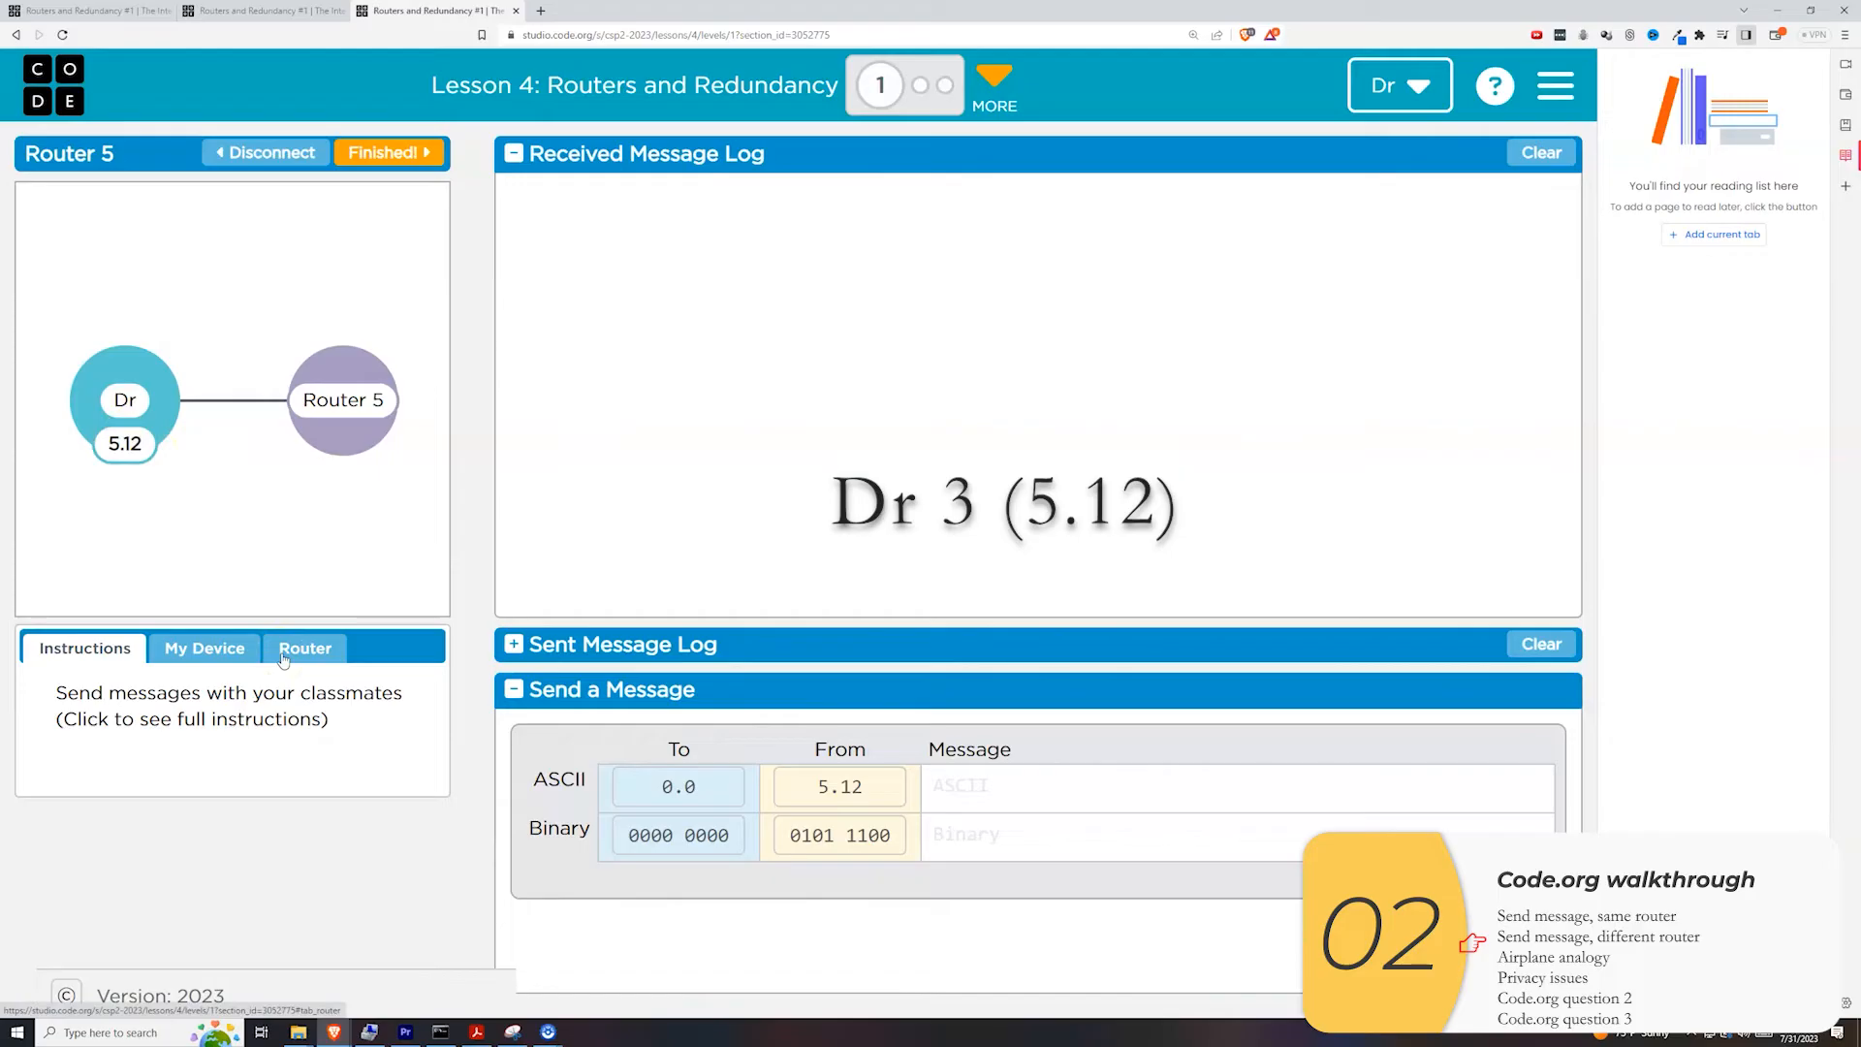
From device 5.12, view Router 5's stats and the all-routers log showing only Router 1's three messages.
click(304, 647)
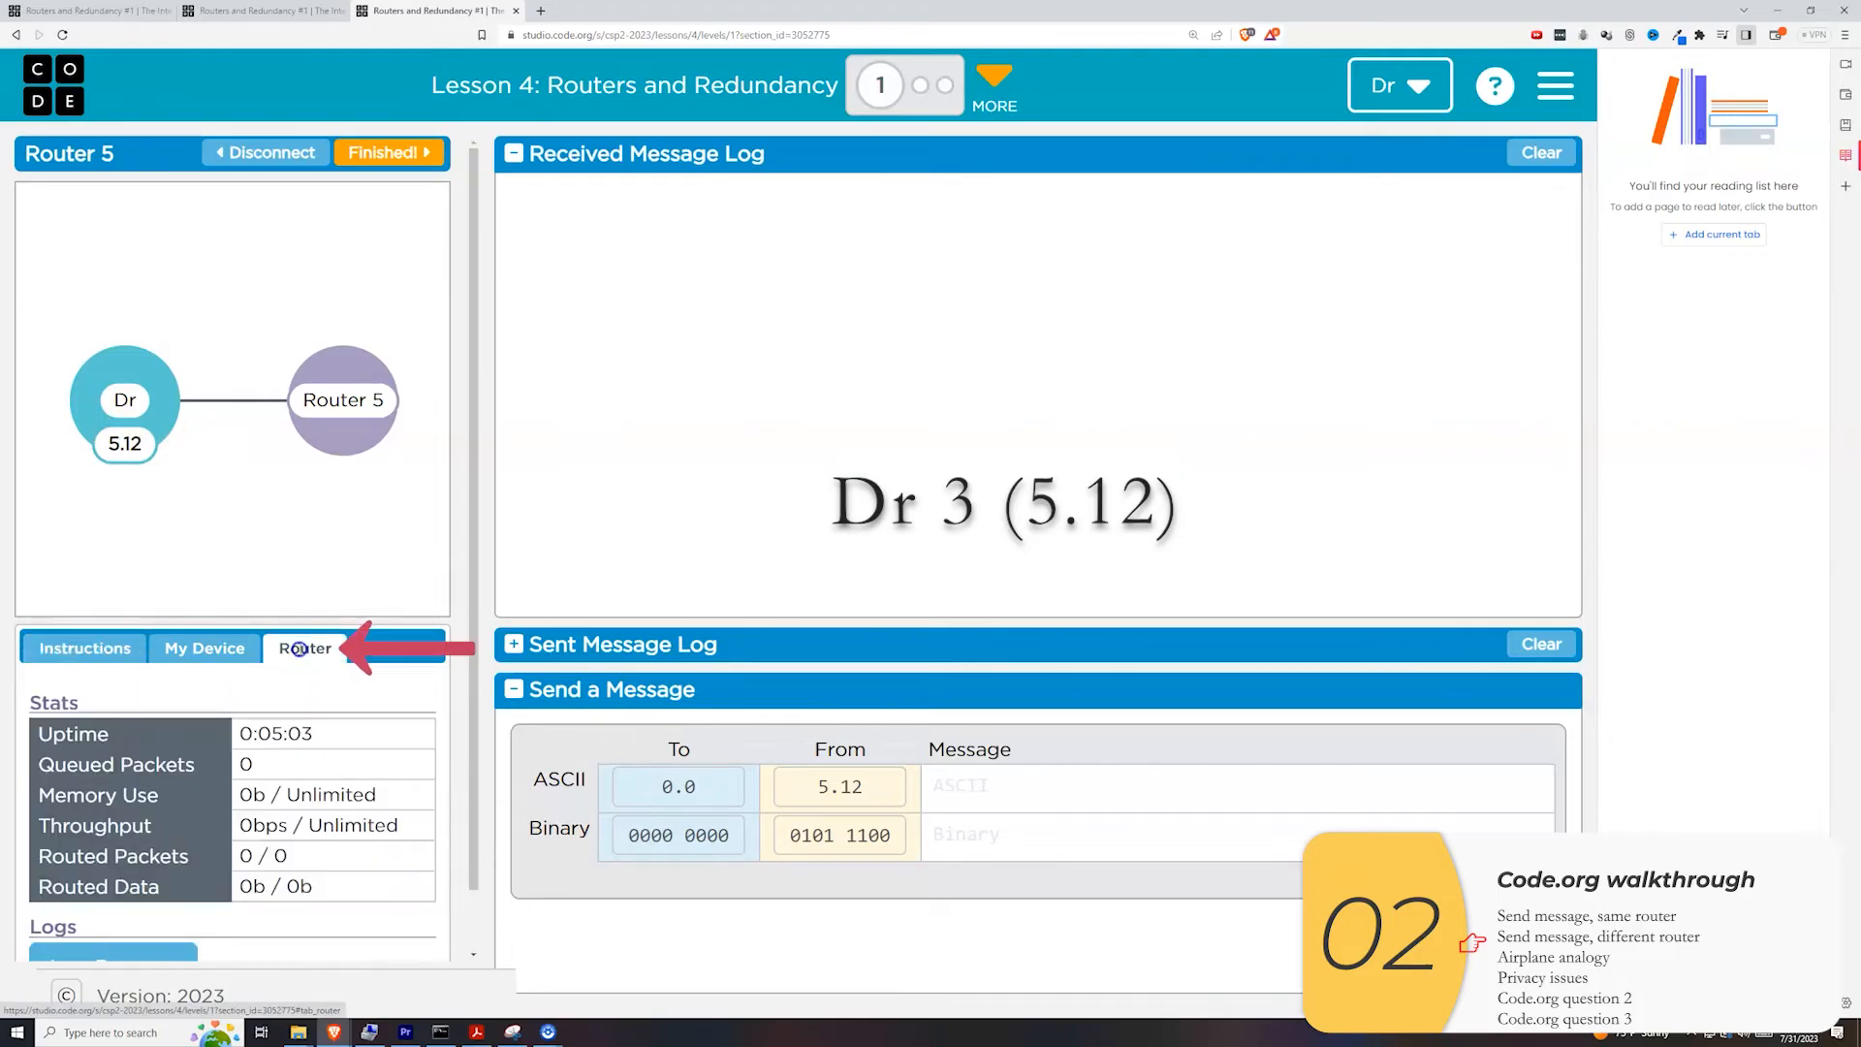
click(113, 904)
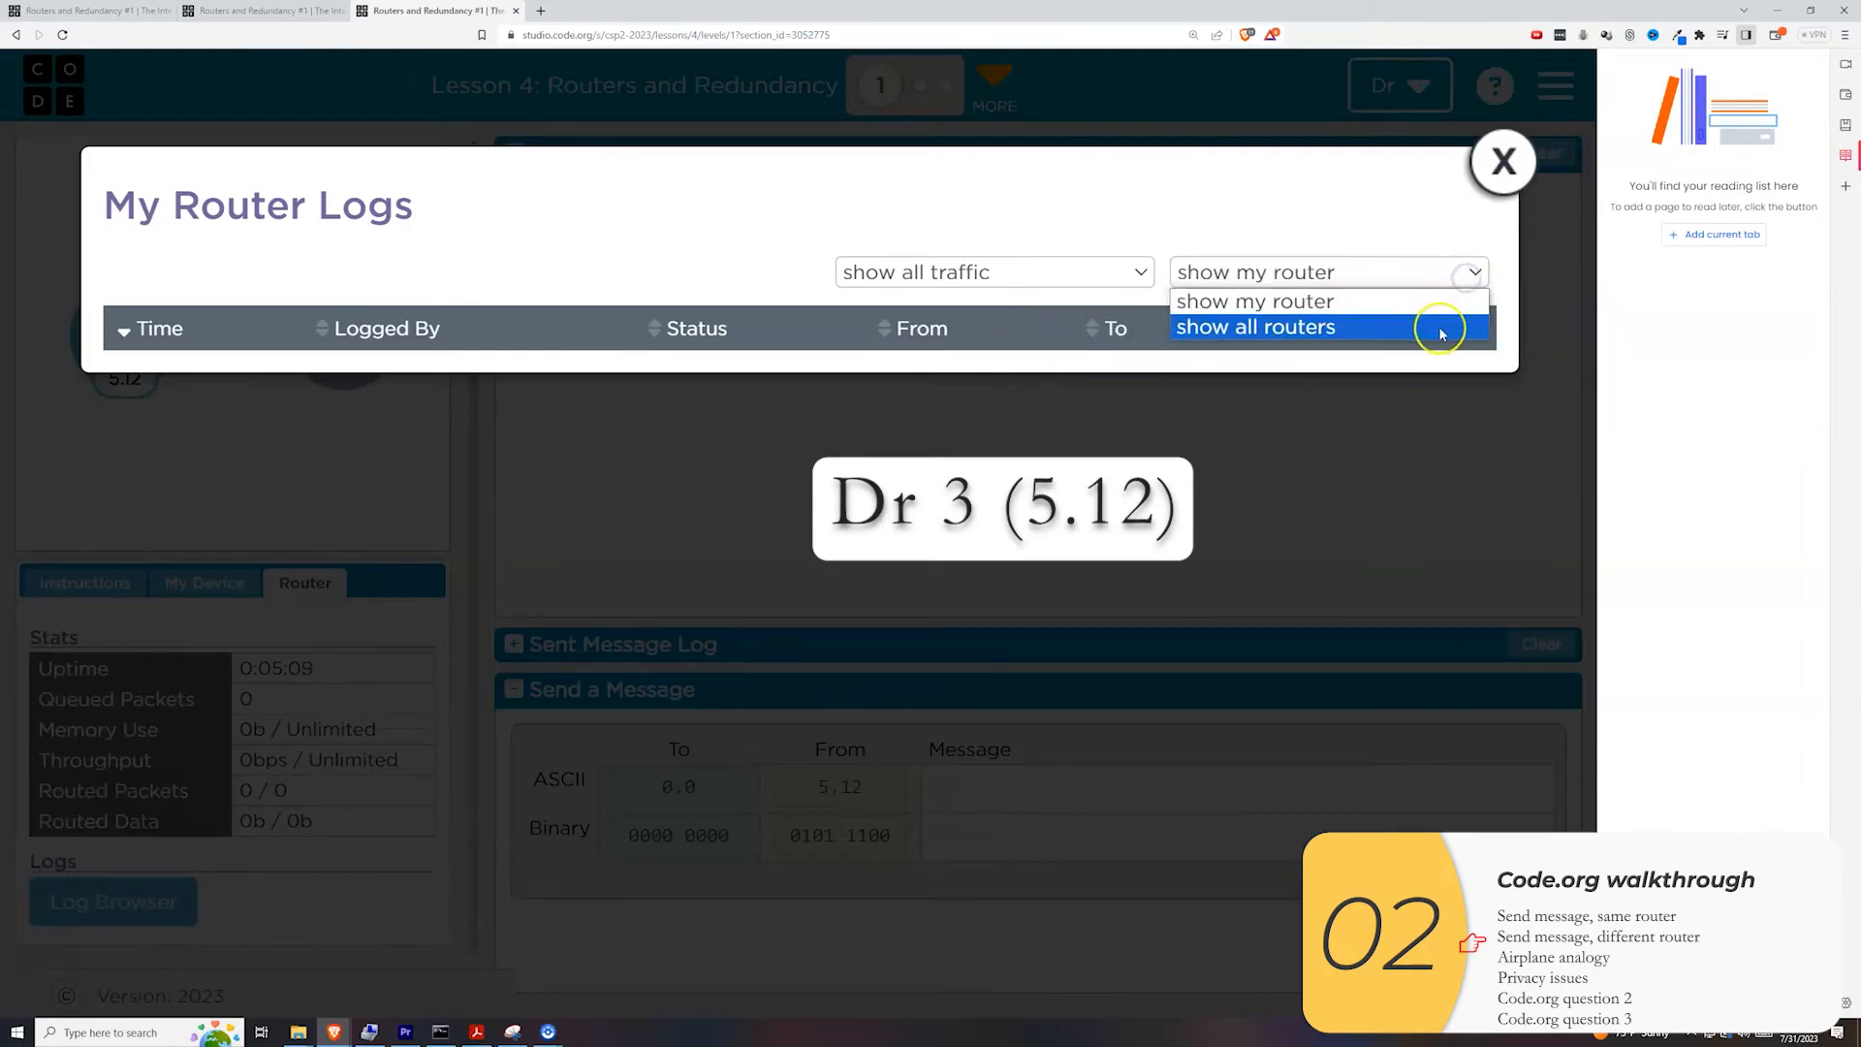
click(1256, 326)
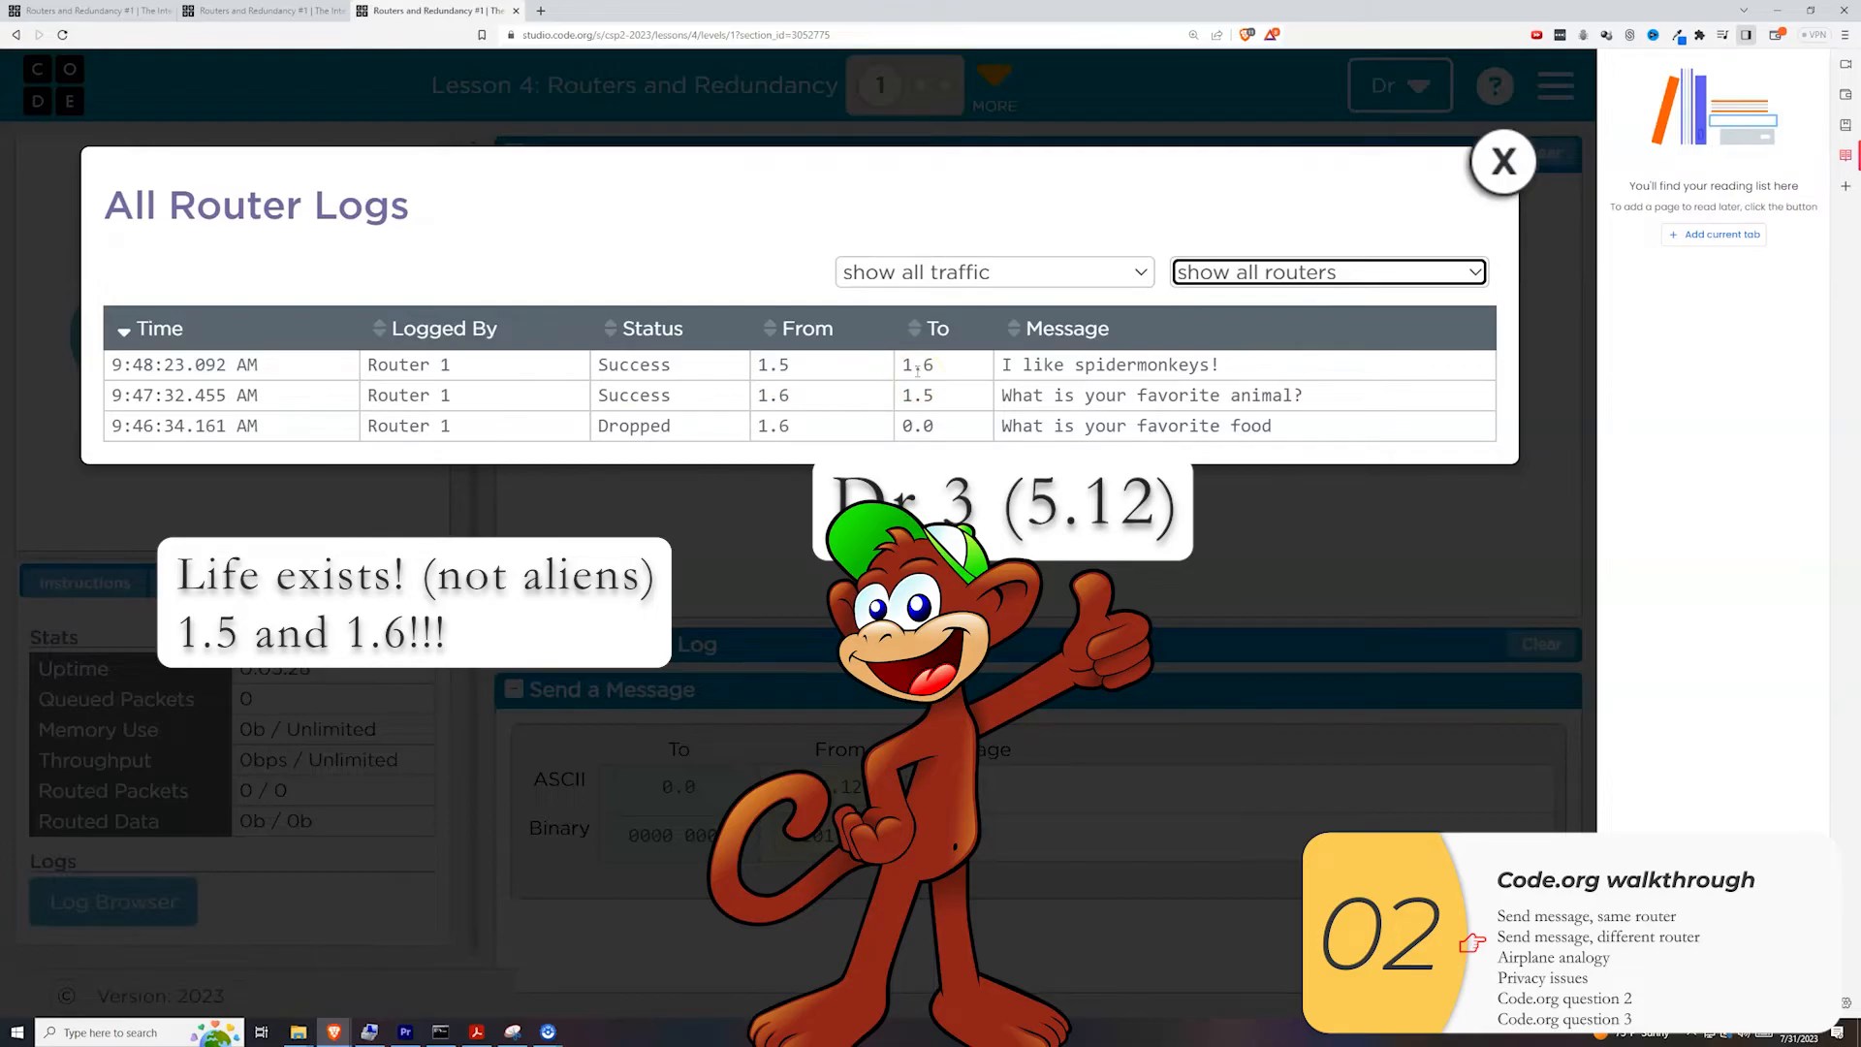
click(1503, 163)
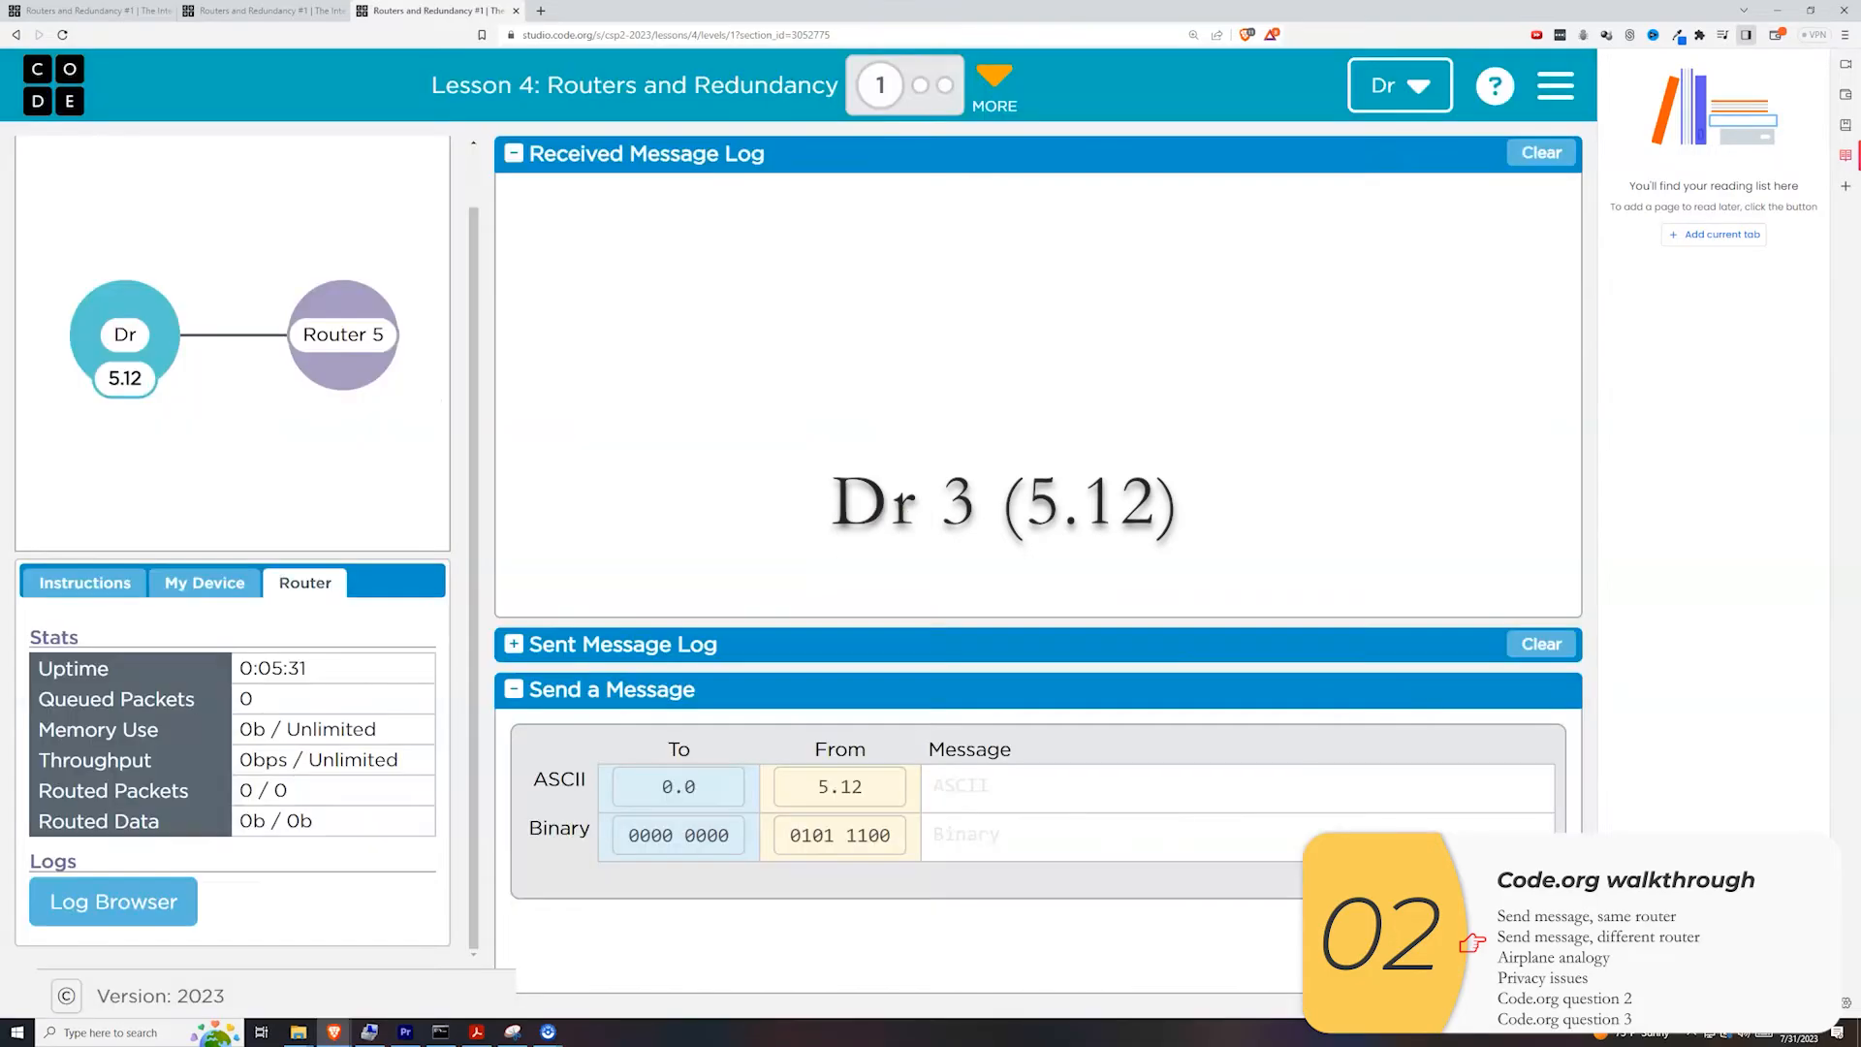
Send the swimming-animal question from 5.12 to 1.5 and receive the 'Cats!' reply.
click(678, 787)
text(What k)
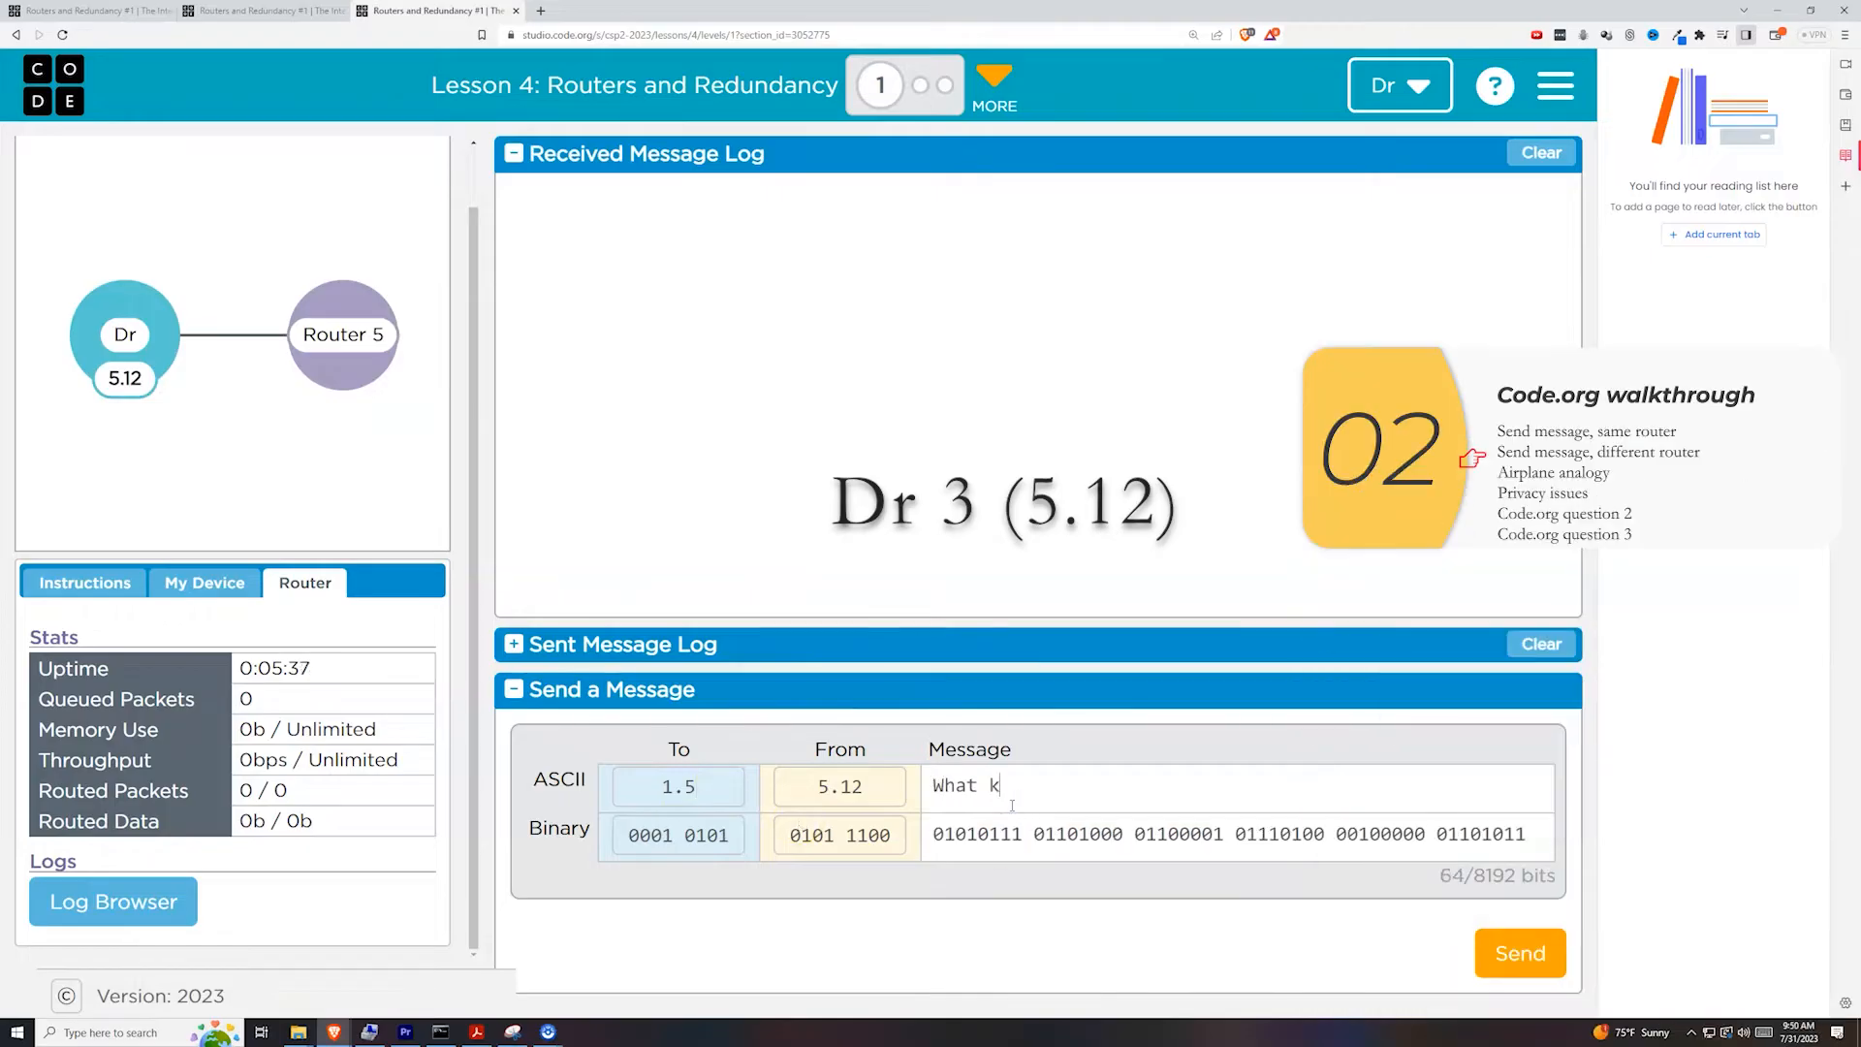
click(1520, 952)
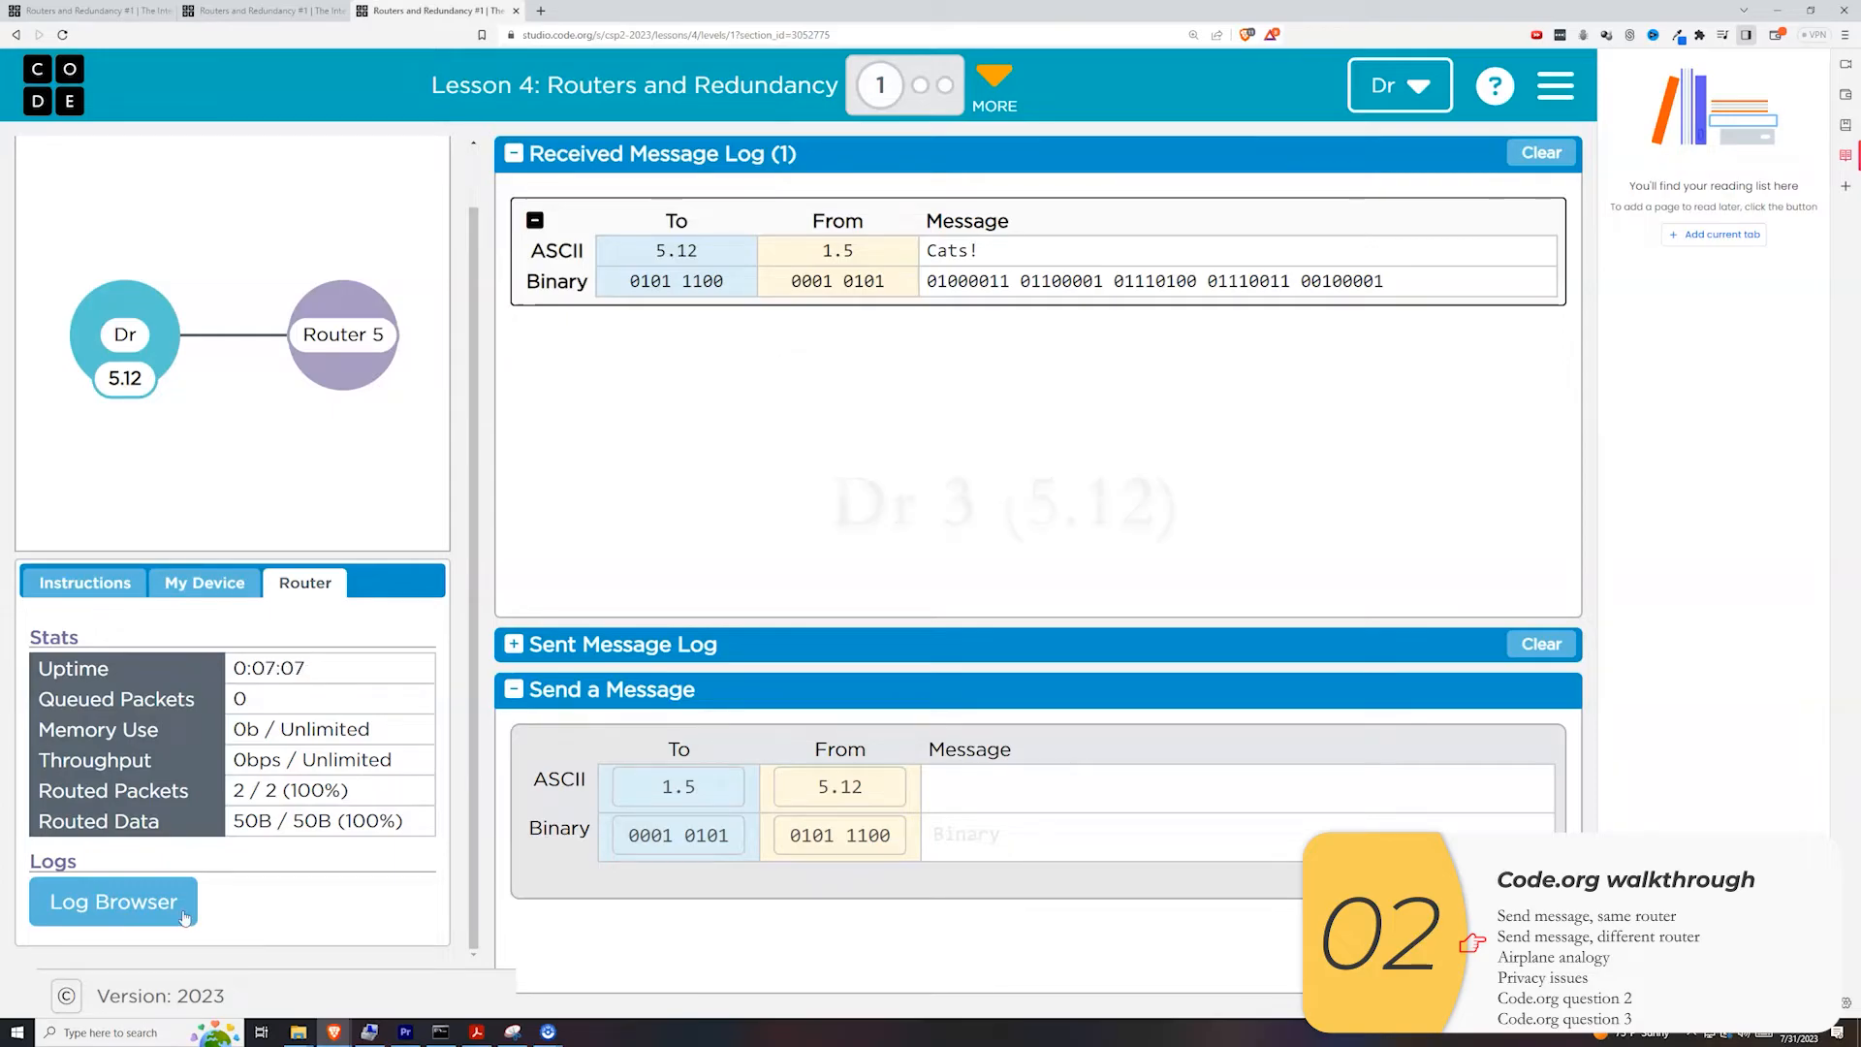
Review the all-routers log tracing 'Cats!' and the question through Routers 5, 4, 3 and 1.
click(113, 902)
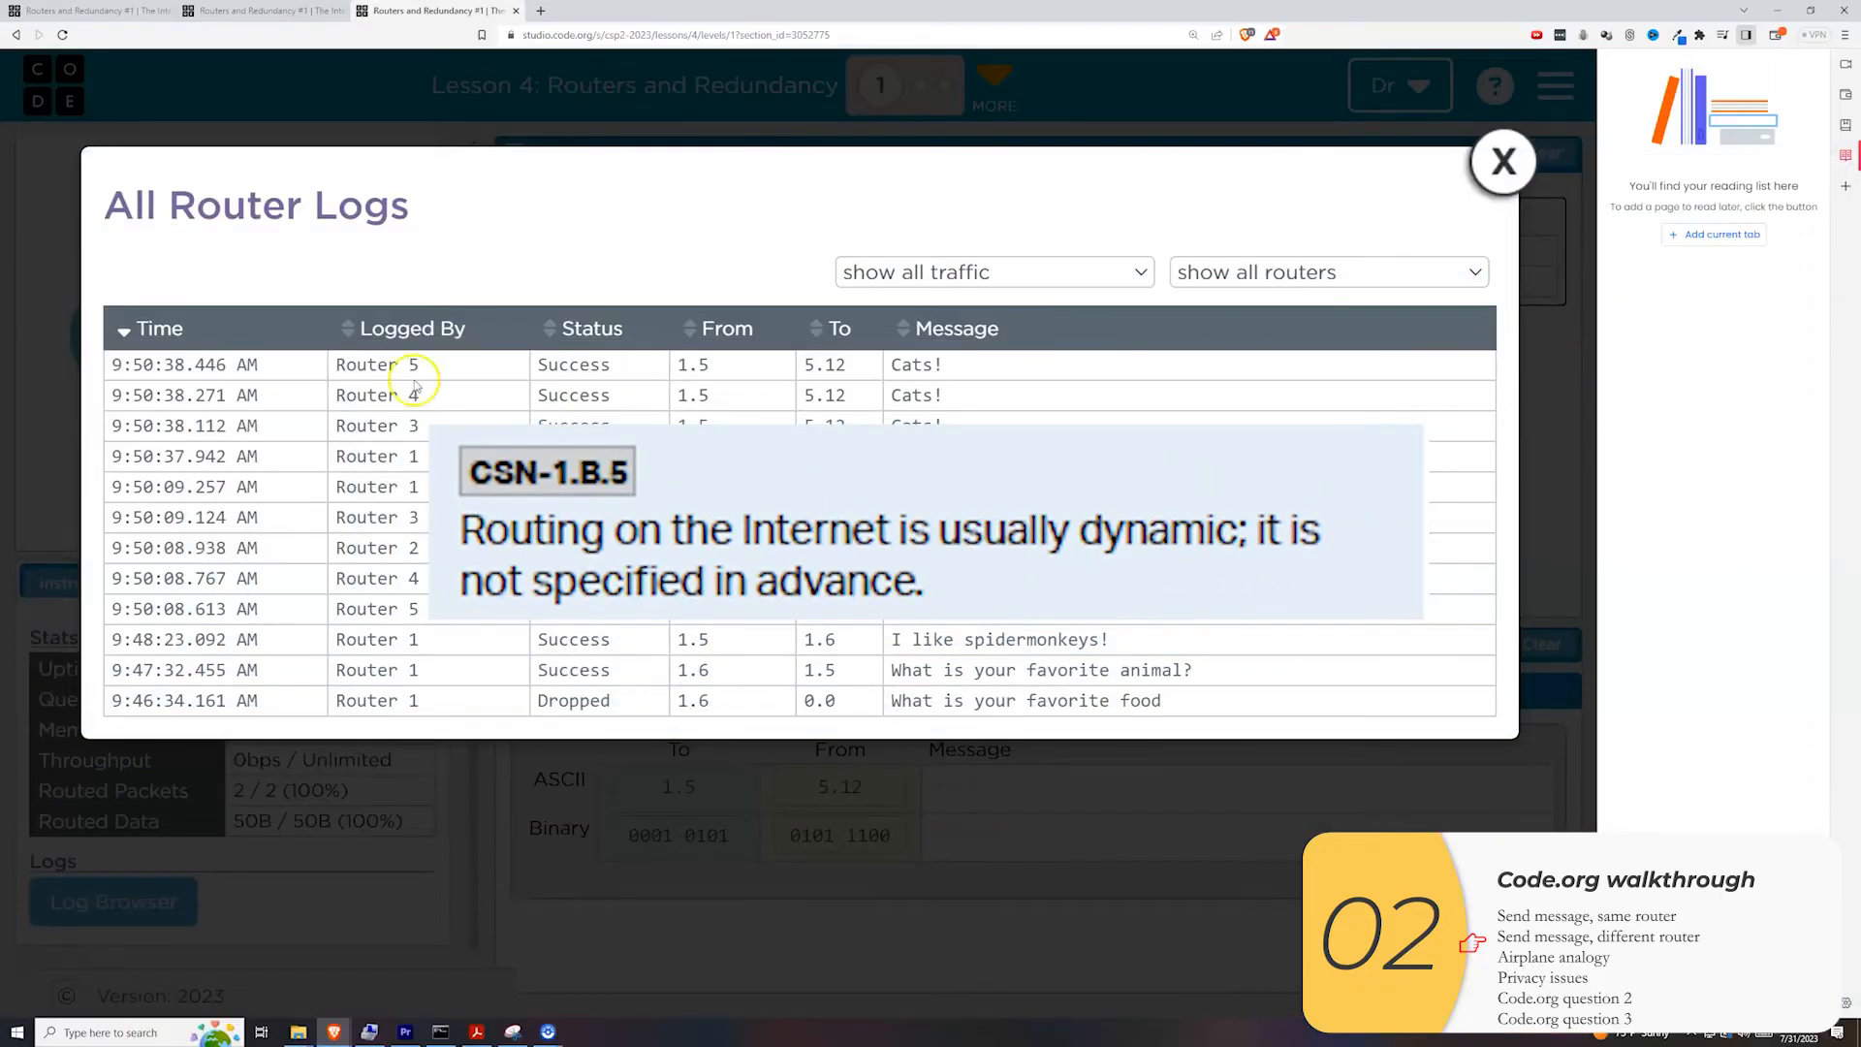
click(1502, 163)
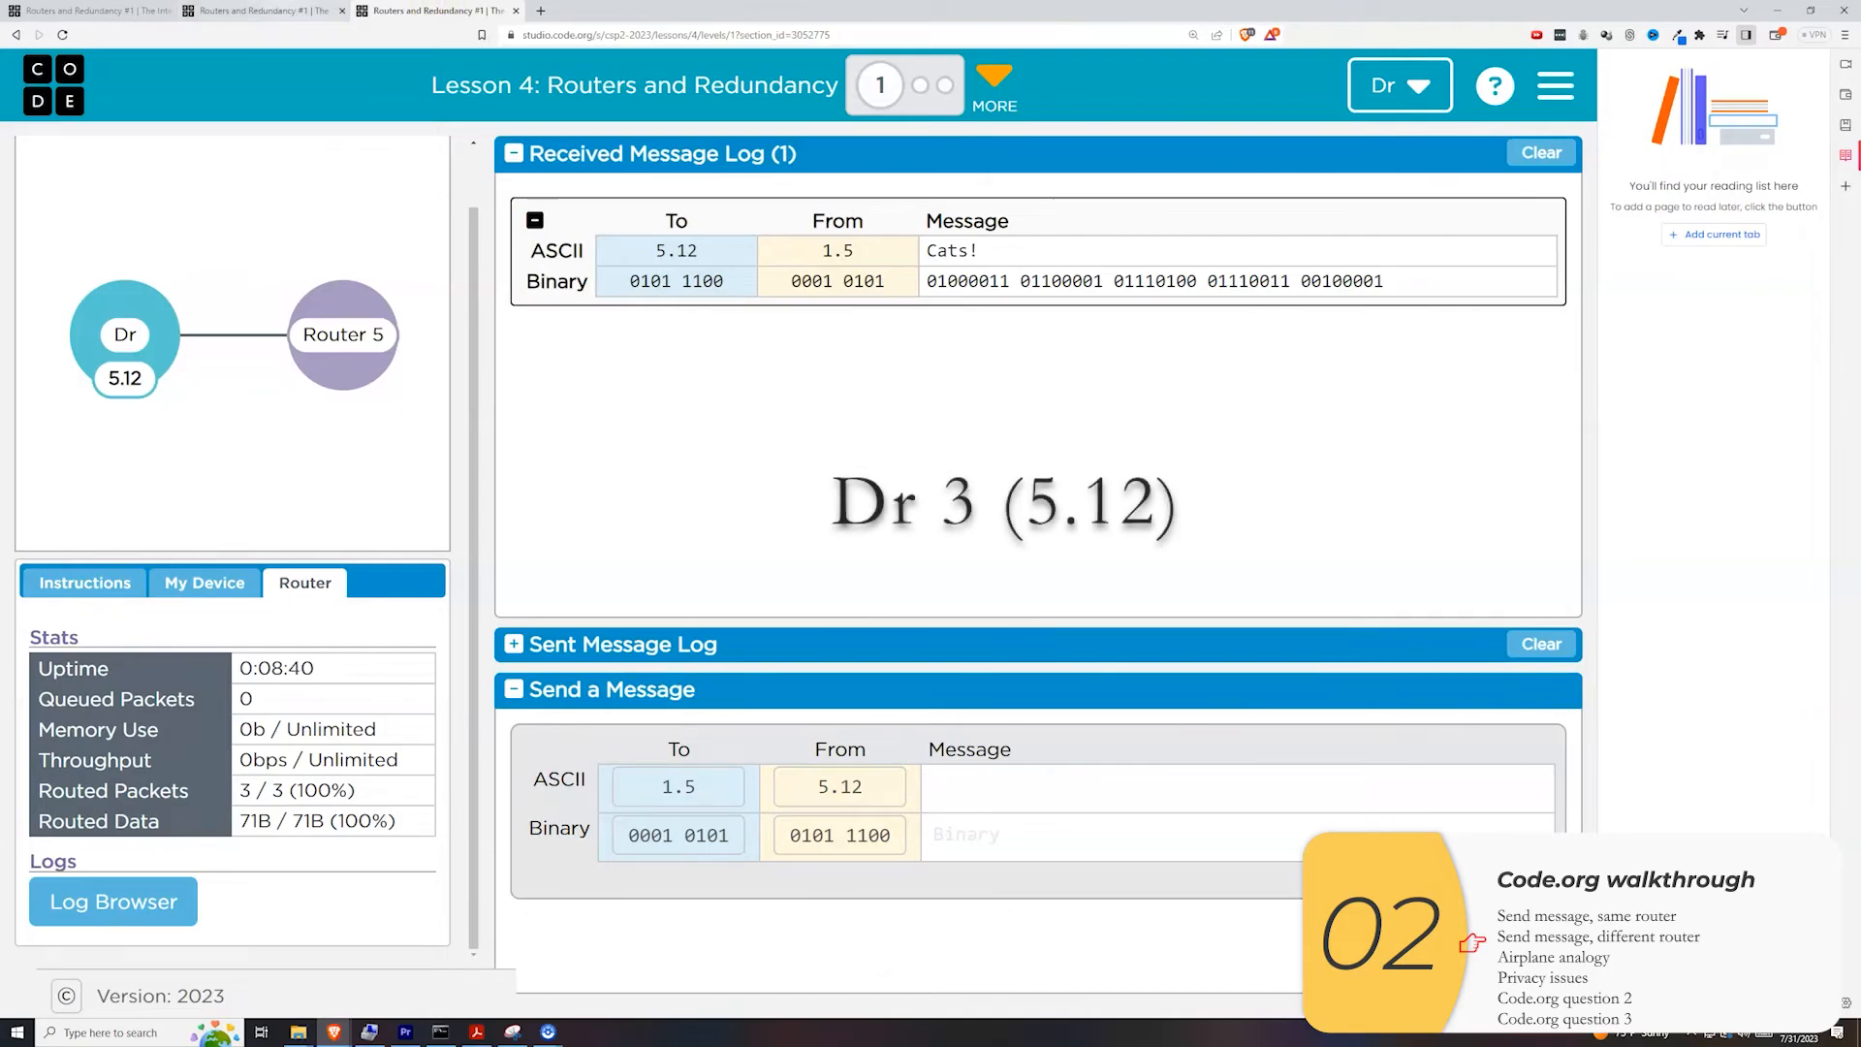
Reopen the Log Browser to see 'Are you having fun?' routed through Routers 5, 3 and 1.
click(267, 10)
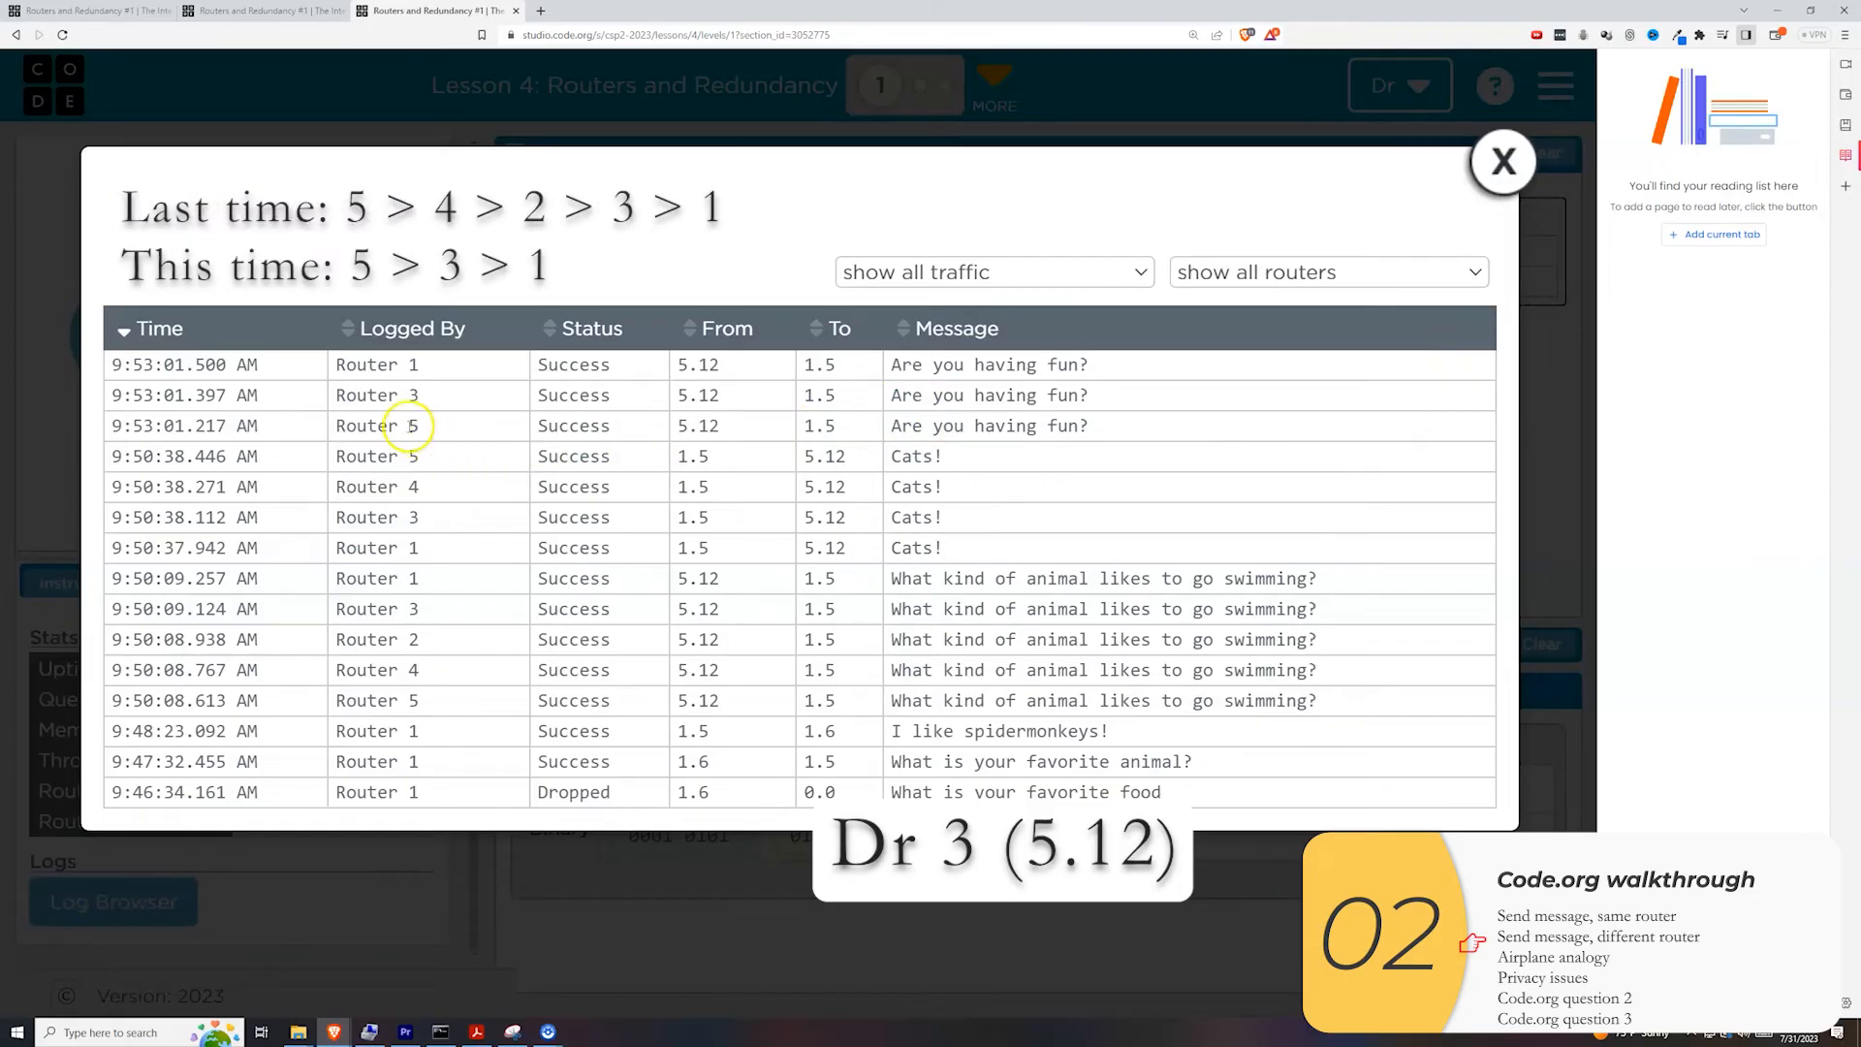
mouse_move(423, 378)
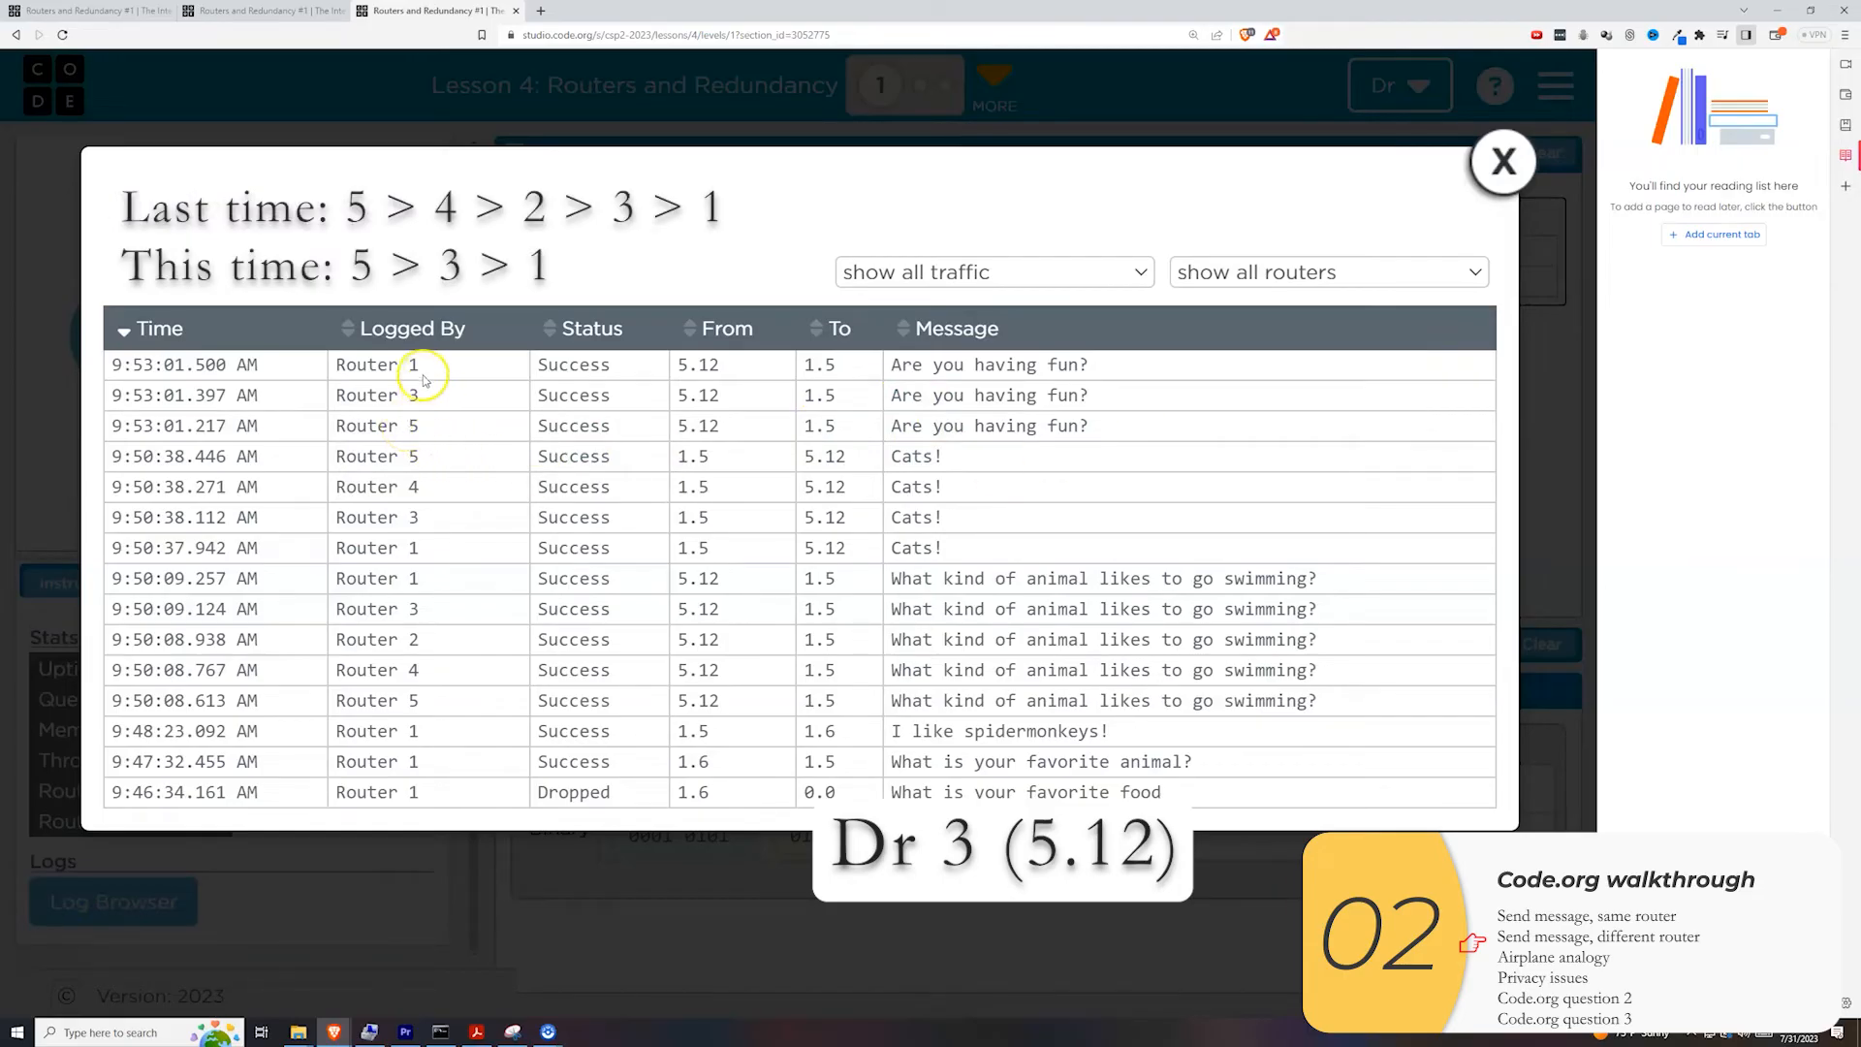
mouse_move(415, 669)
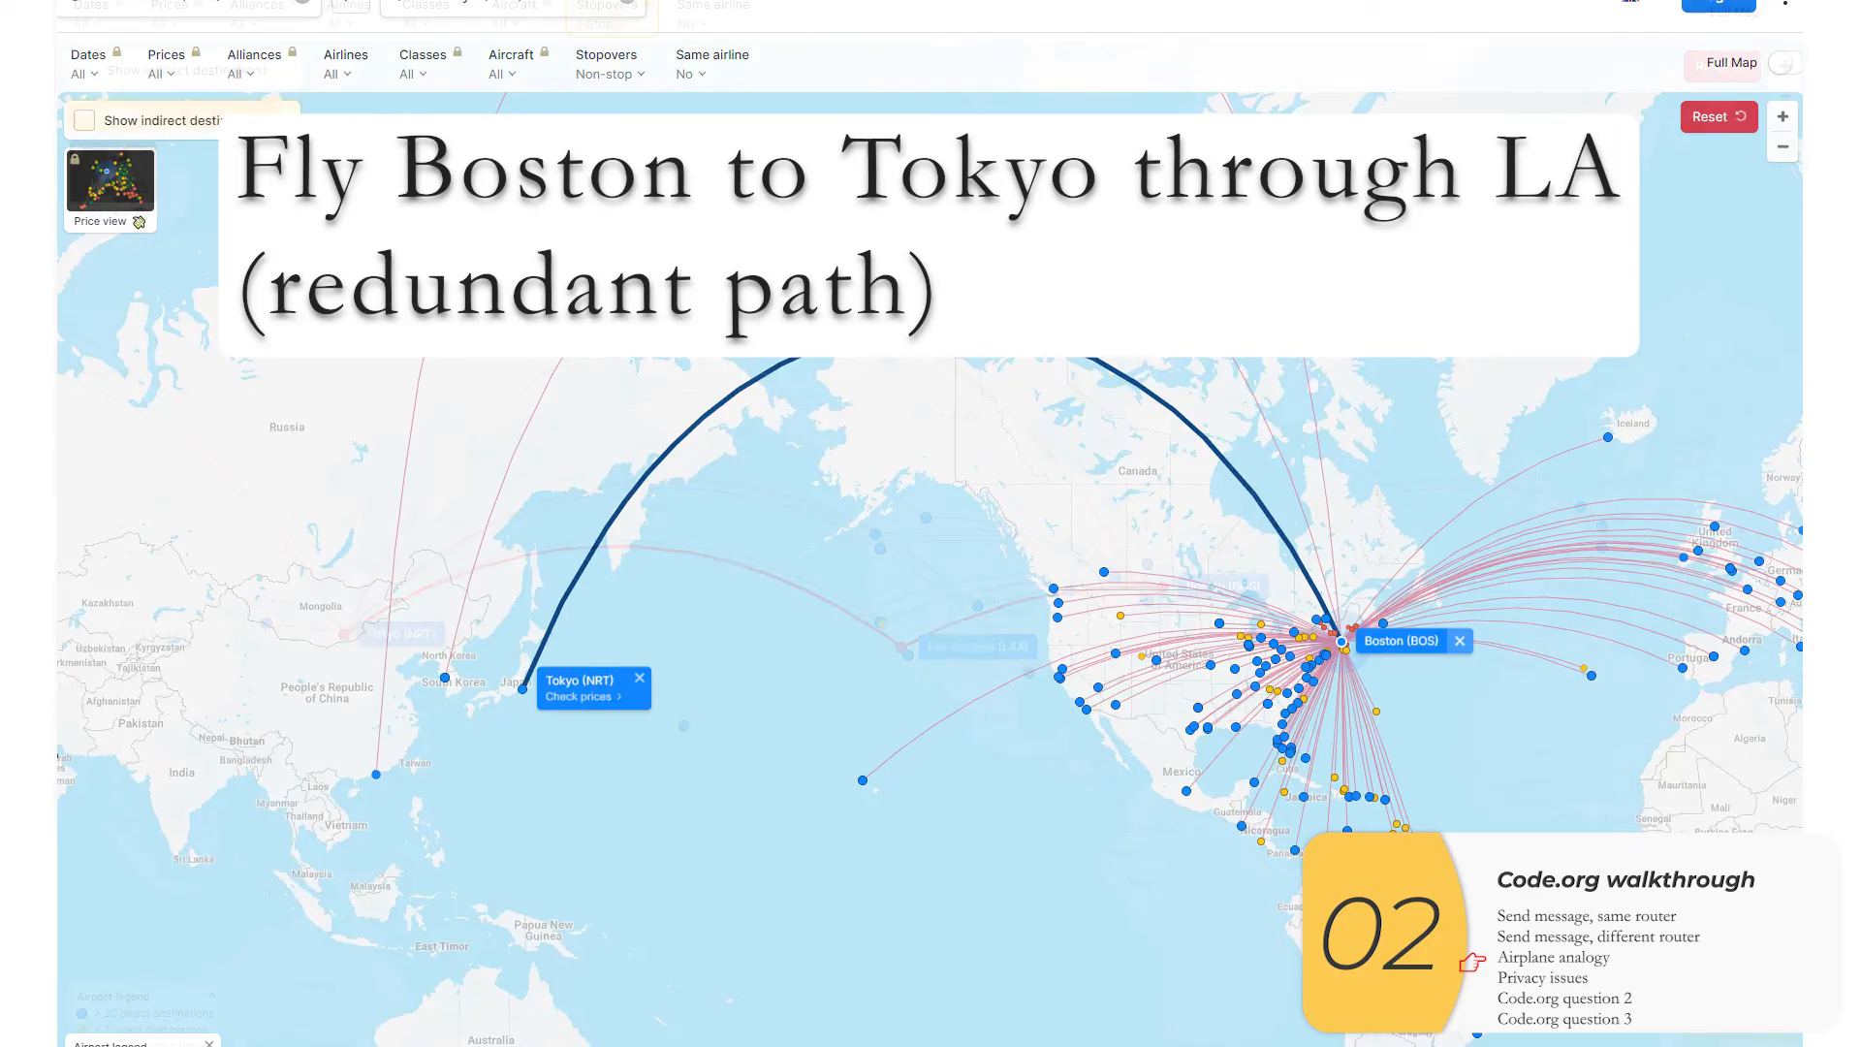
Switch the Stopovers filter to 1 Stop for the Boston to Tokyo search.
click(607, 73)
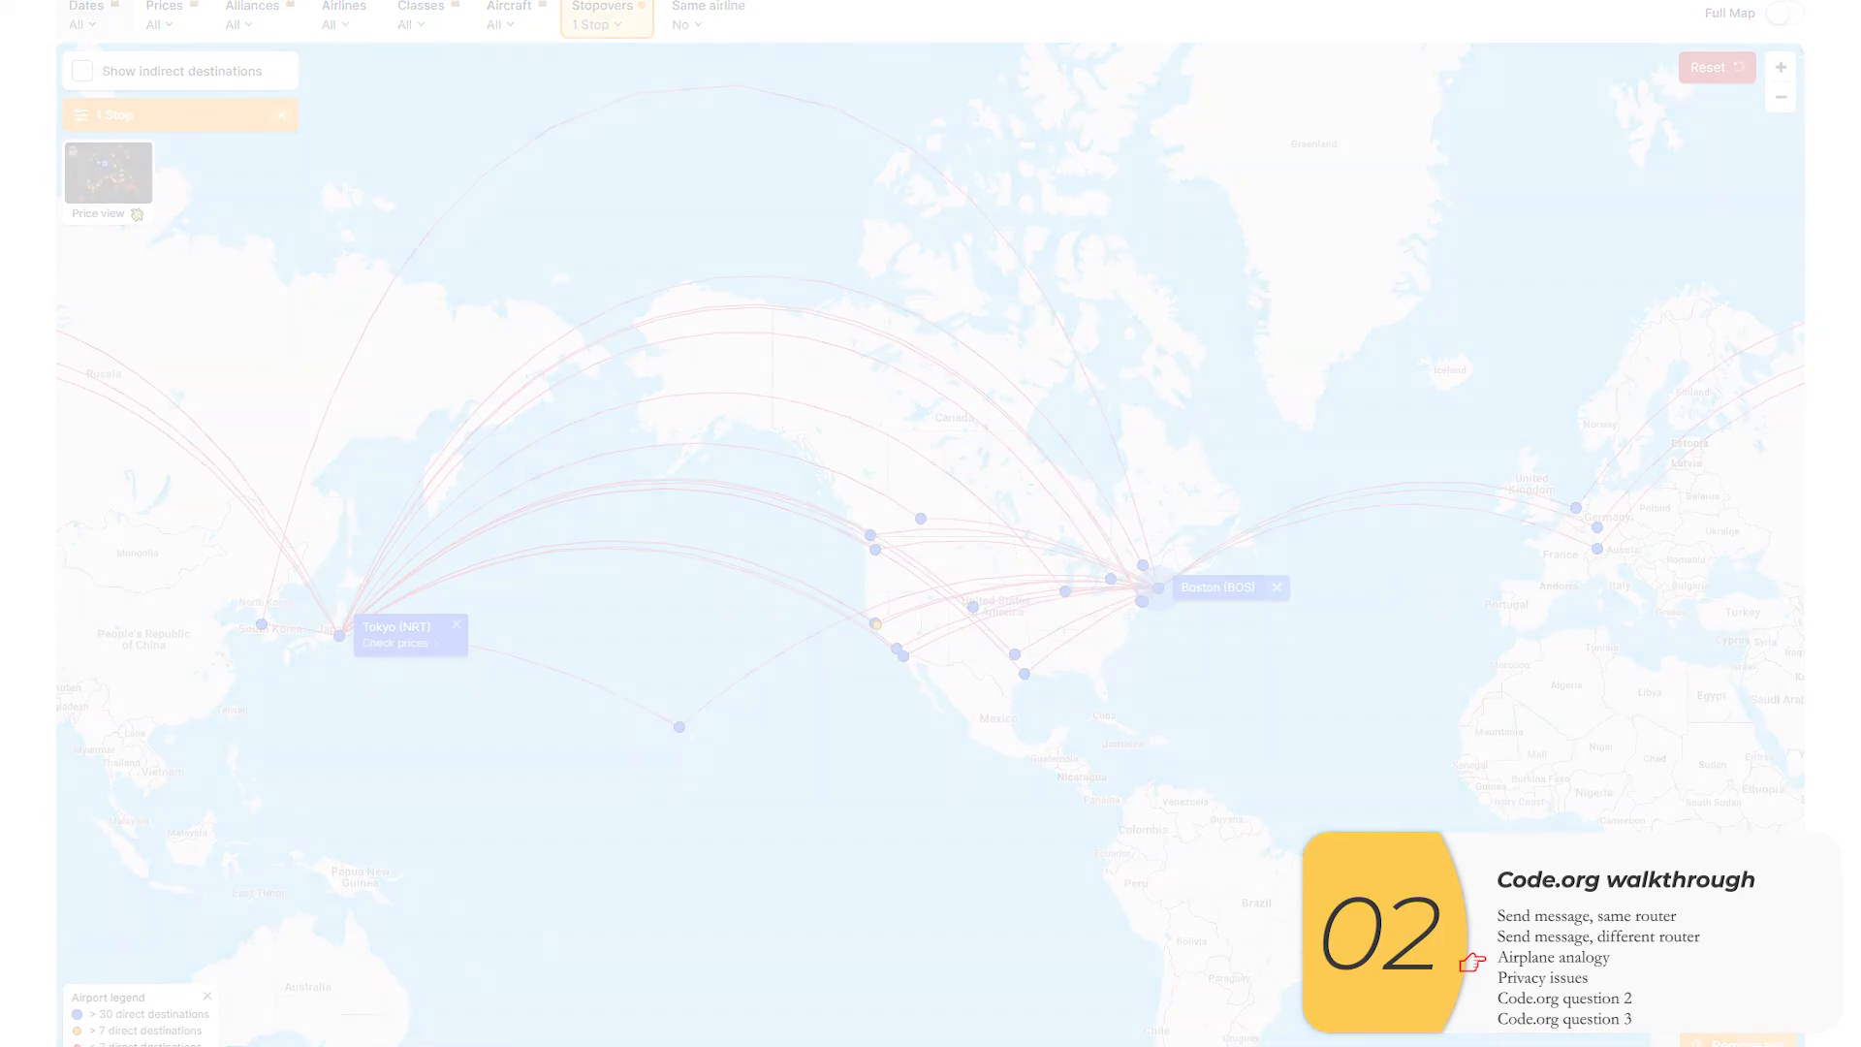
click(1547, 977)
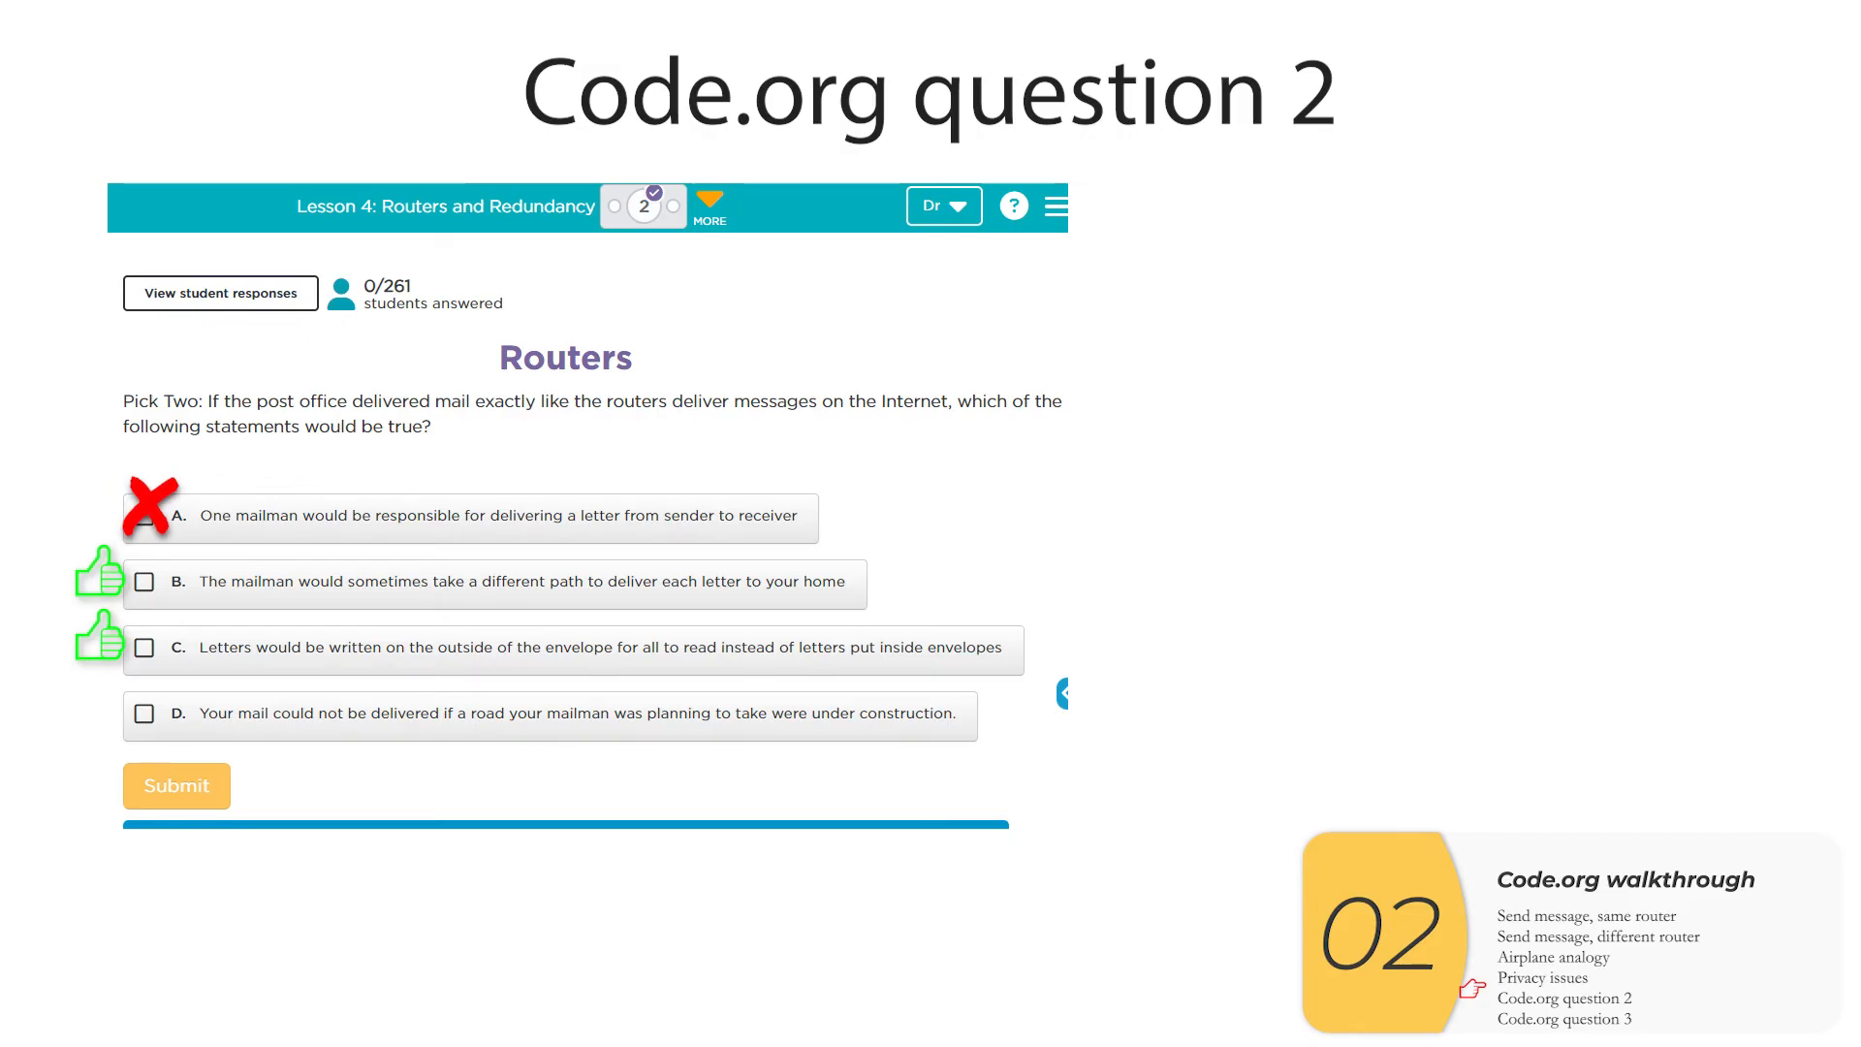
Reveal option D as incorrect for question 2 and advance to the question 3 slide.
click(144, 713)
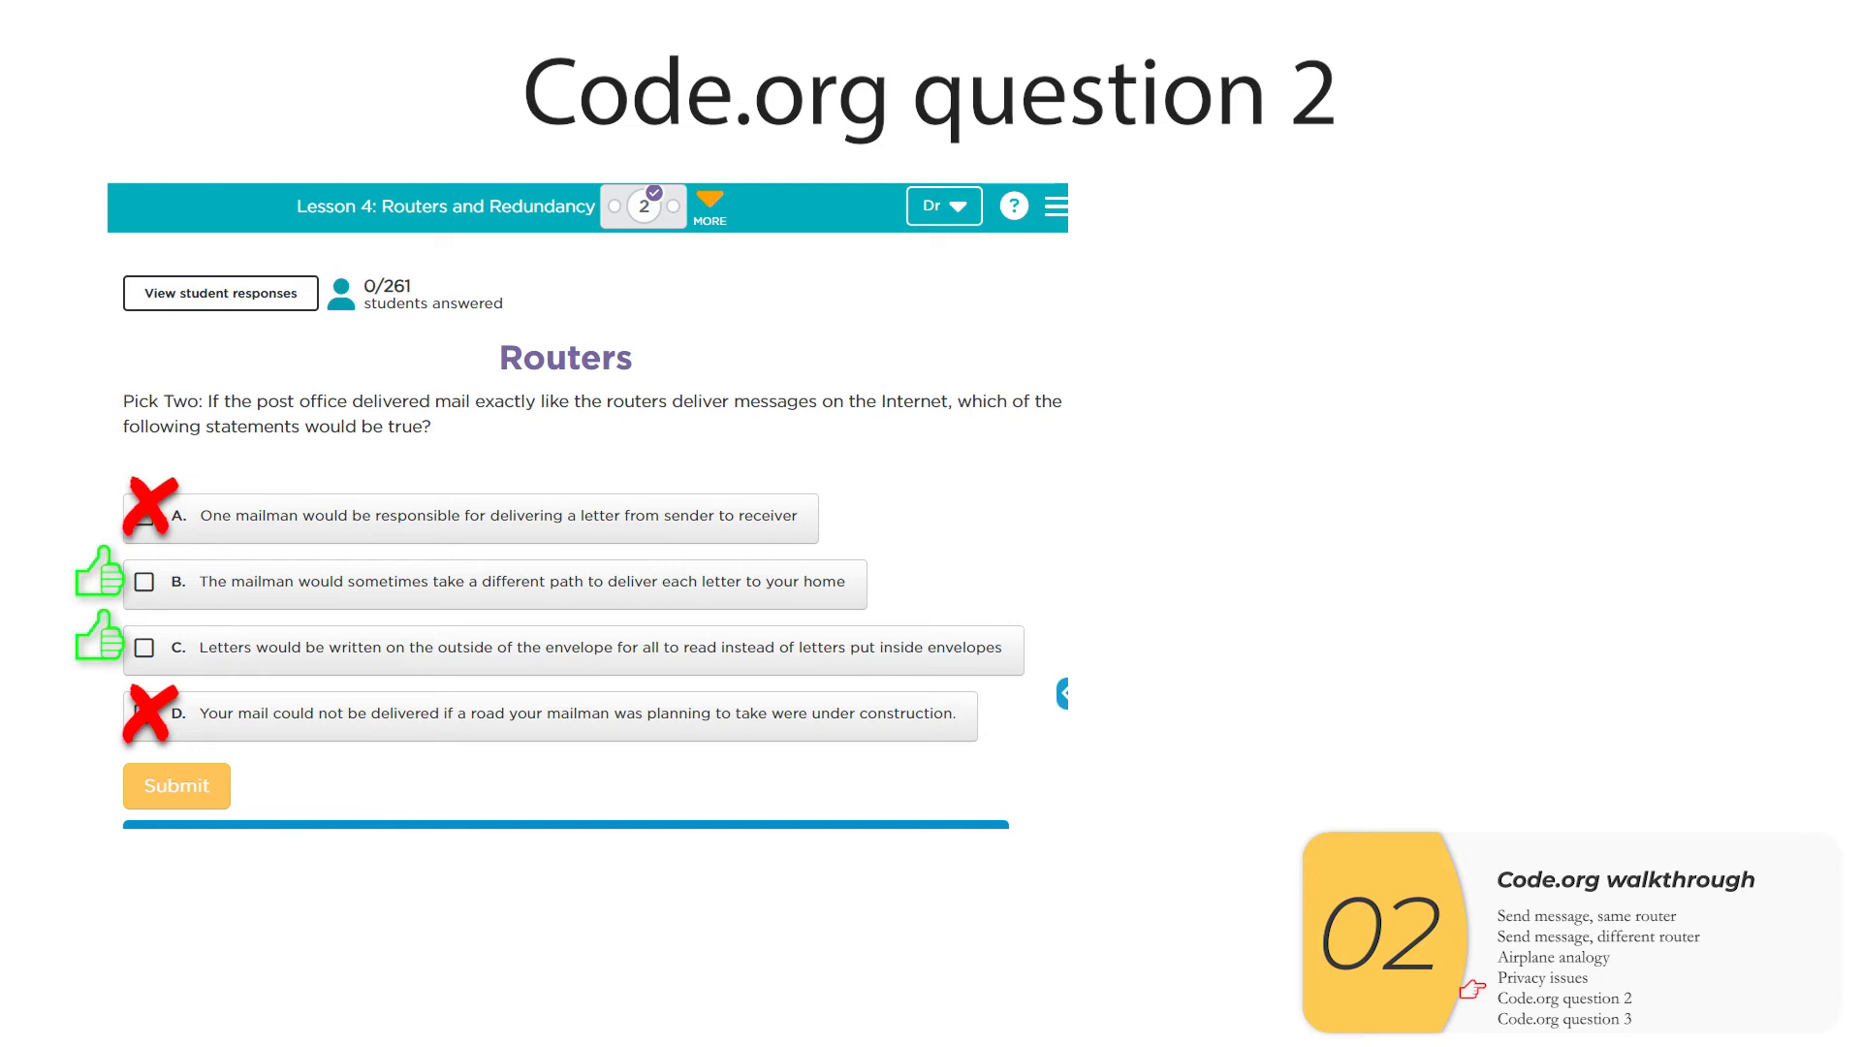
click(674, 206)
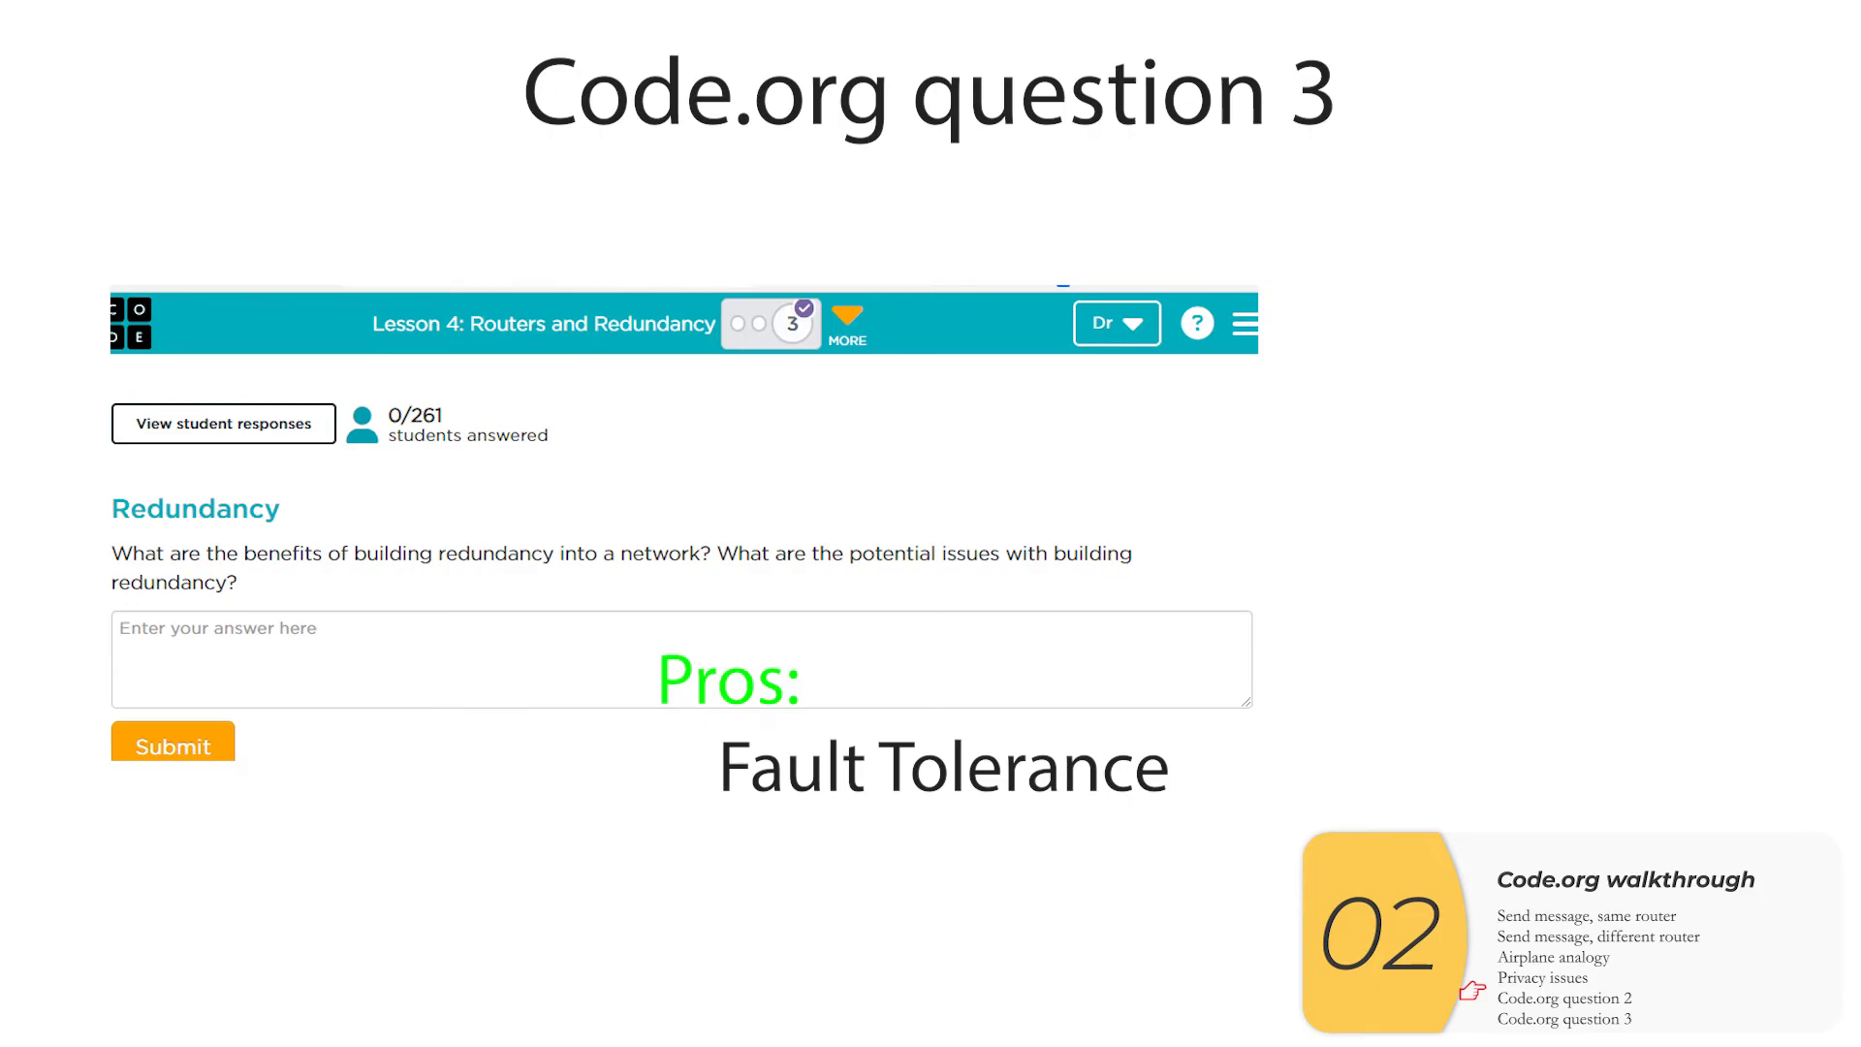
Enter 'Load tolerance' as a benefit of network redundancy for question 3.
text(Load tolerance)
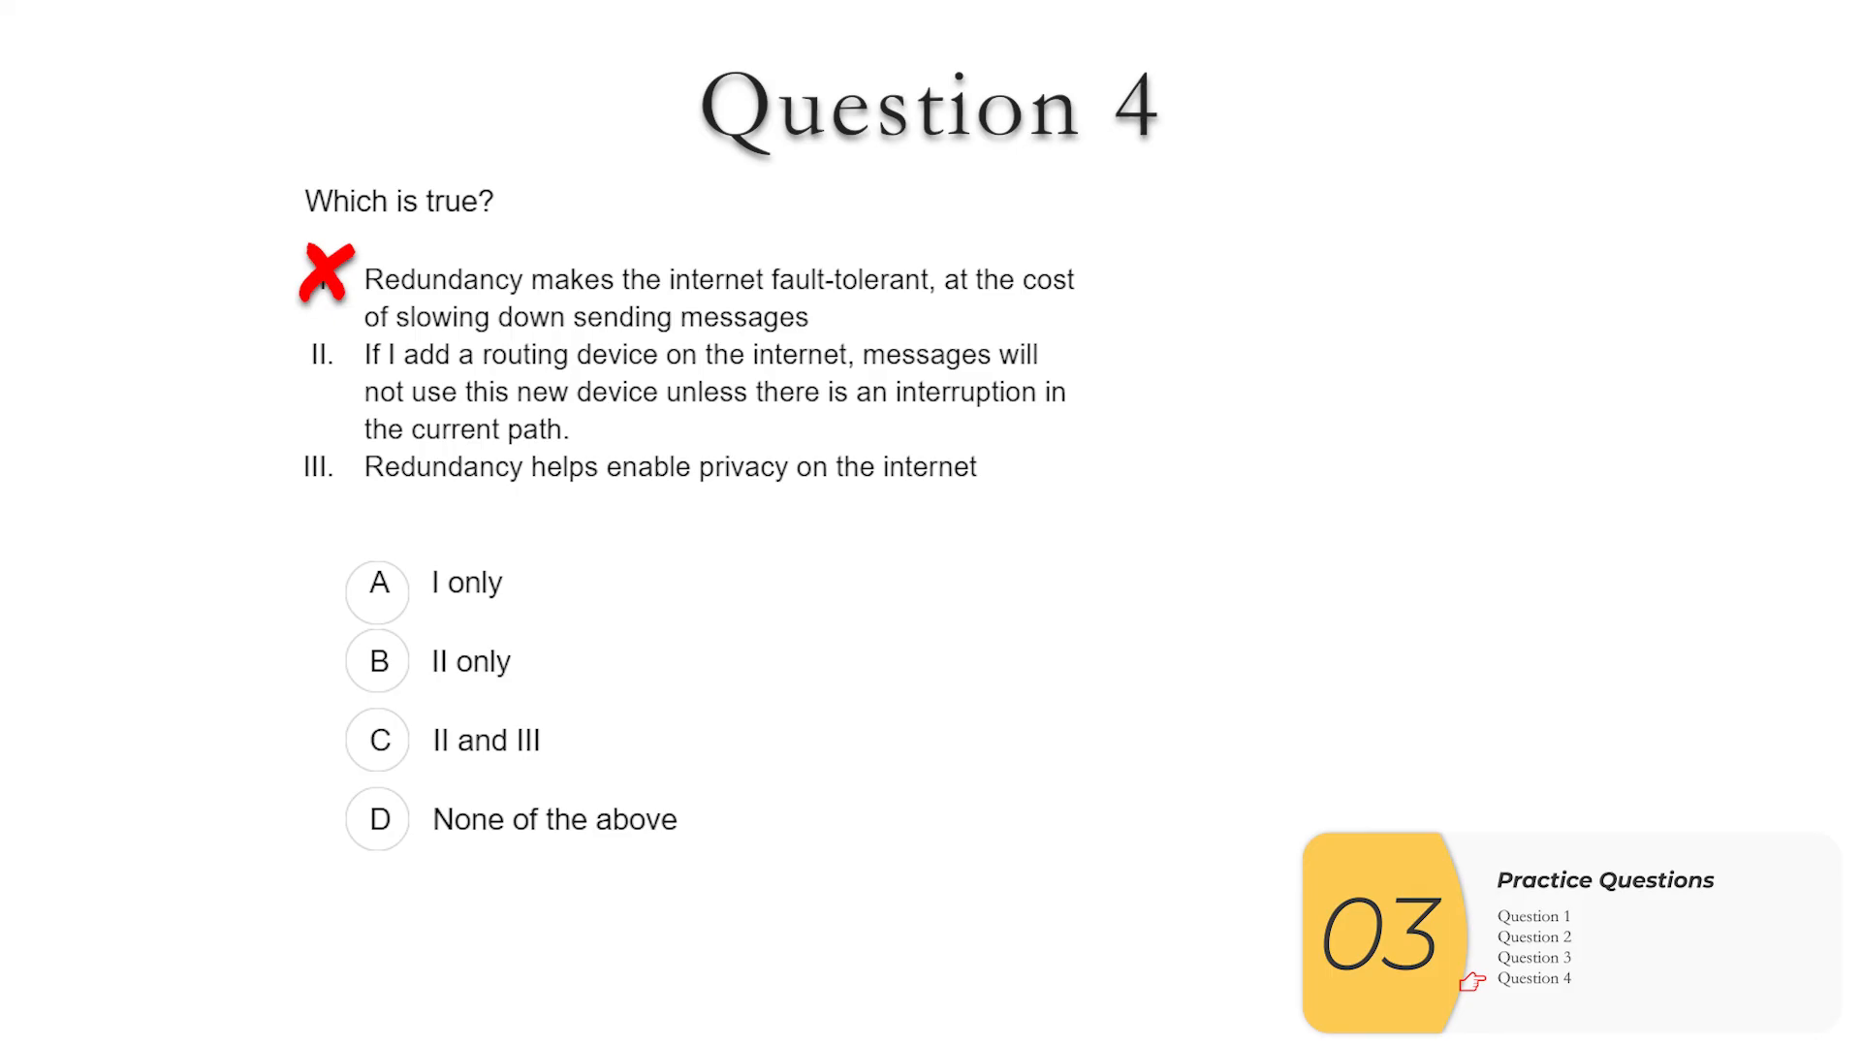
Mark statement II on the Question 4 slide as false with a red X.
click(318, 347)
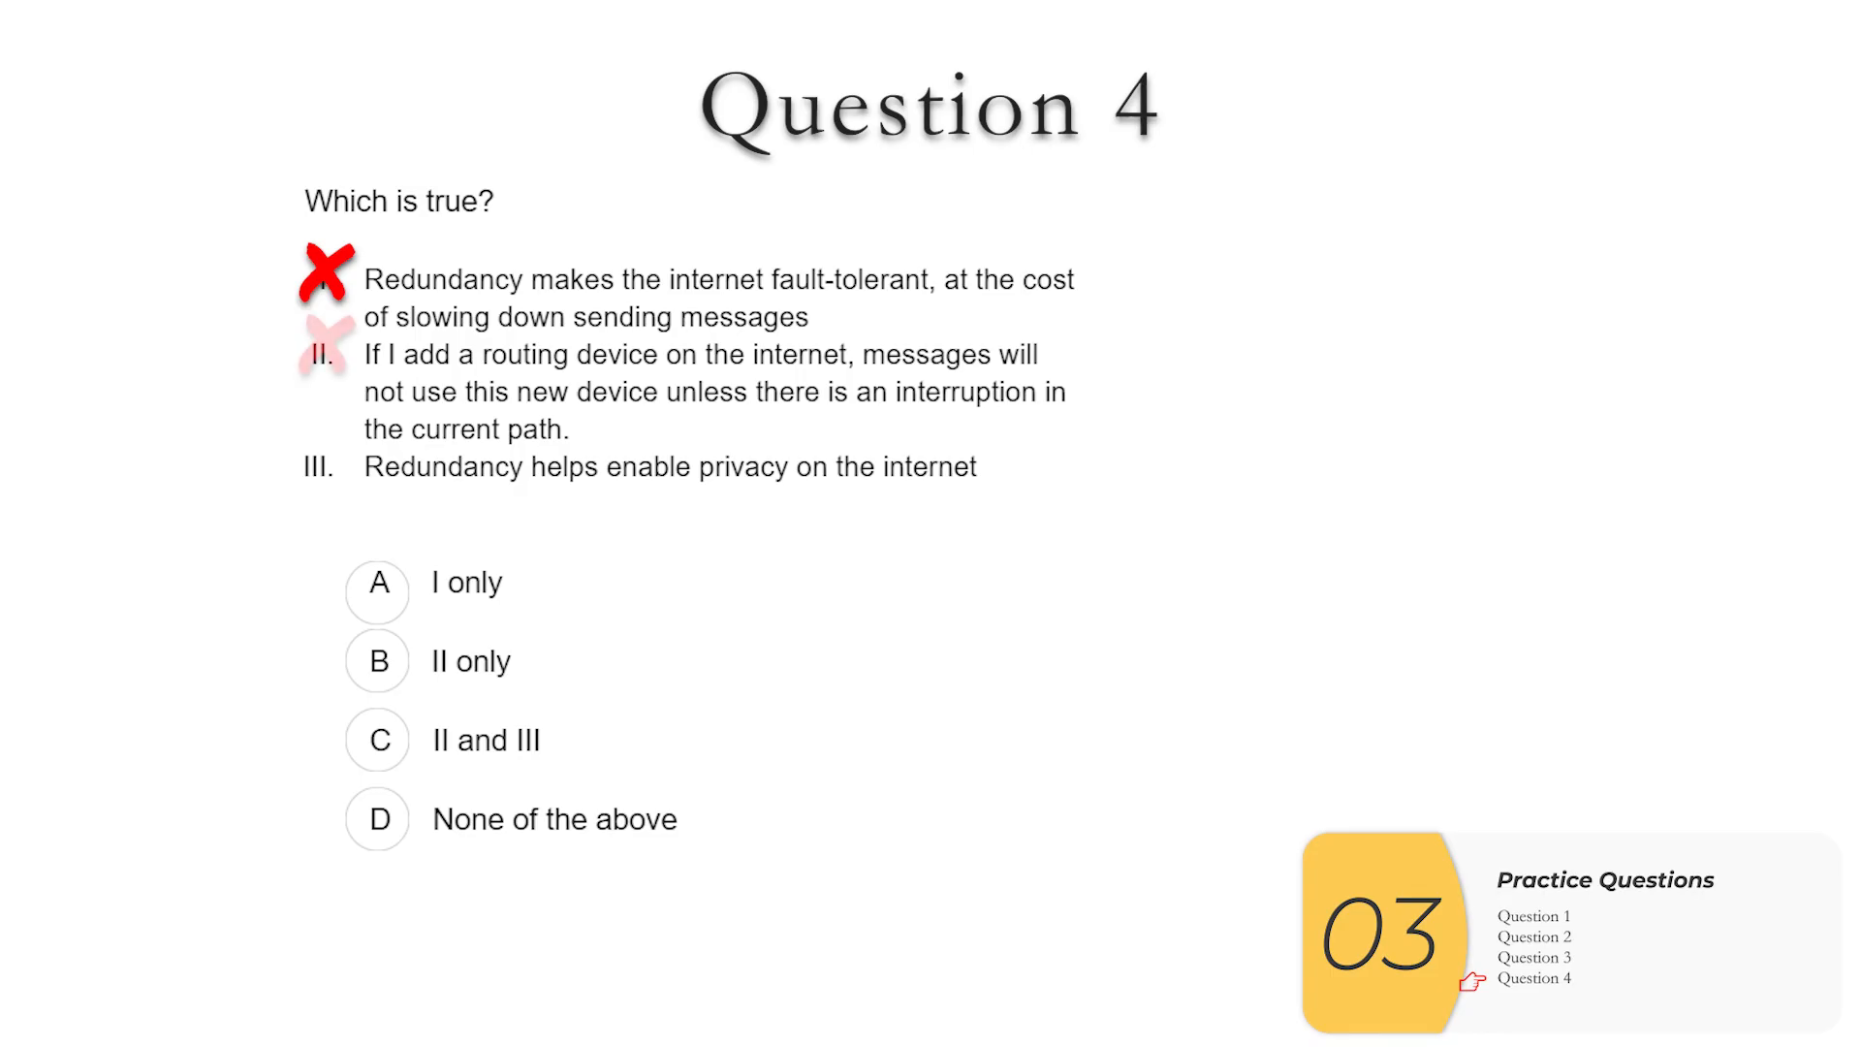